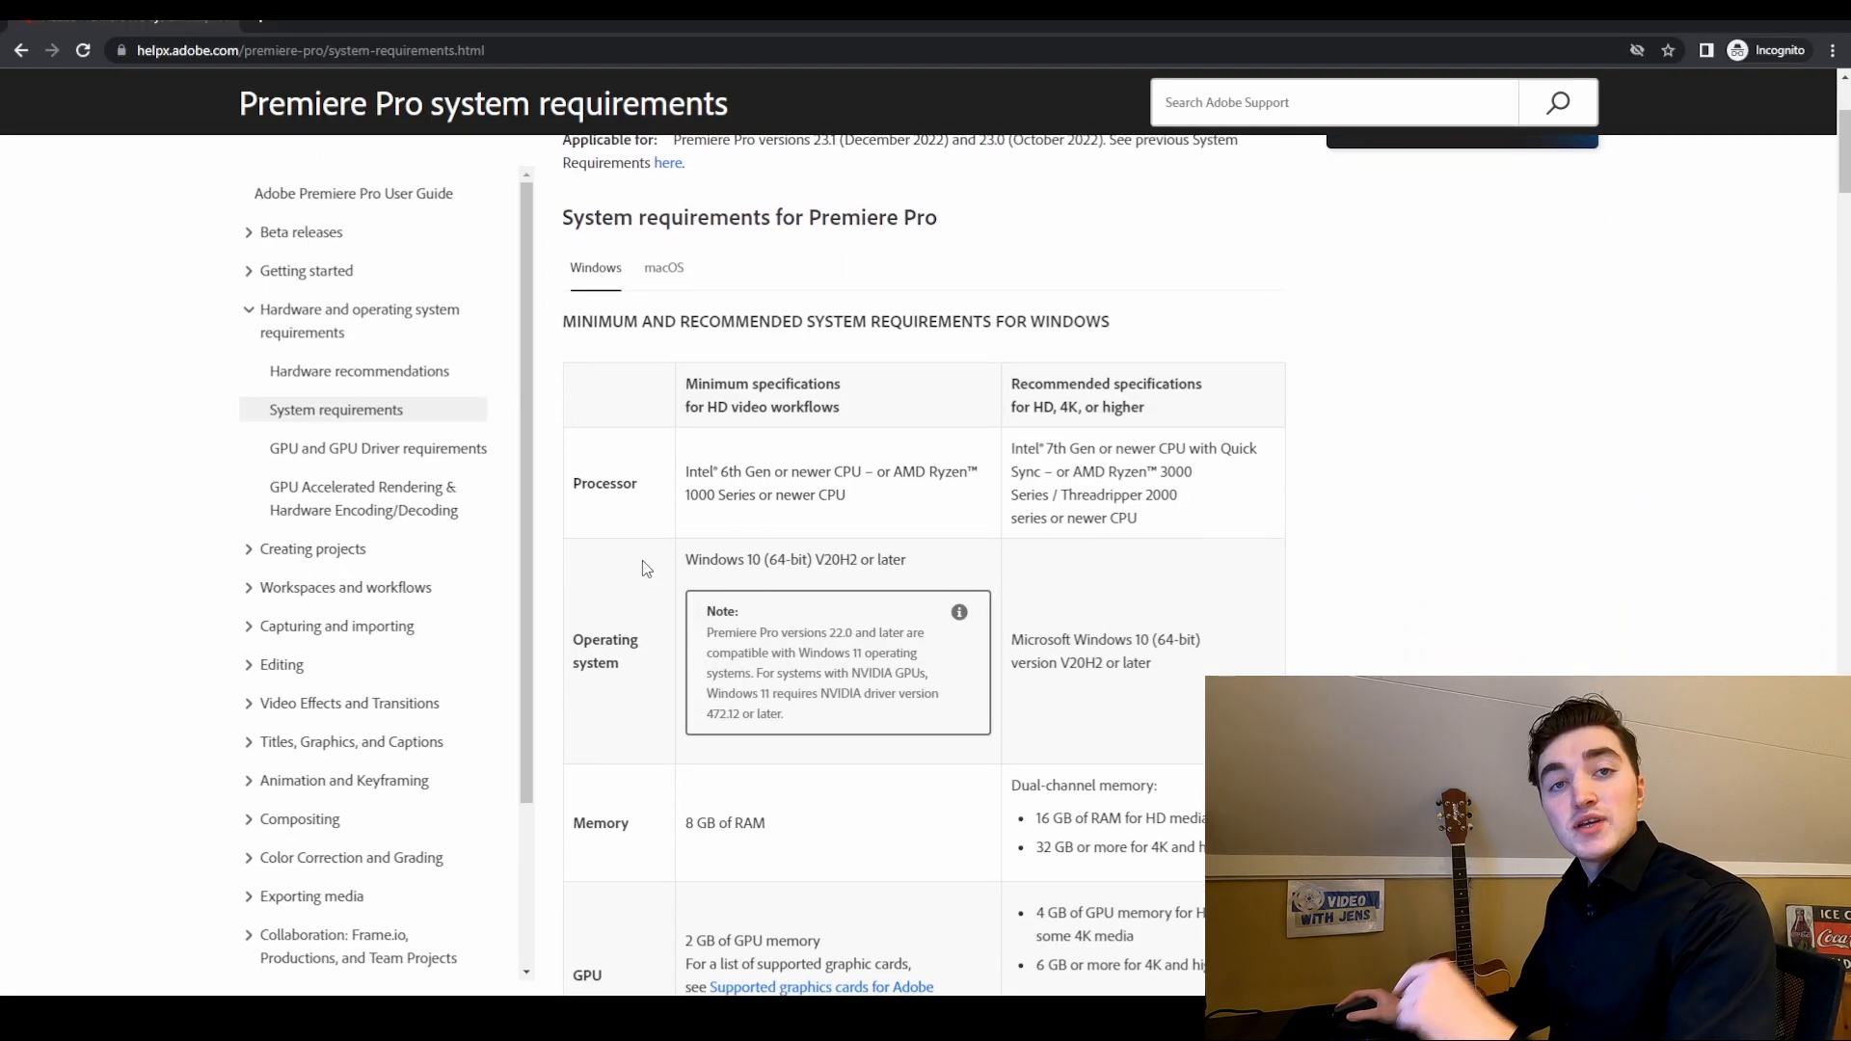
Set the project renderer to Mercury Playback Engine Software Only in Project Settings > General
{"action": "scroll", "scroll_direction": "down", "scroll_amount": 3}
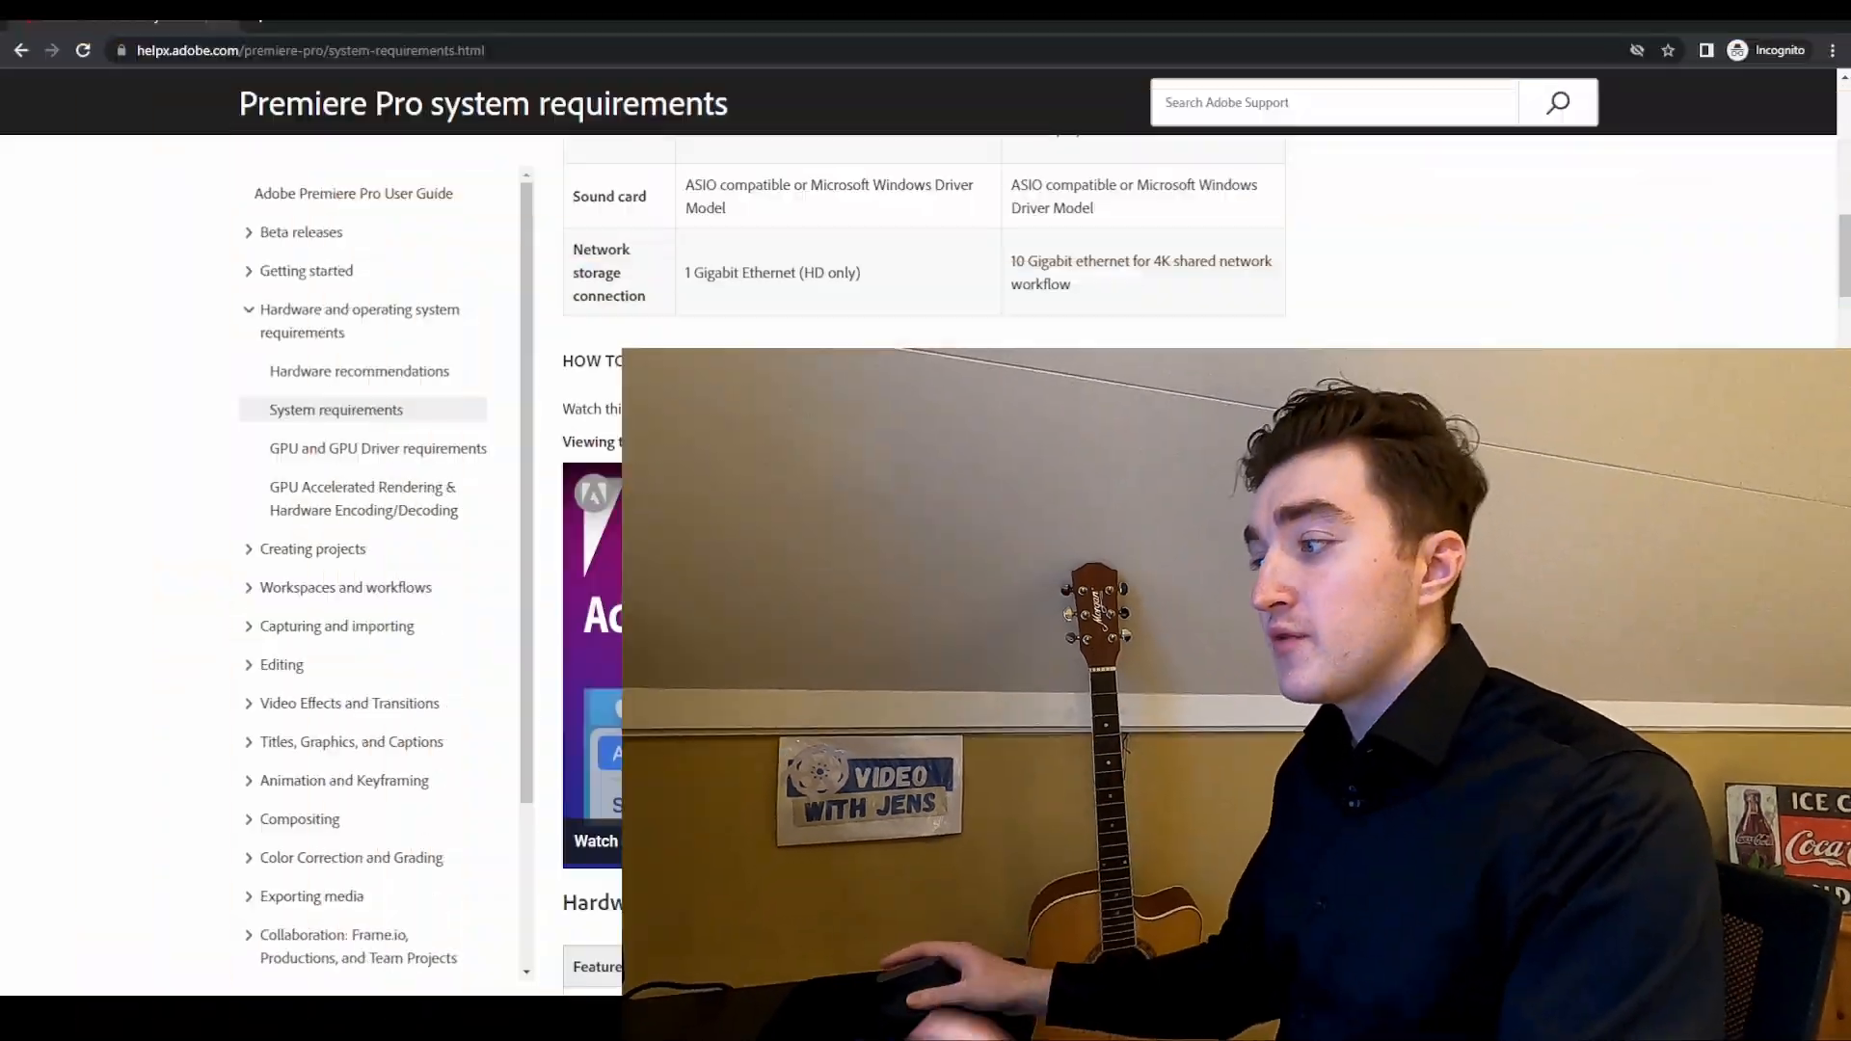
{"action": "scroll", "scroll_direction": "down", "scroll_amount": 3}
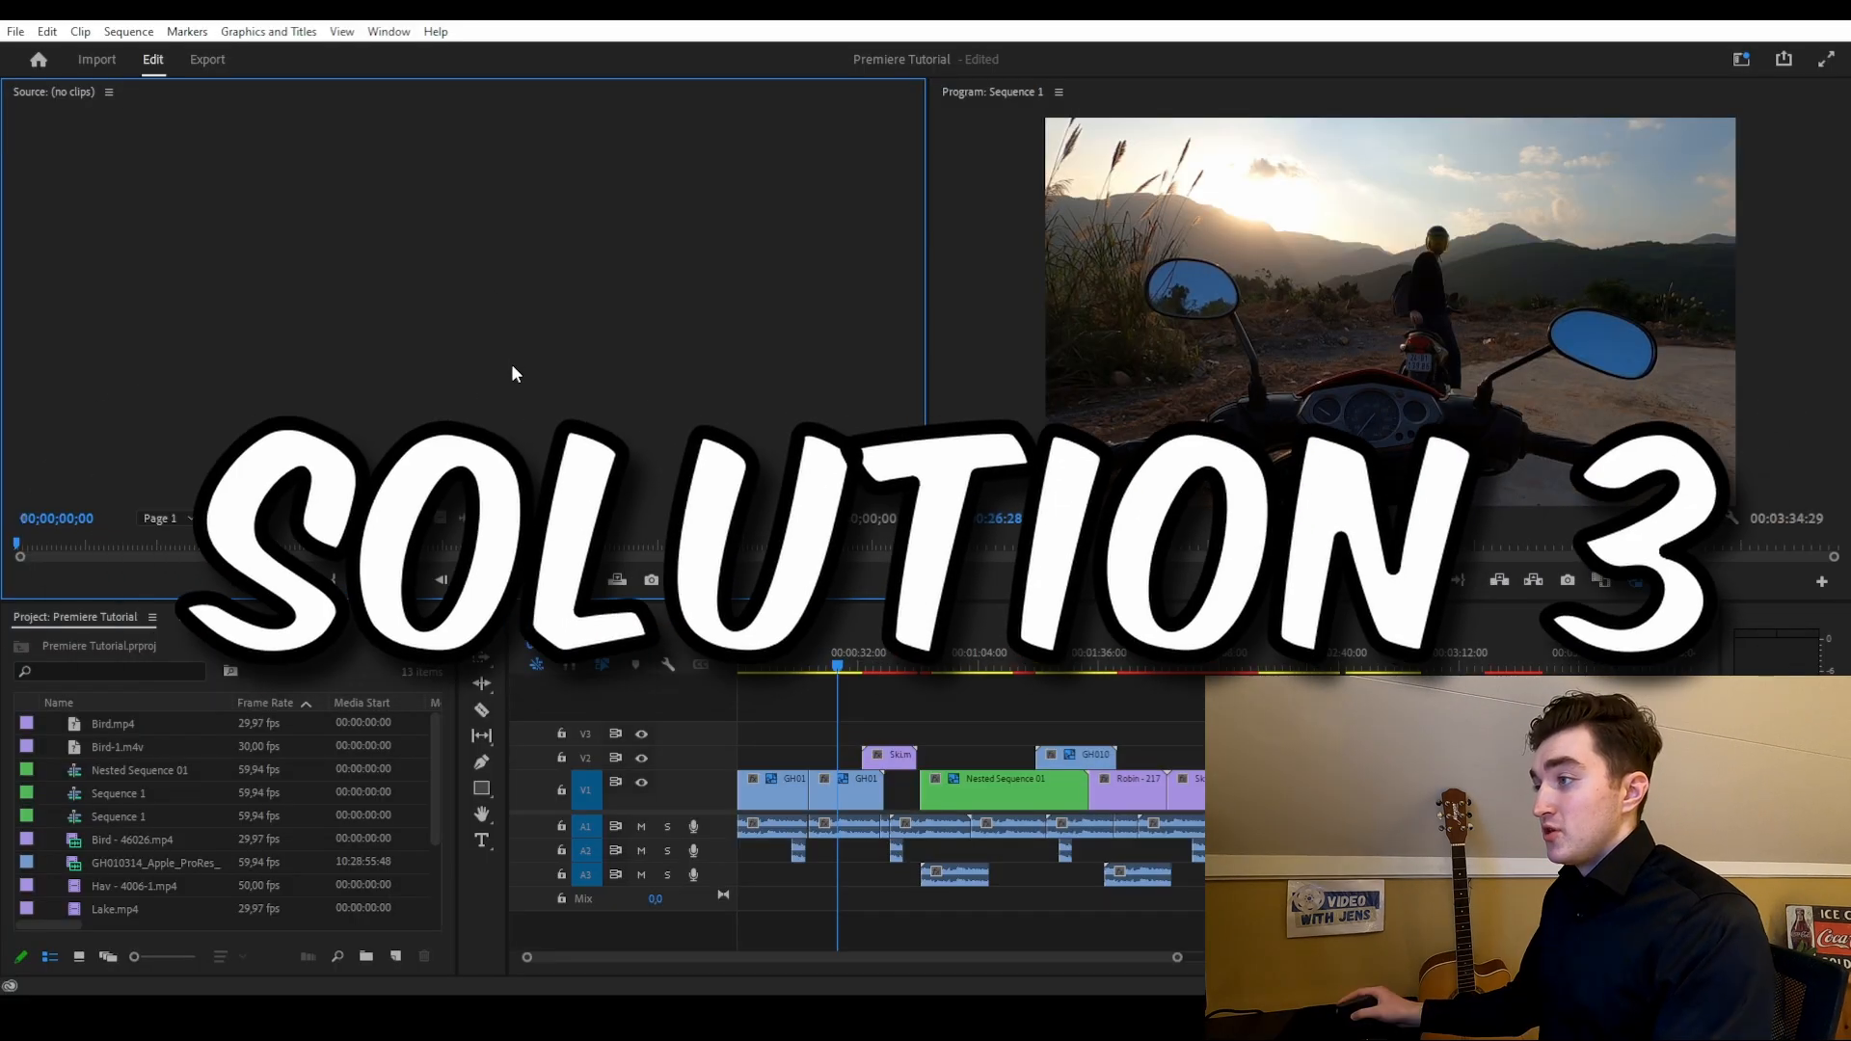
{"action": "left_click", "coordinate": [15, 31]}
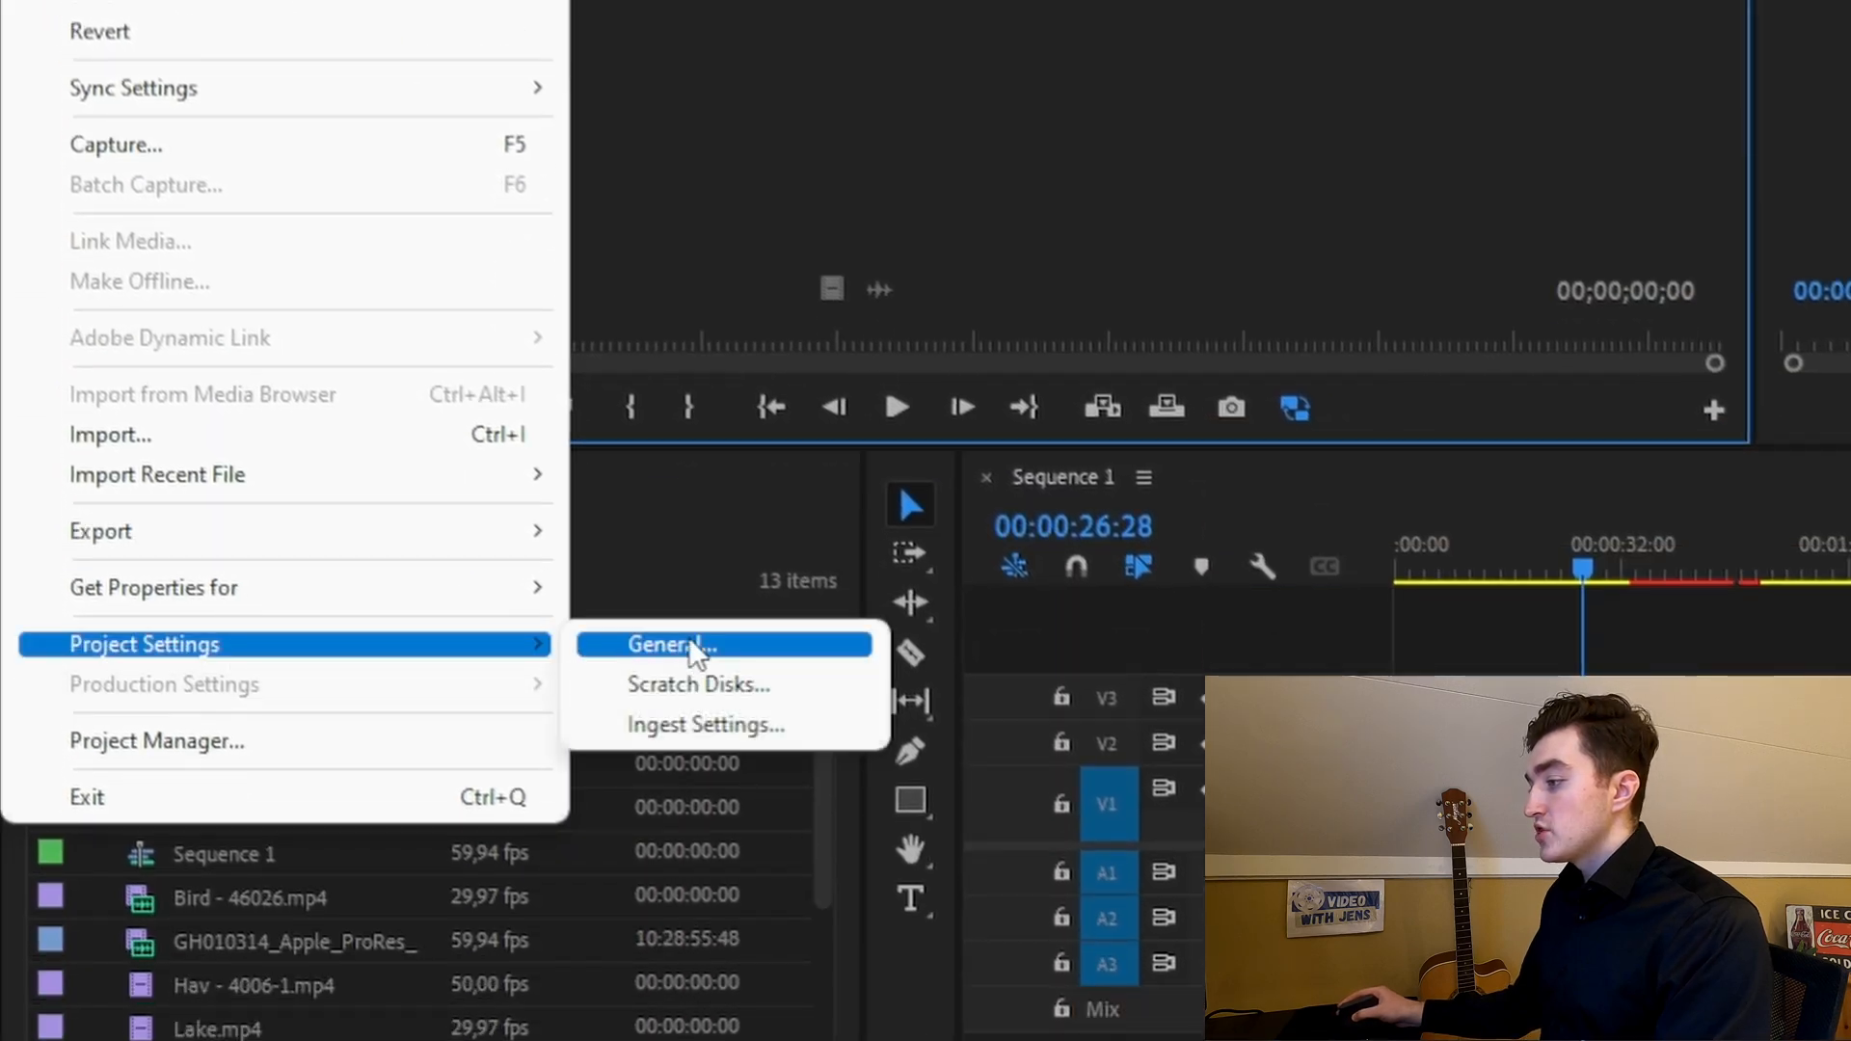
{"action": "left_click", "coordinate": [671, 644]}
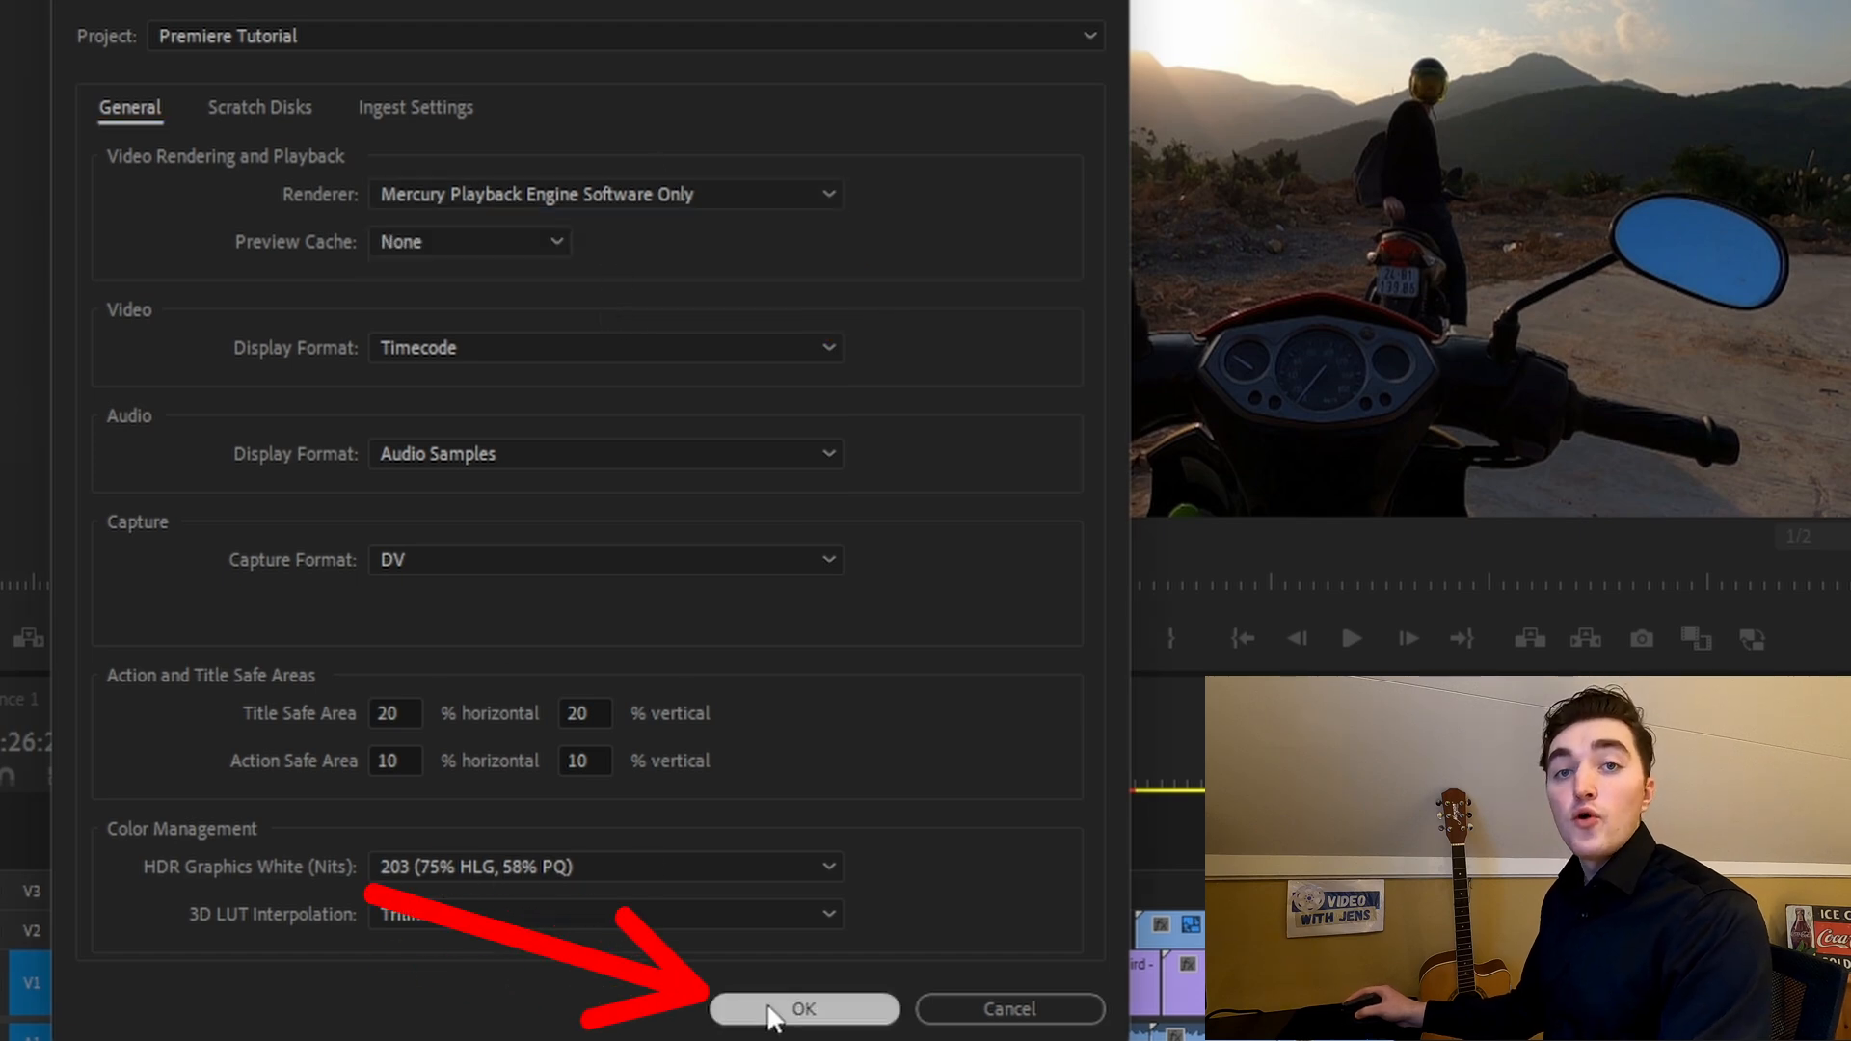
{"action": "left_click", "coordinate": [802, 1008]}
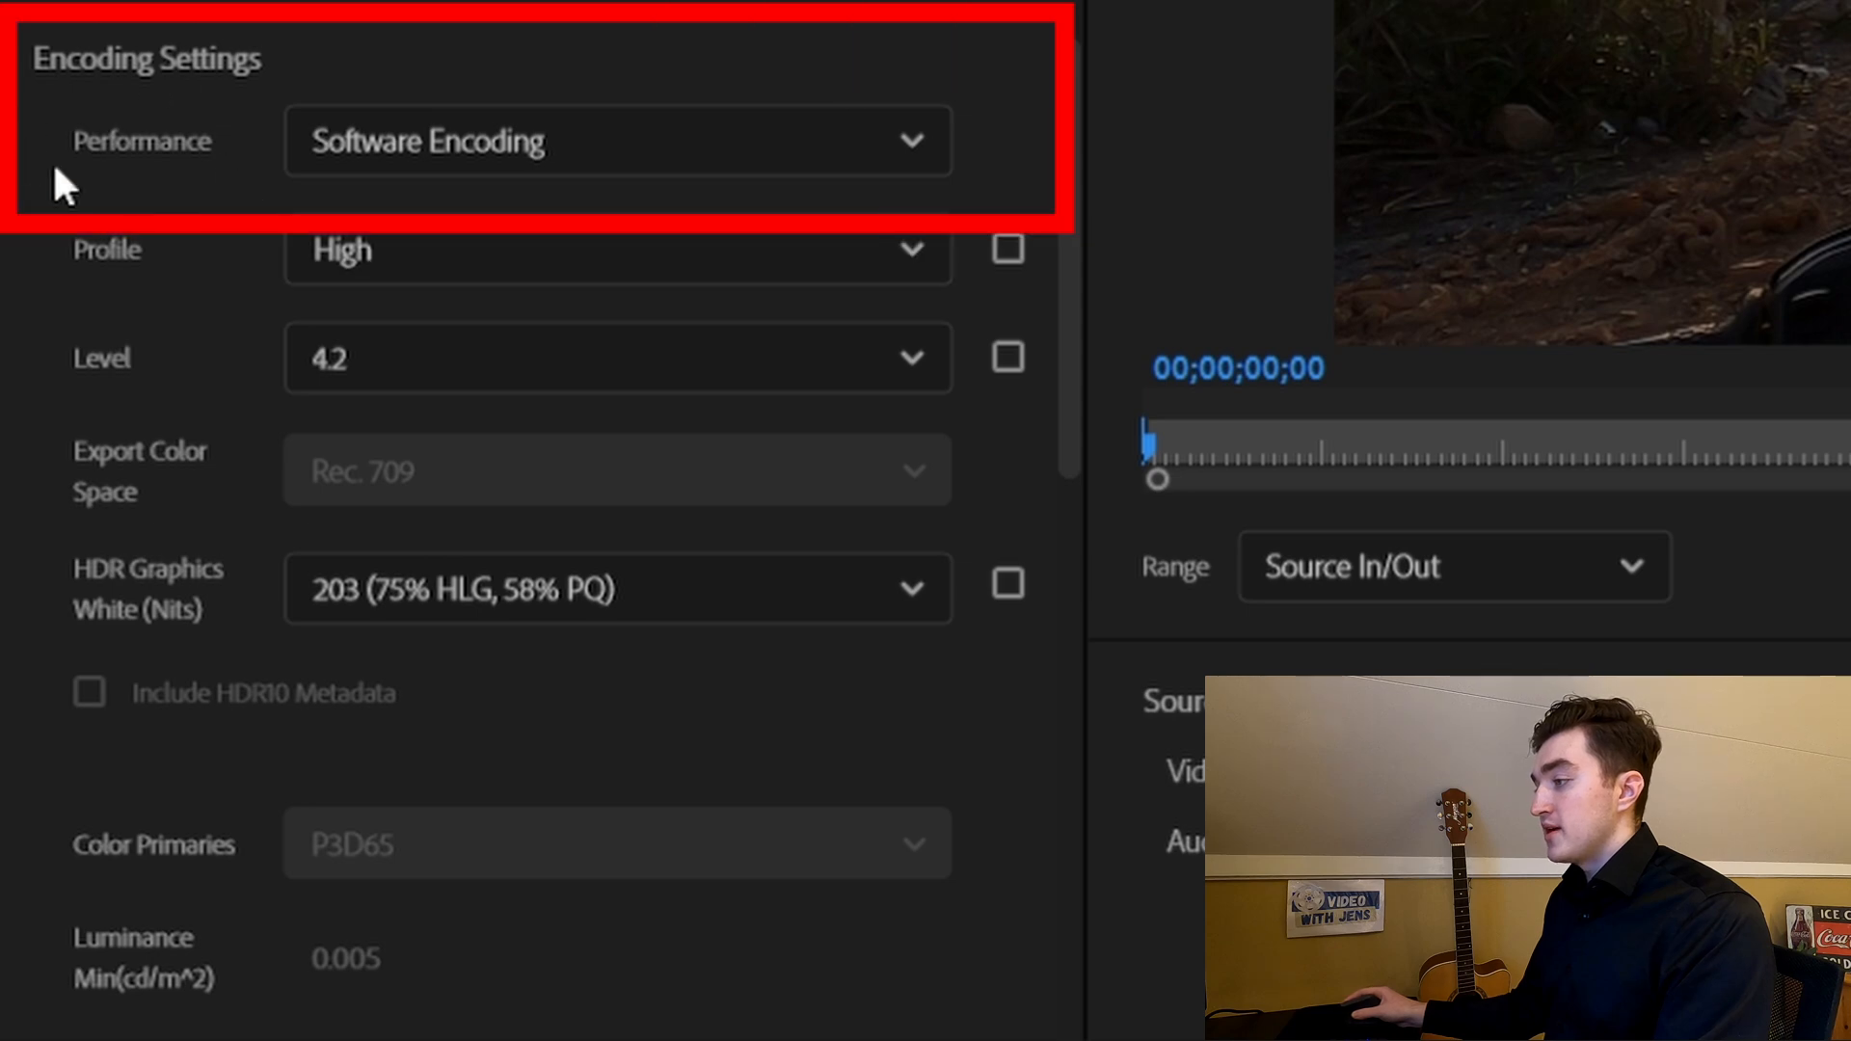
Set export Performance to Software Encoding
{"action": "left_click", "coordinate": [617, 141]}
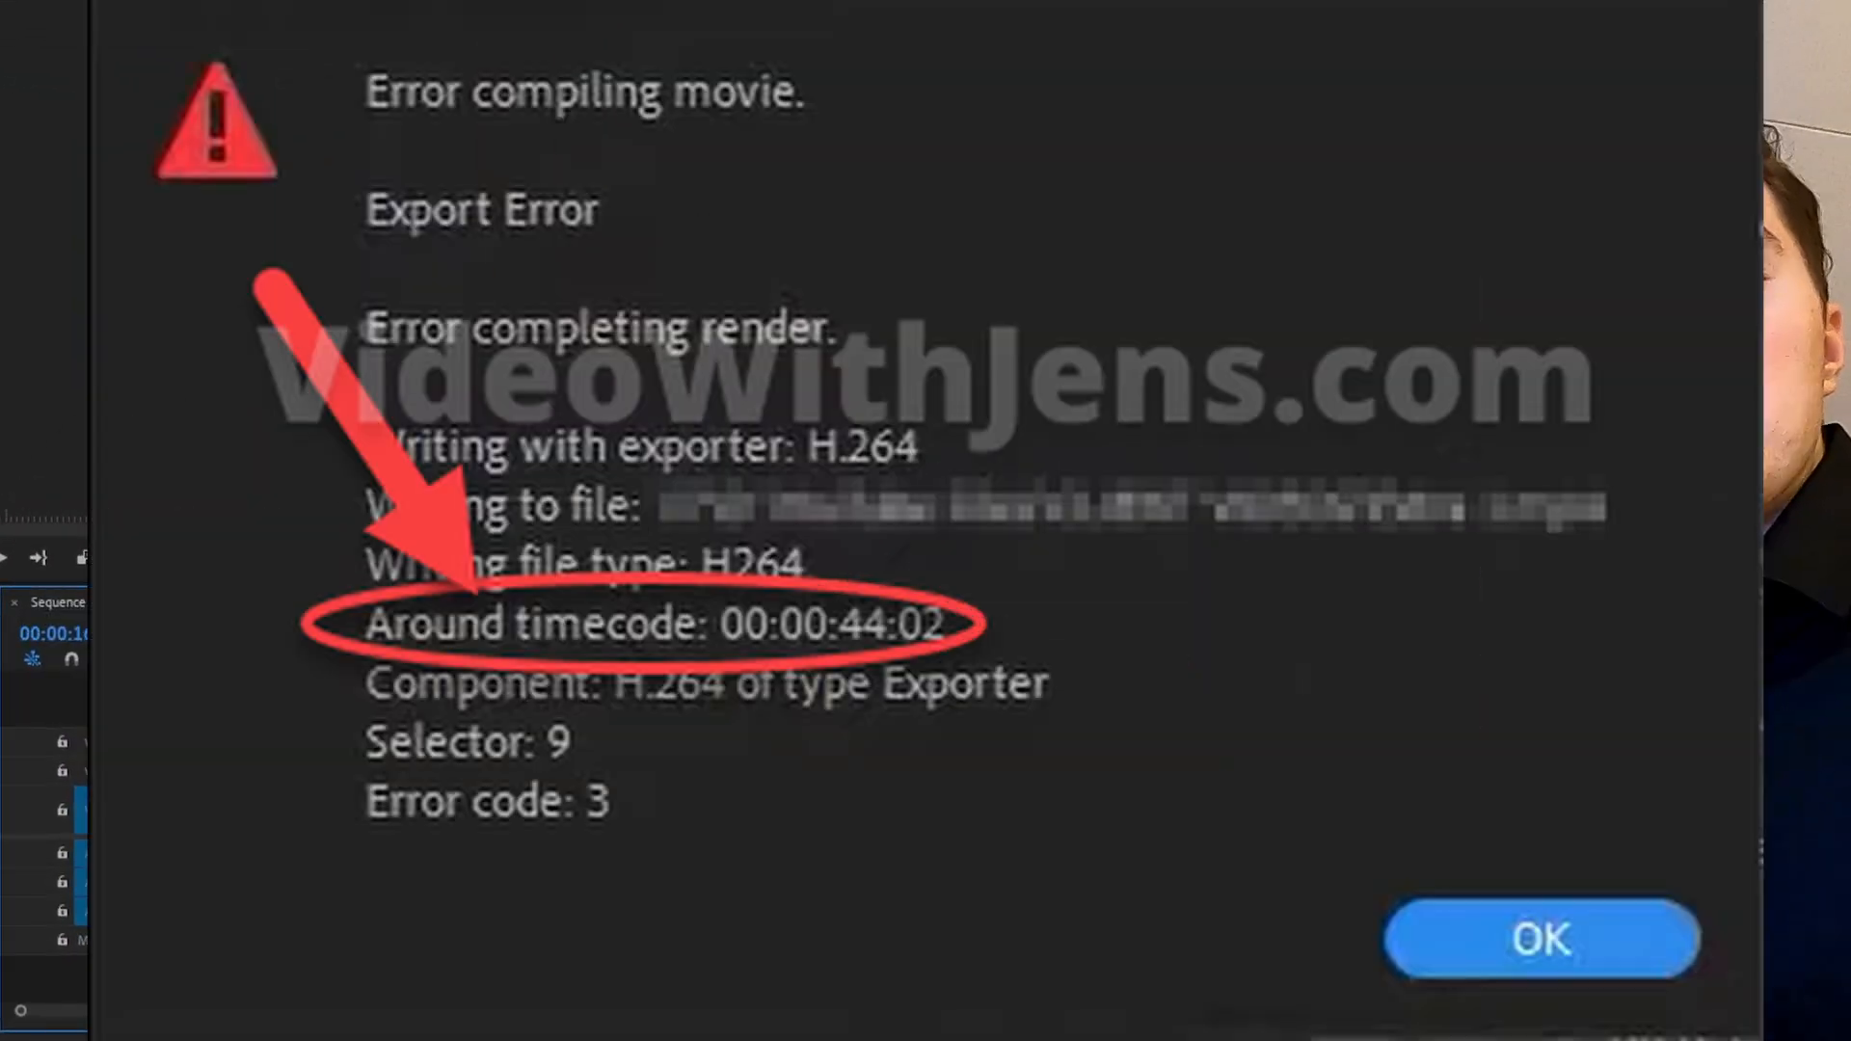
{"action": "left_click", "coordinate": [1541, 939]}
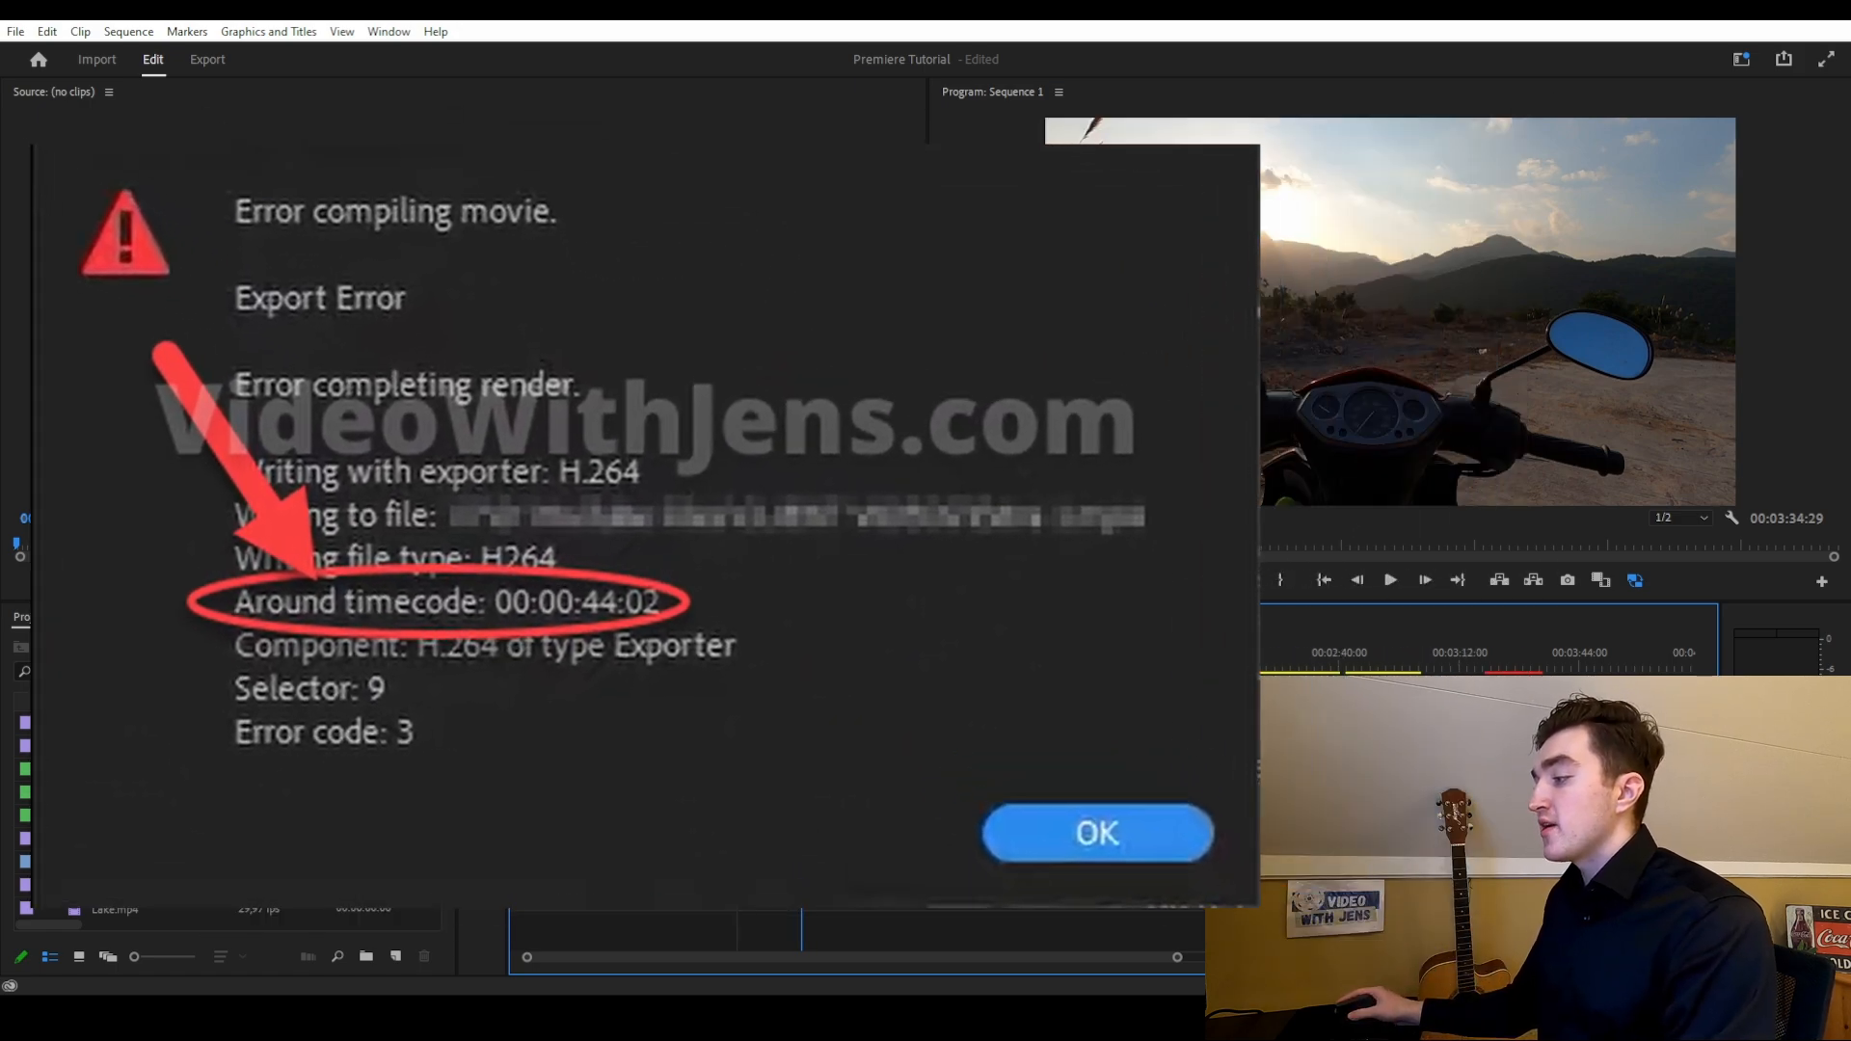
{"action": "left_click", "coordinate": [1095, 833]}
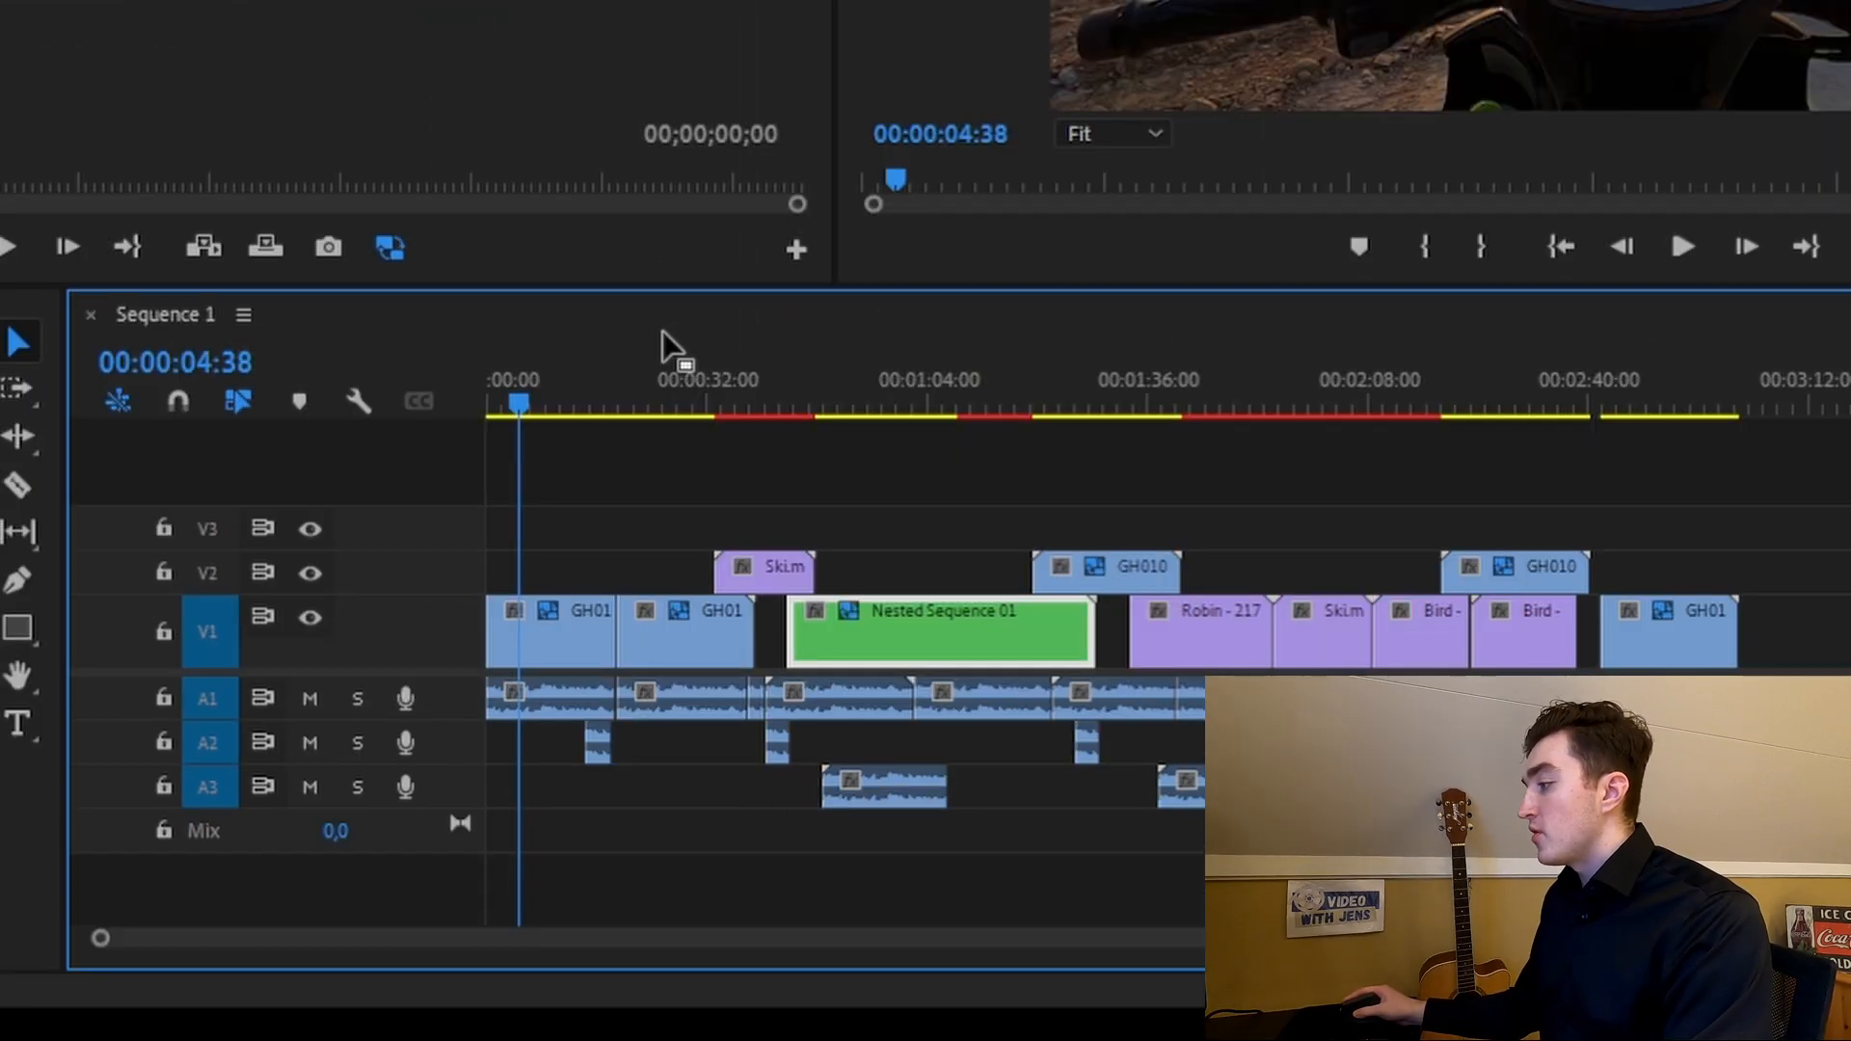
Set sequence previews to QuickTime with Apple ProRes 422 LT, accepting deletion of existing previews
{"action": "left_click", "coordinate": [237, 25]}
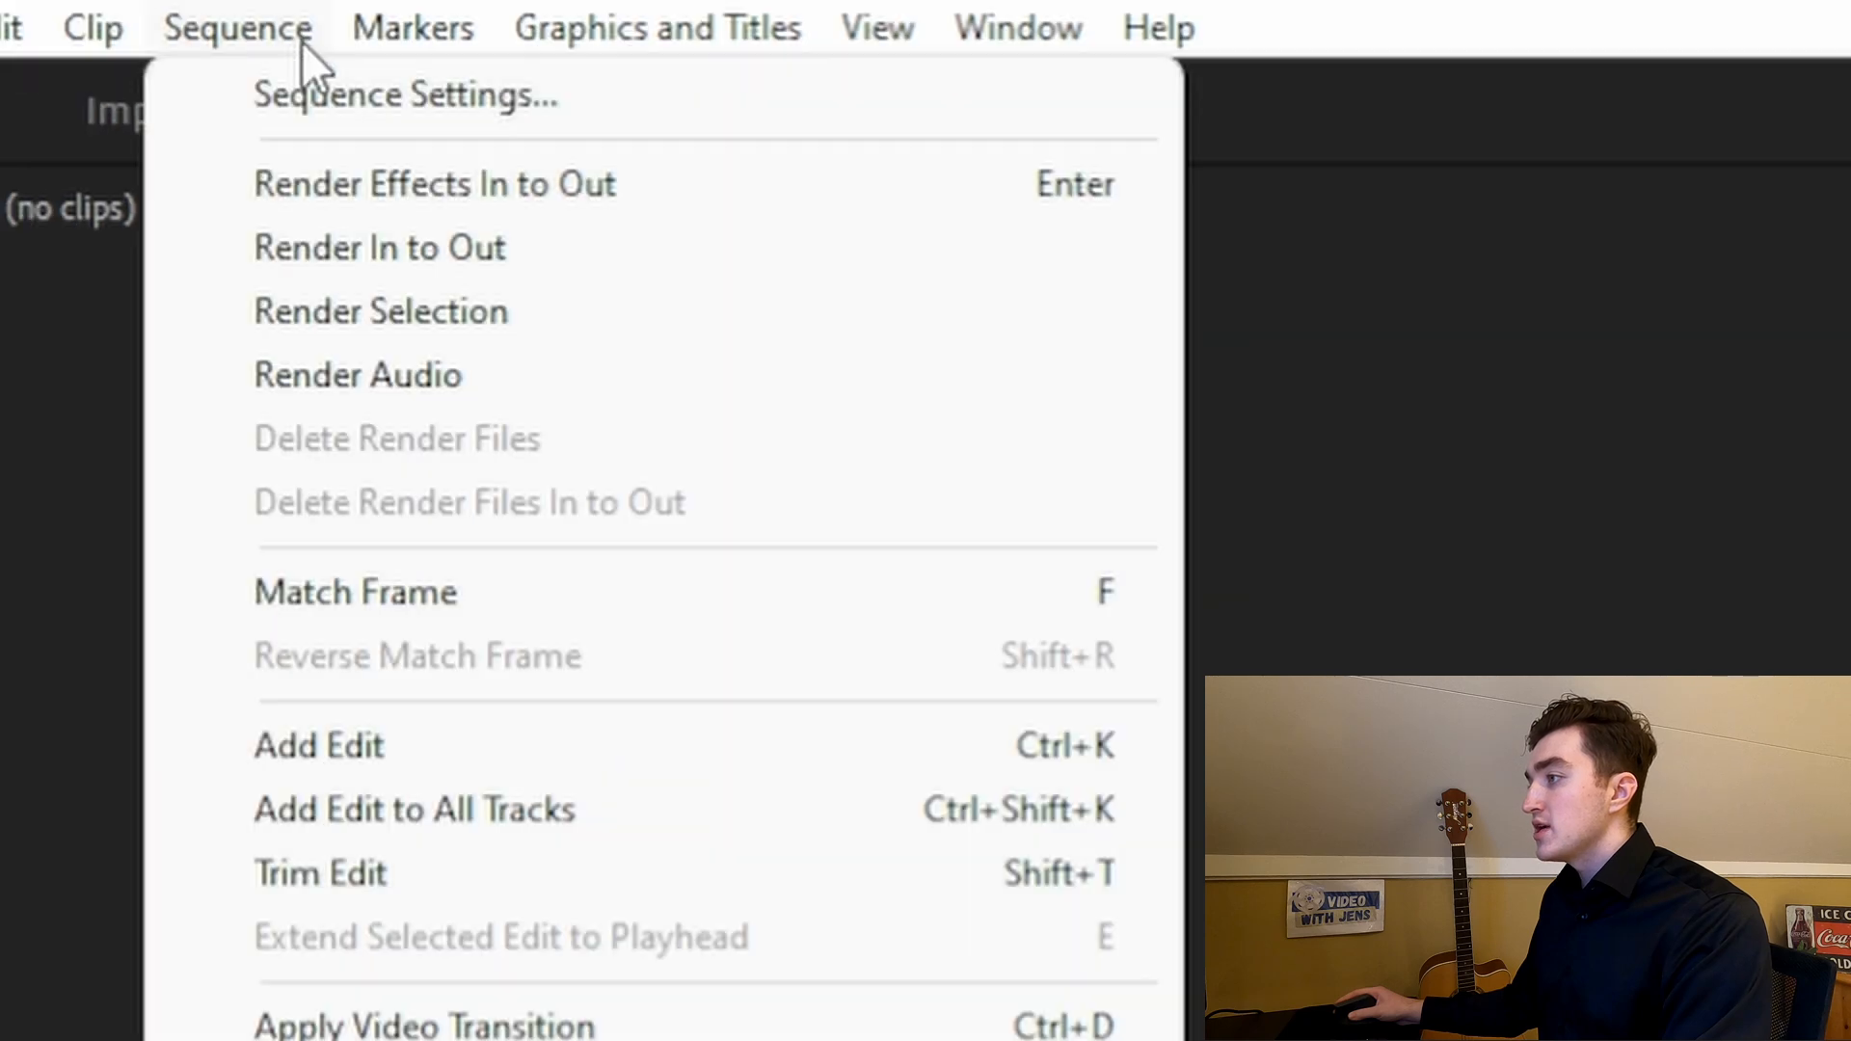
{"action": "mouse_move", "coordinate": [405, 97]}
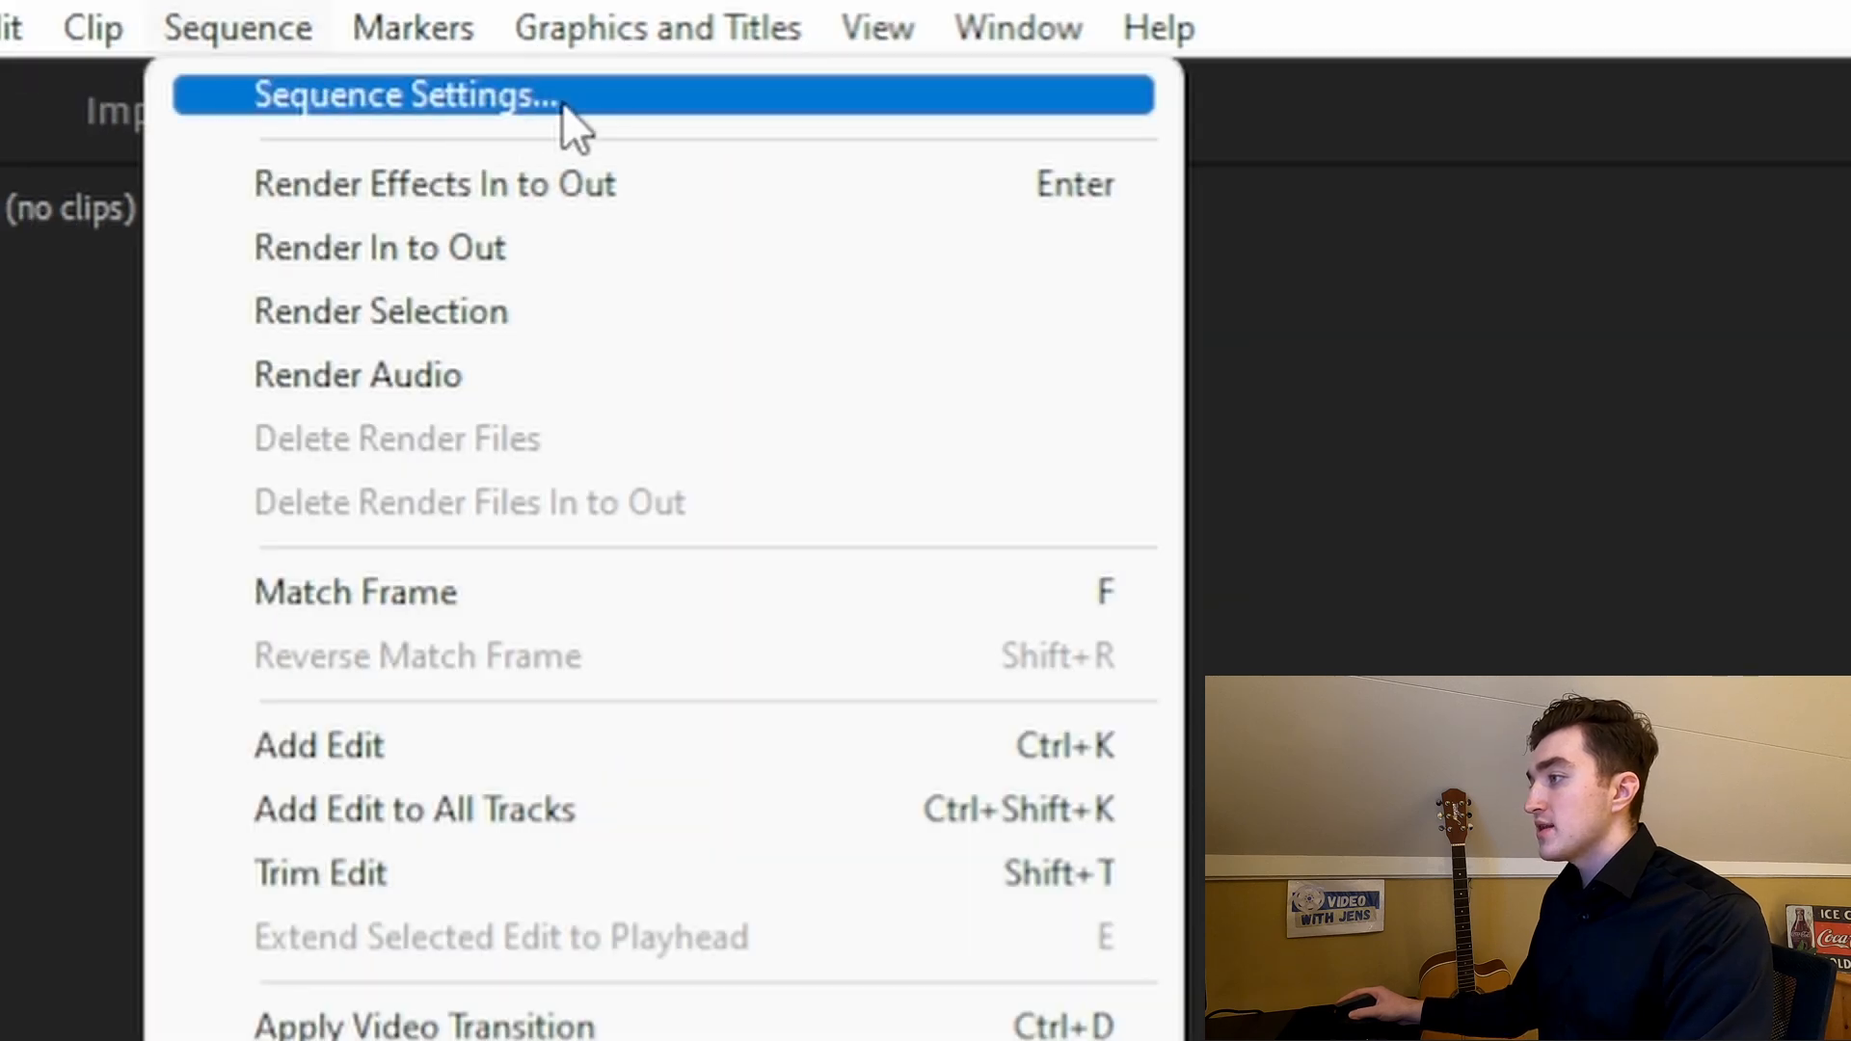
{"action": "left_click", "coordinate": [405, 95]}
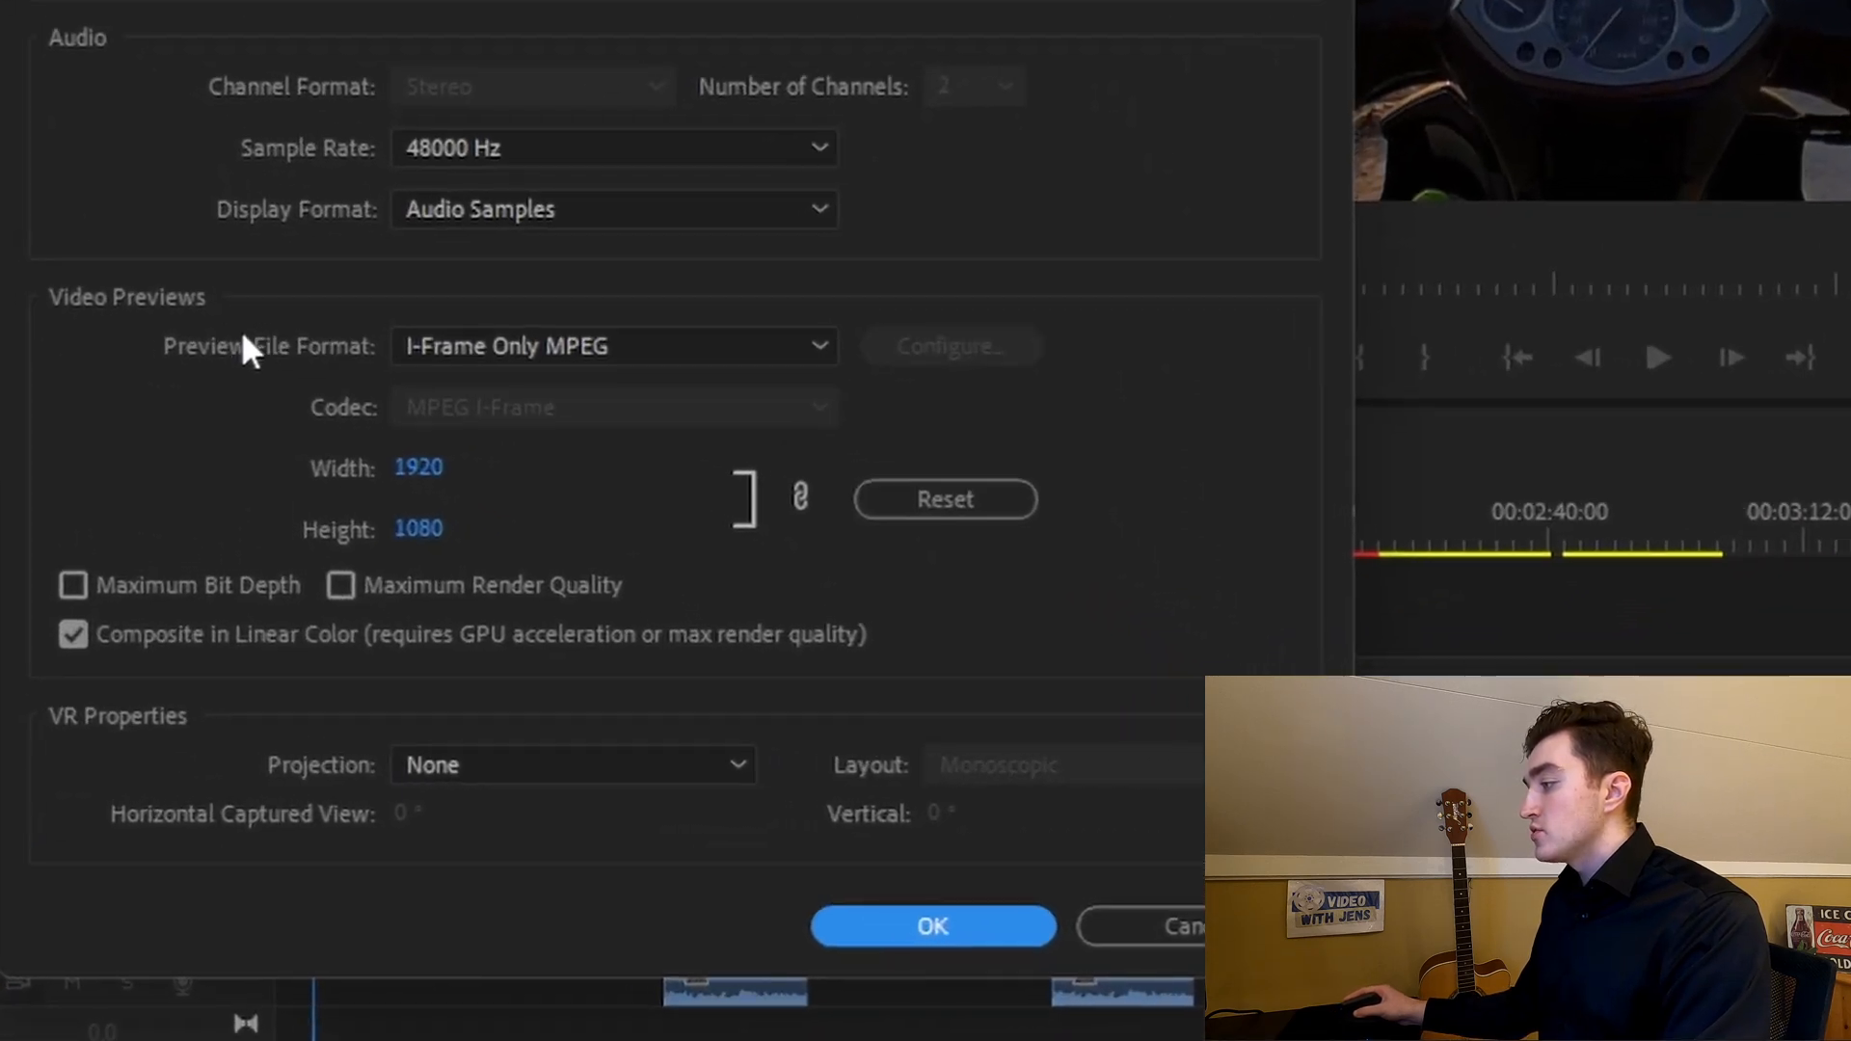
{"action": "left_click", "coordinate": [614, 345]}
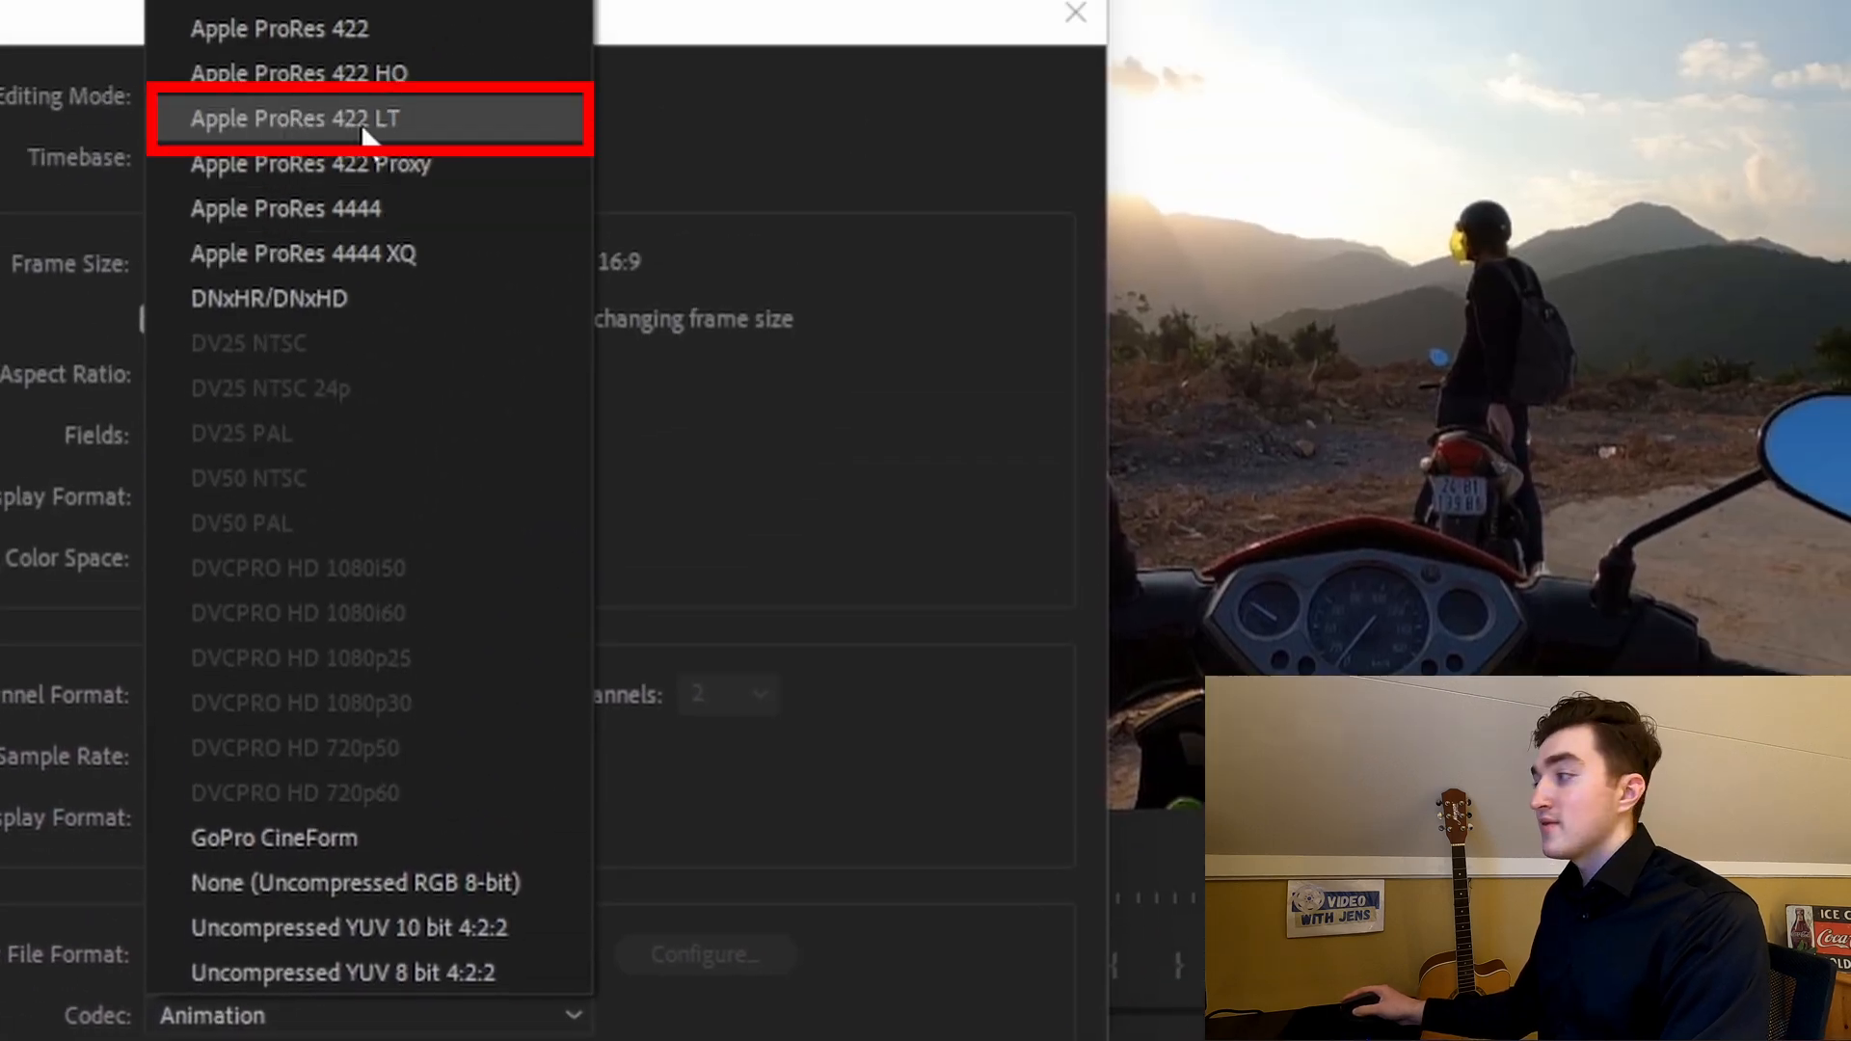
{"action": "left_click", "coordinate": [307, 118]}
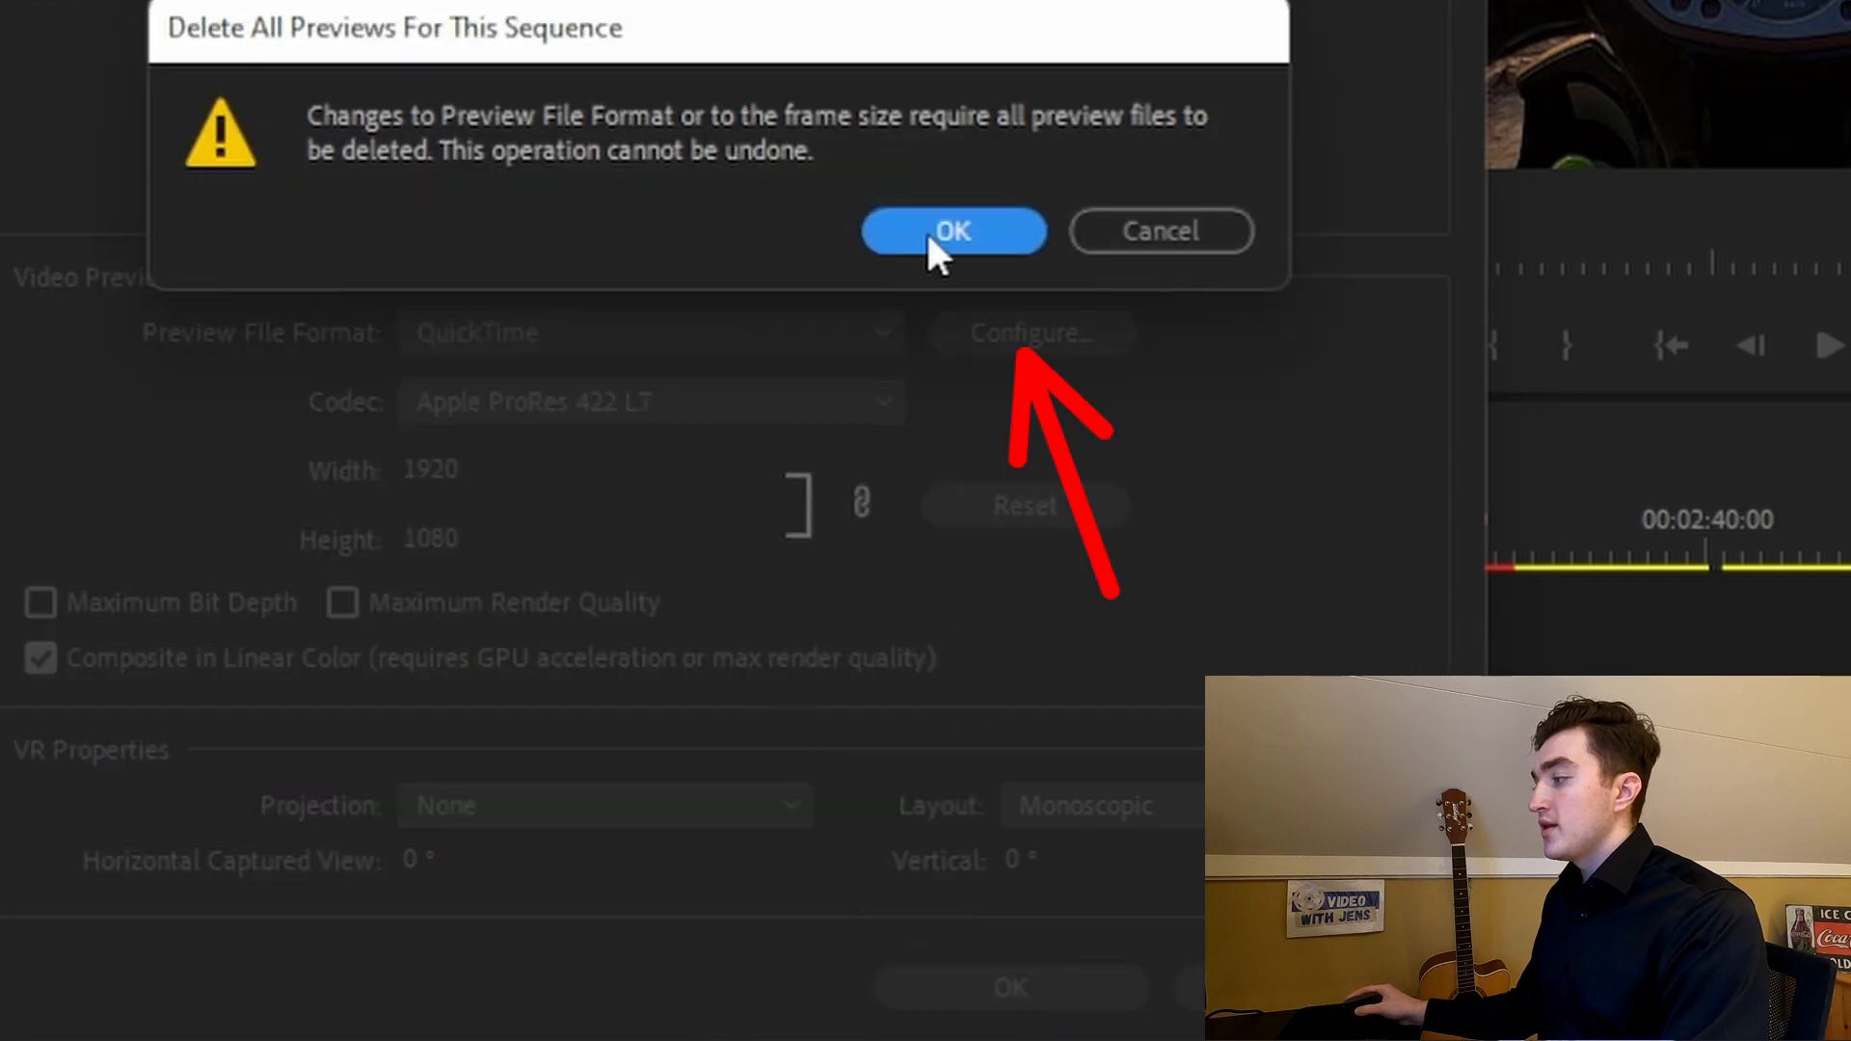
{"action": "left_click", "coordinate": [953, 230]}
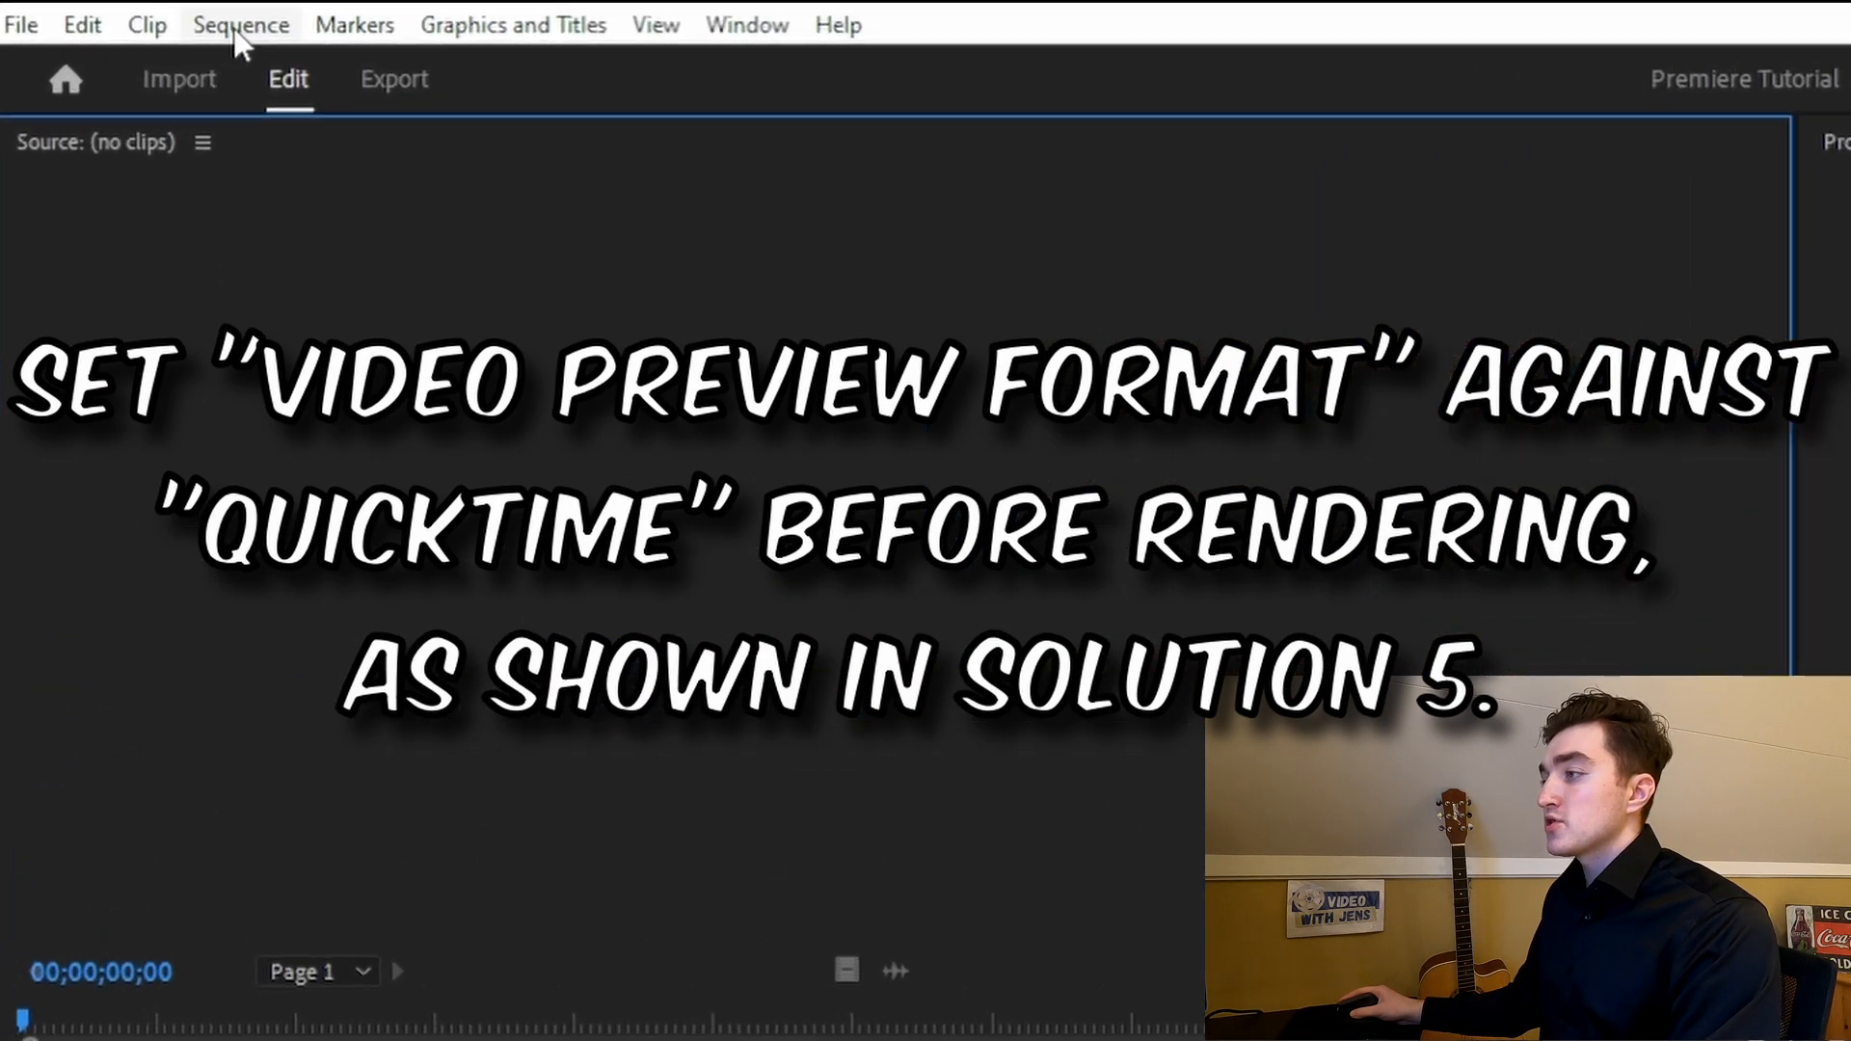
Render In to Out, then set the export preset to Match Sequence Preview Settings (QuickTime)
{"action": "left_click", "coordinate": [239, 23]}
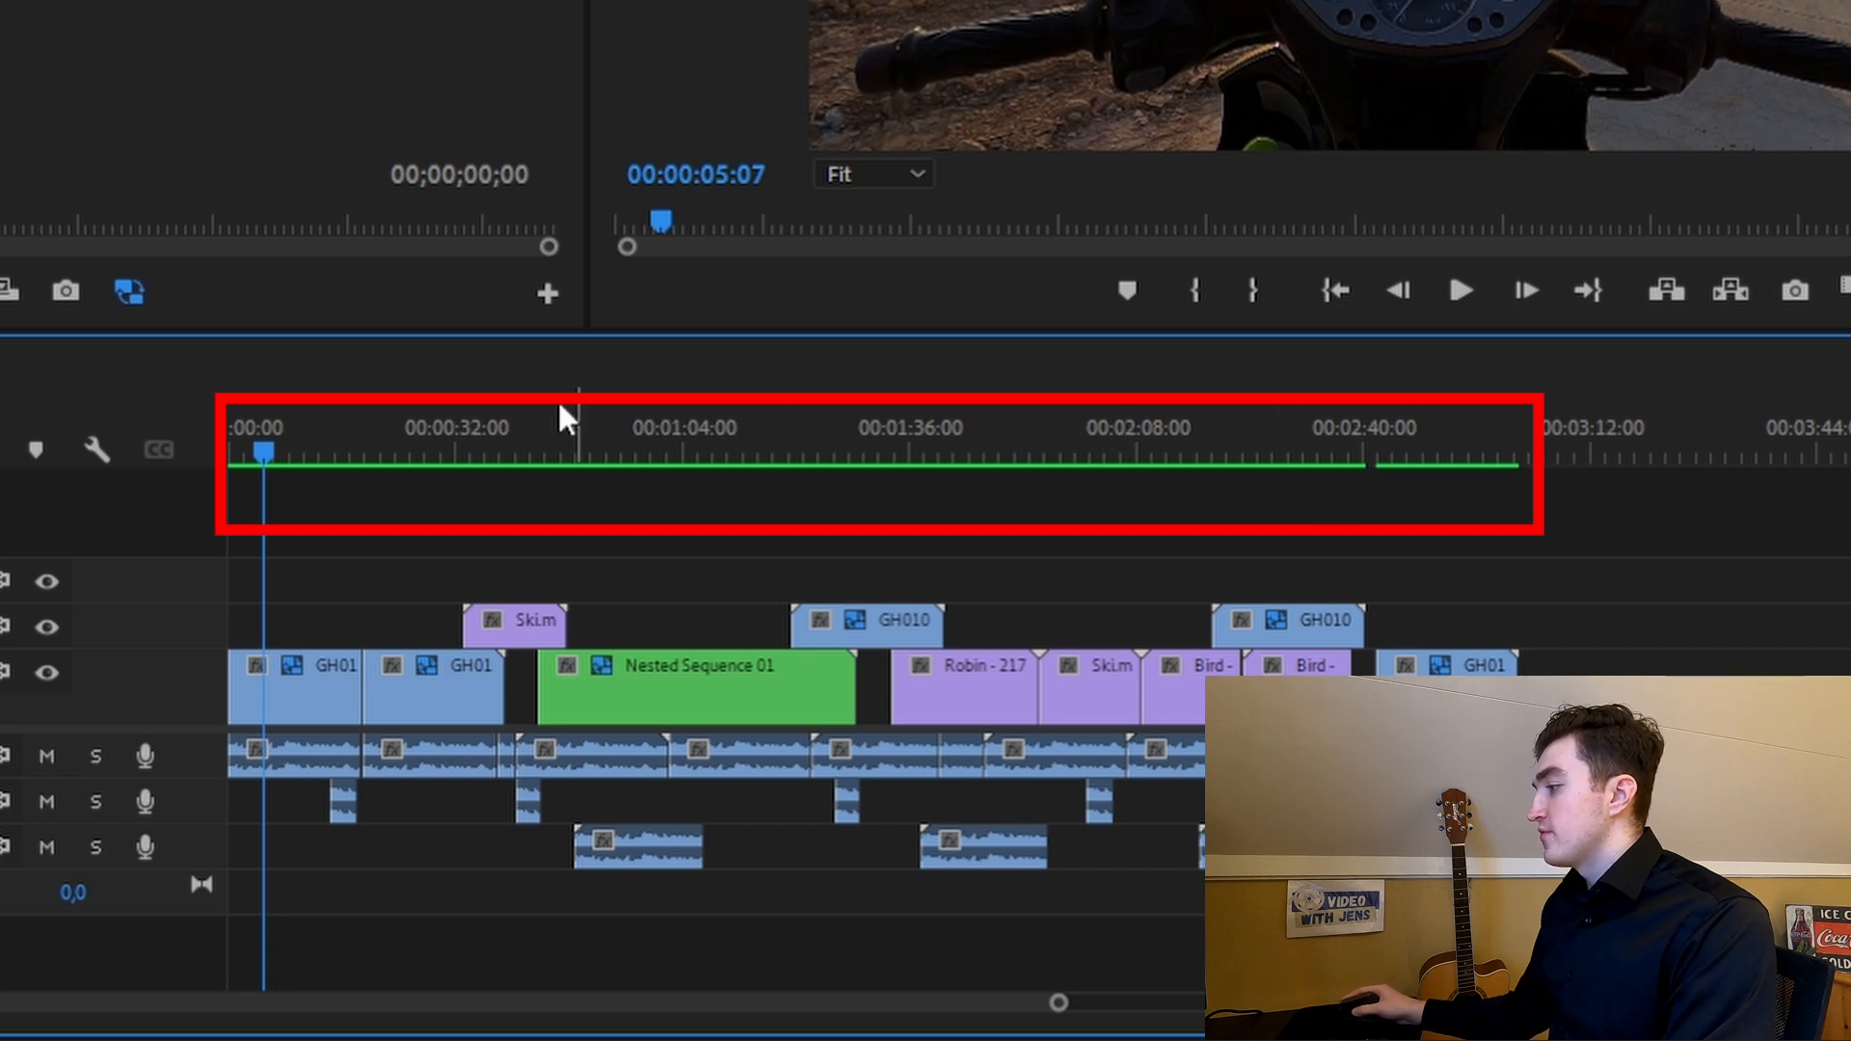
{"action": "left_click", "coordinate": [546, 104]}
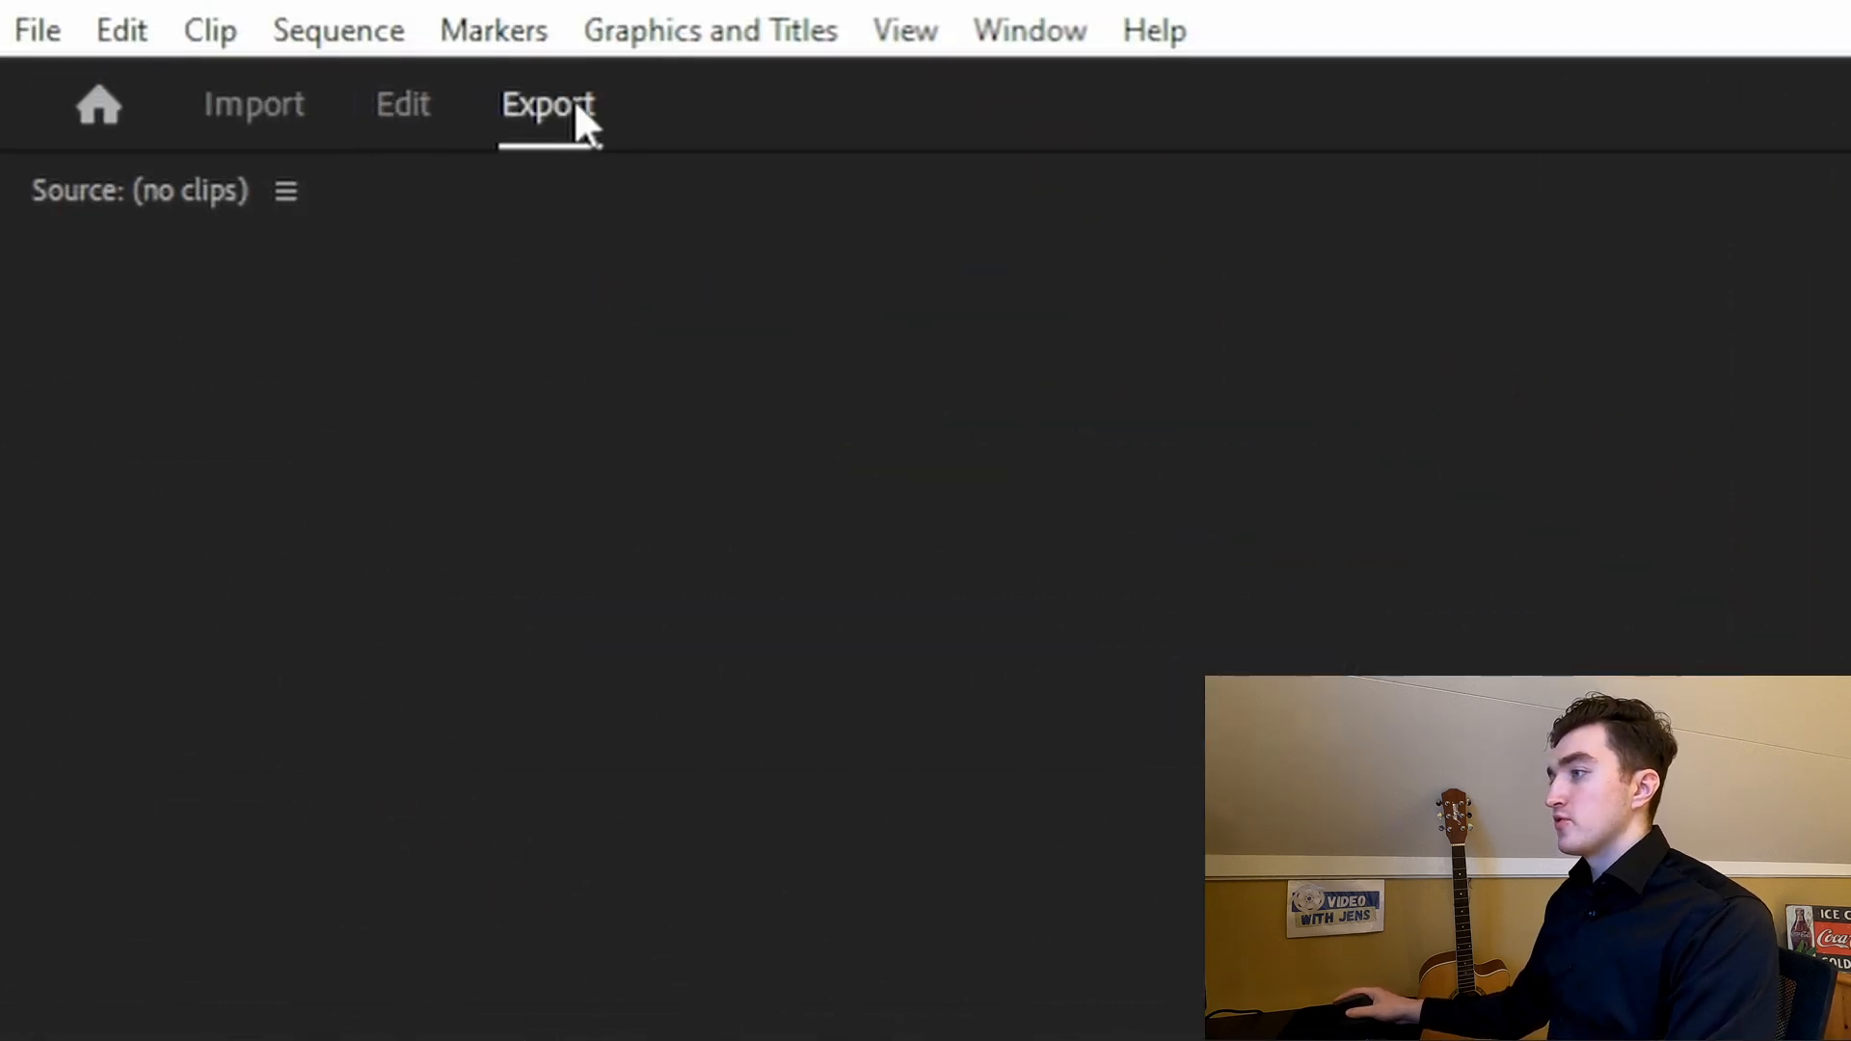
{"action": "left_click", "coordinate": [546, 104]}
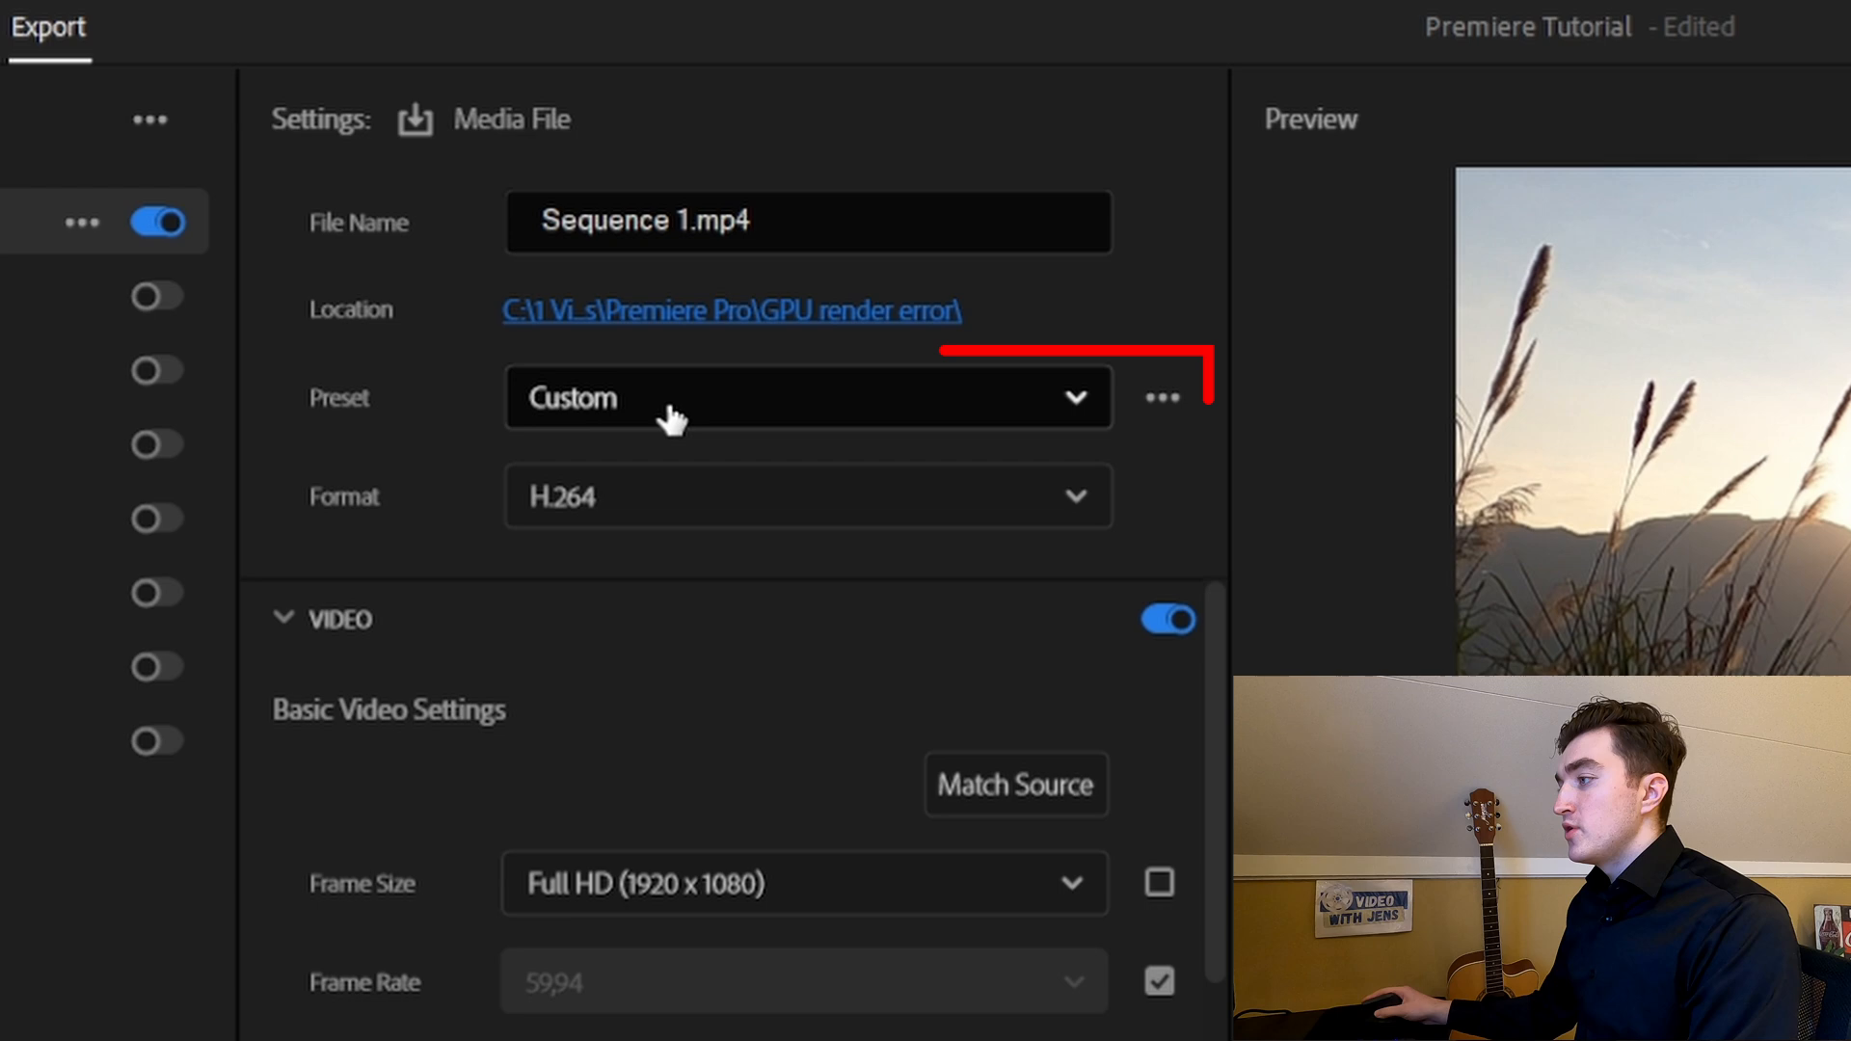
{"action": "left_click", "coordinate": [808, 397]}
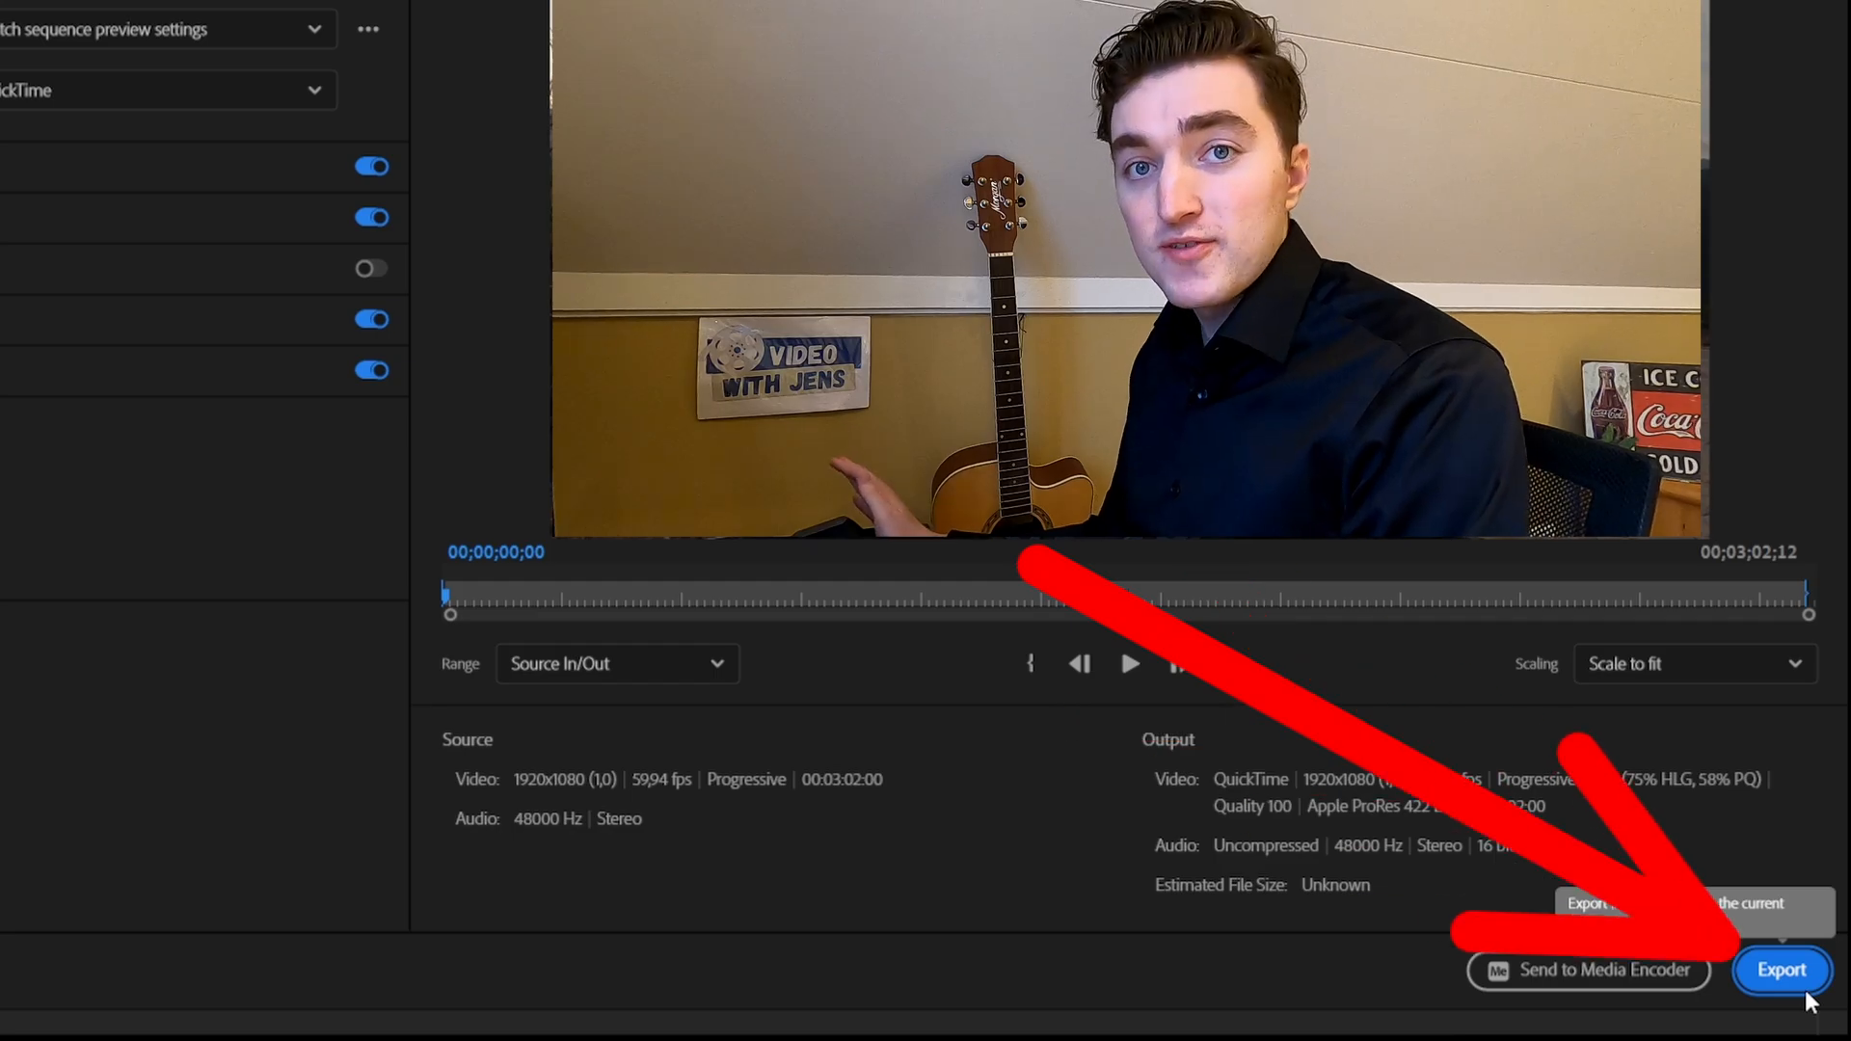
Start the export, then delete Sequence 1's render files
{"action": "left_click", "coordinate": [250, 23]}
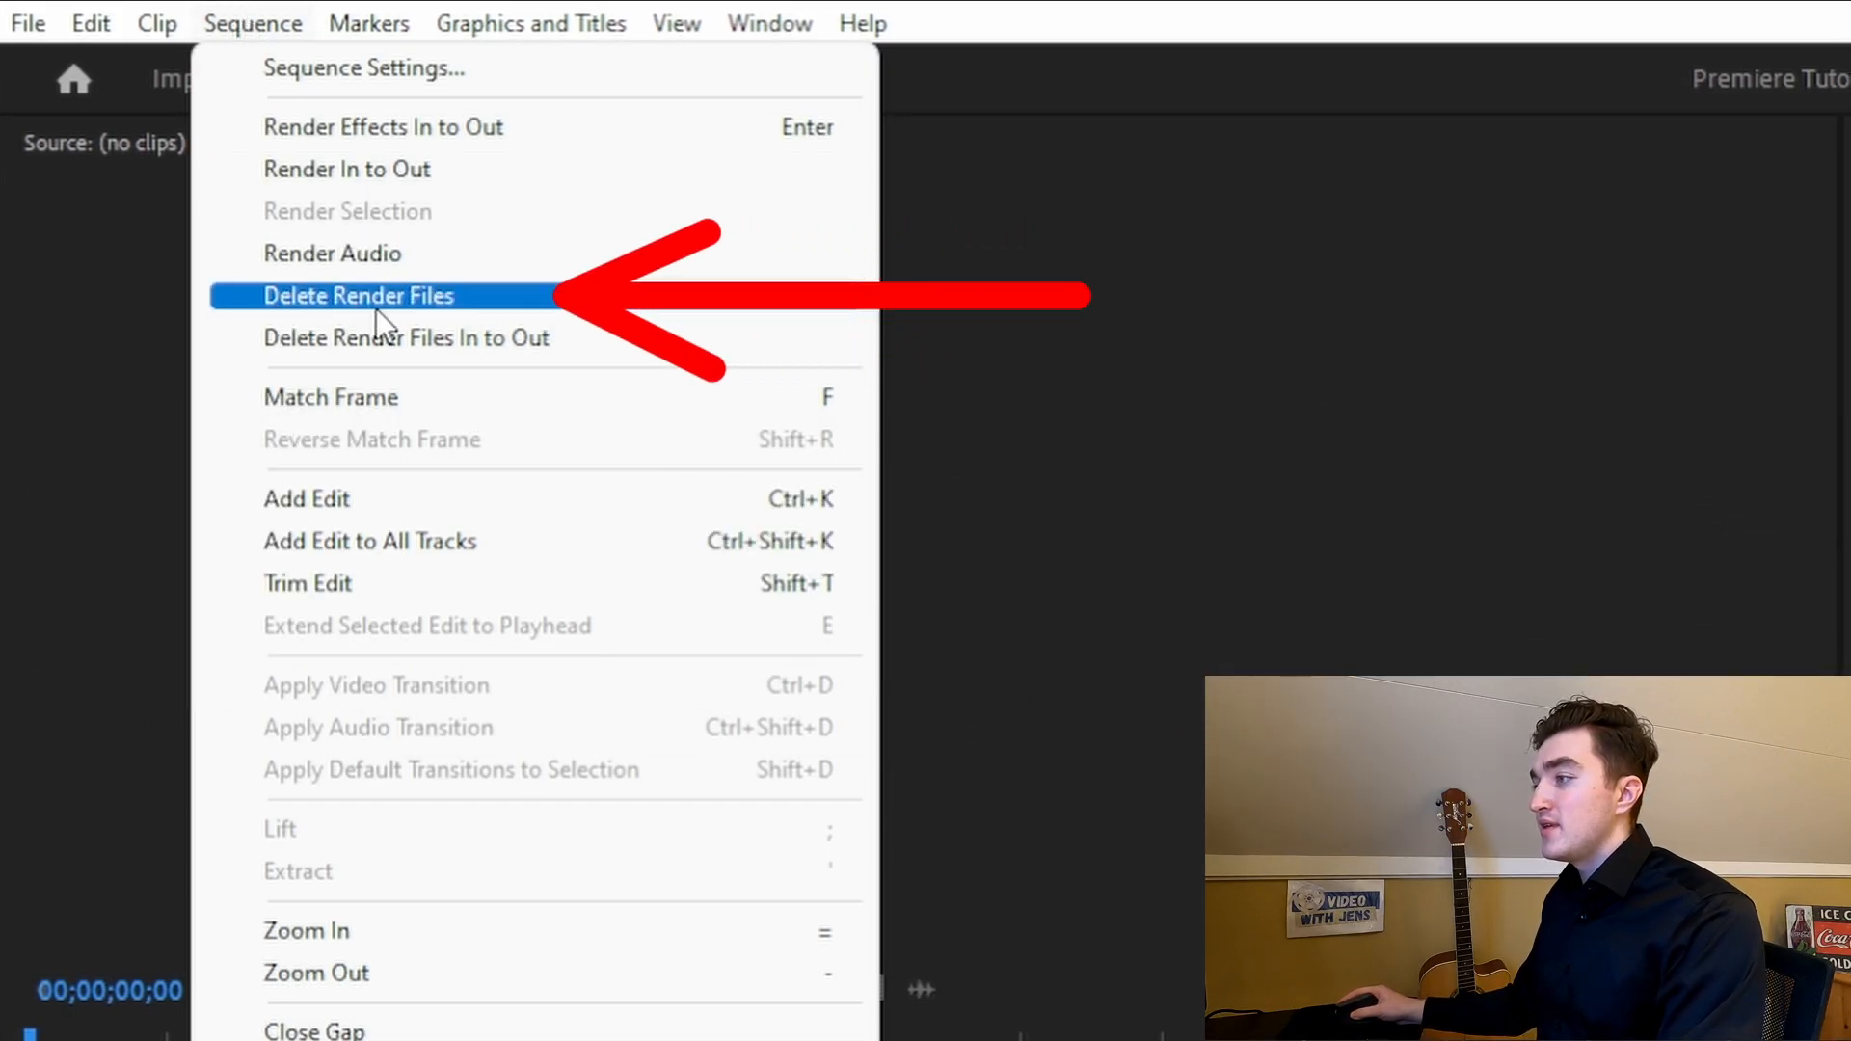
{"action": "left_click", "coordinate": [359, 295]}
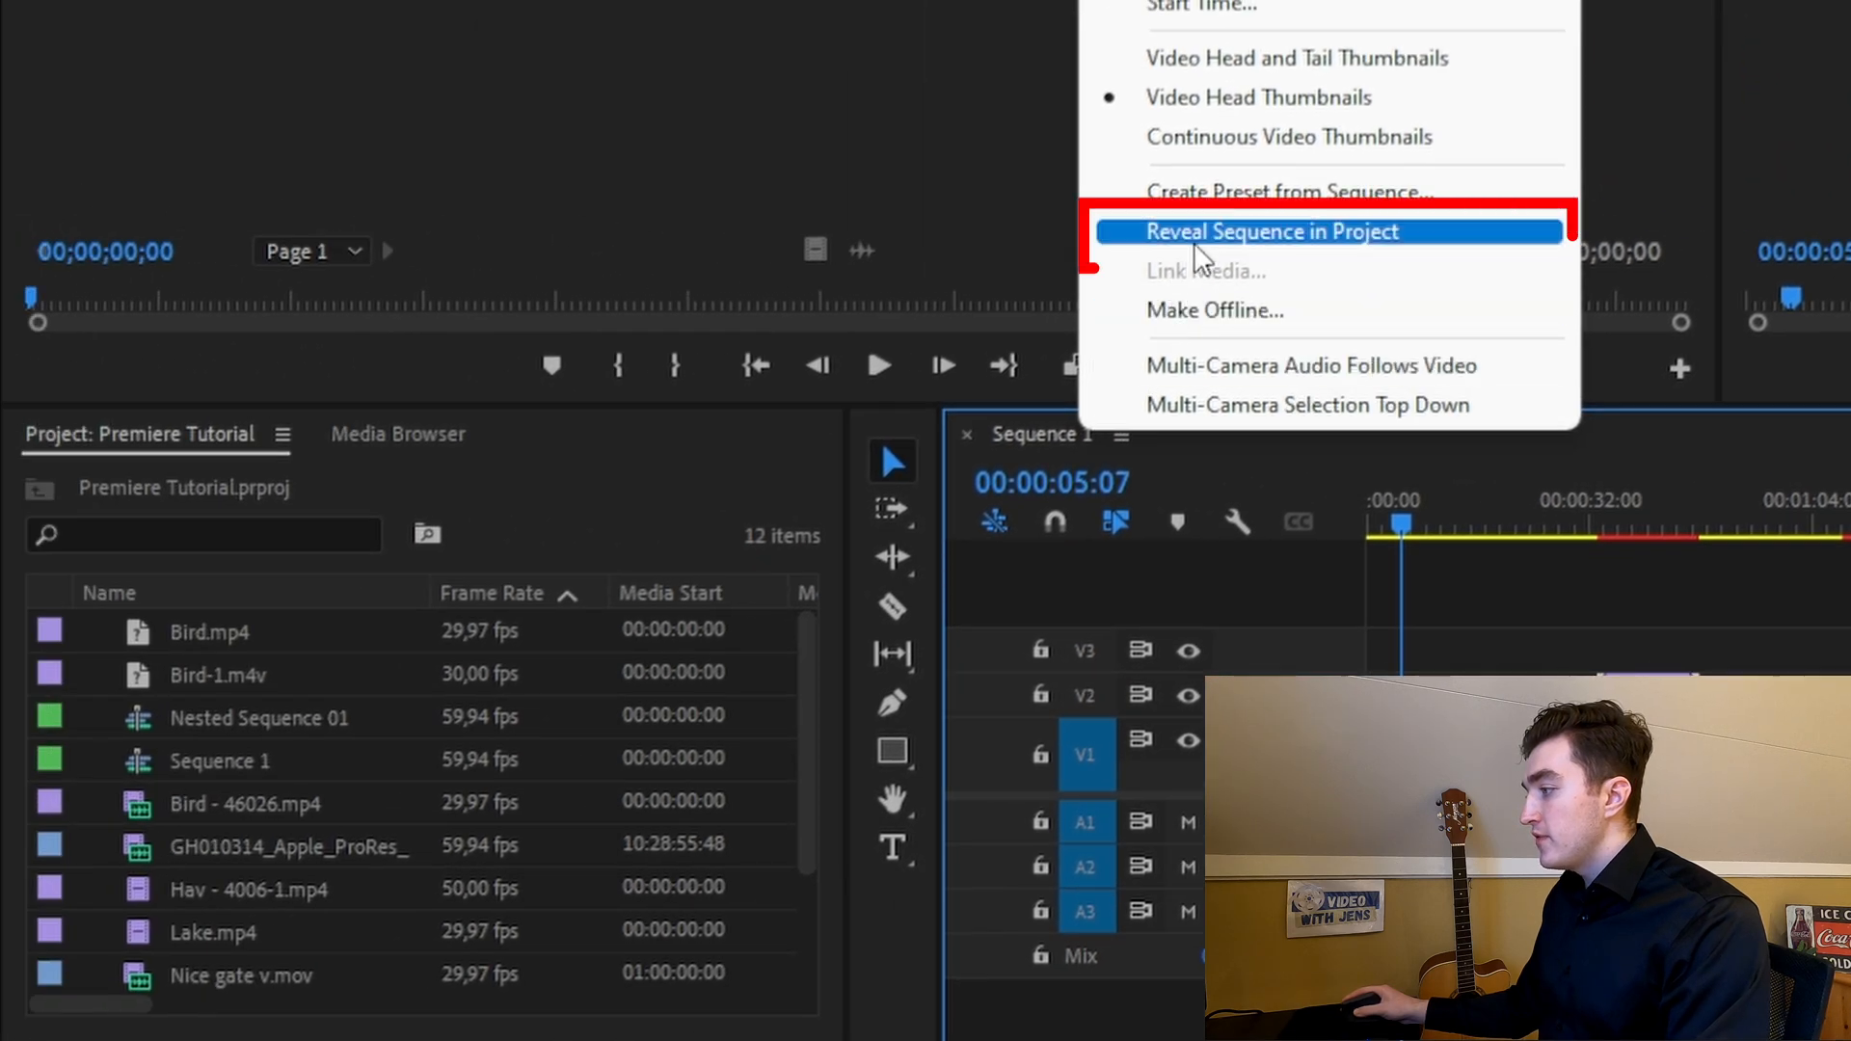
Locate Sequence 1 in the project and ripple-delete a clip from the timeline
{"action": "left_click", "coordinate": [1271, 229]}
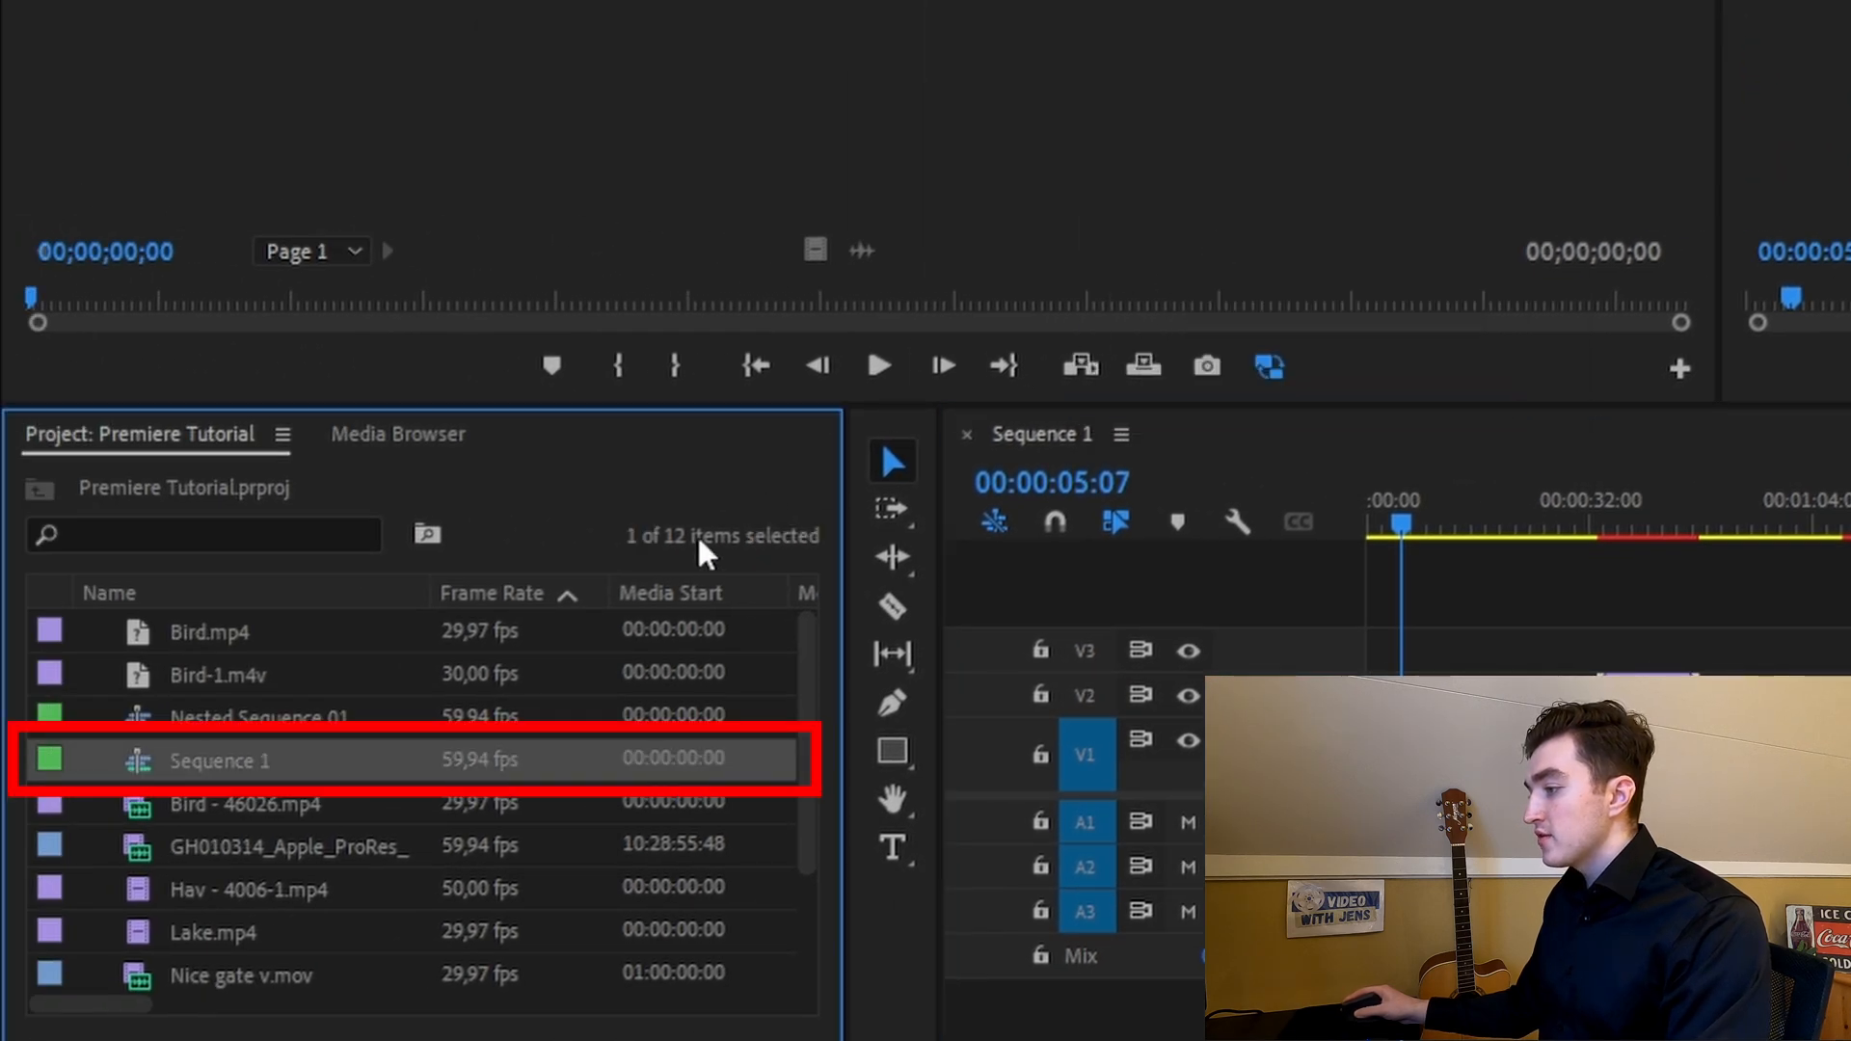
{"action": "right_click", "coordinate": [220, 760]}
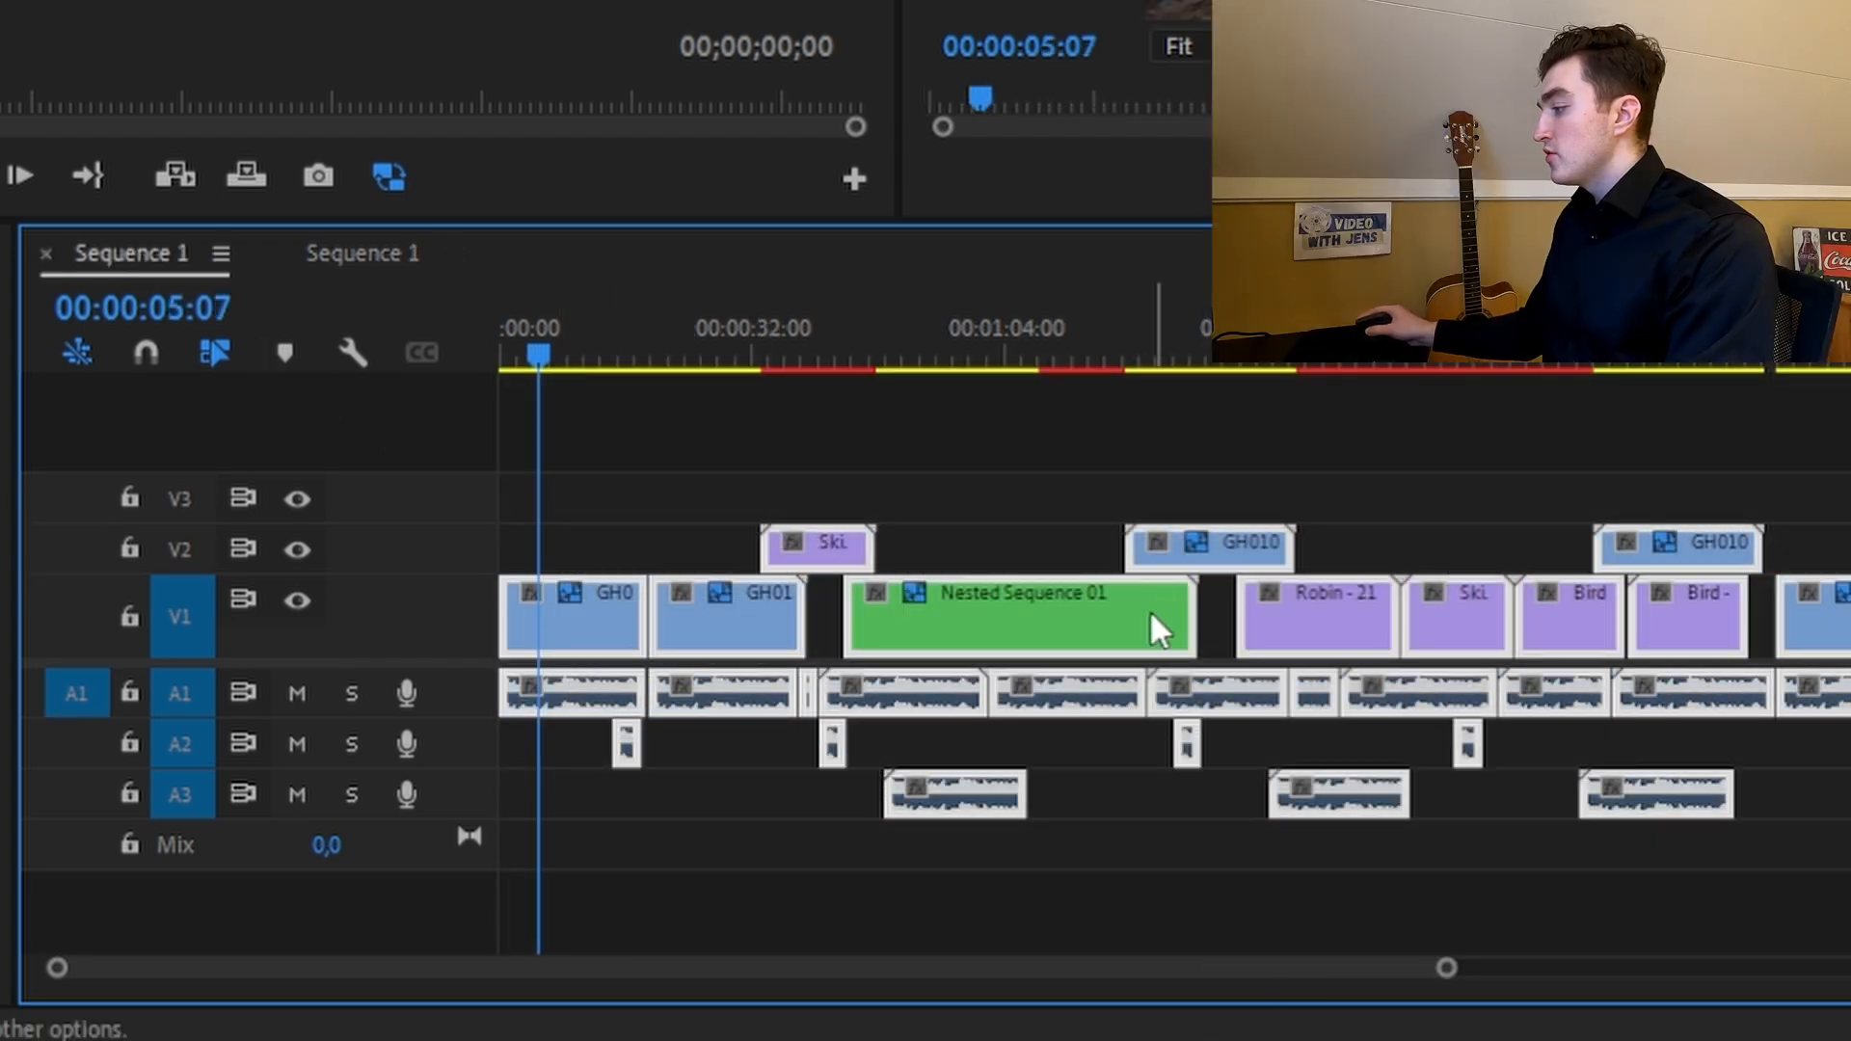
{"action": "right_click", "coordinate": [1022, 613]}
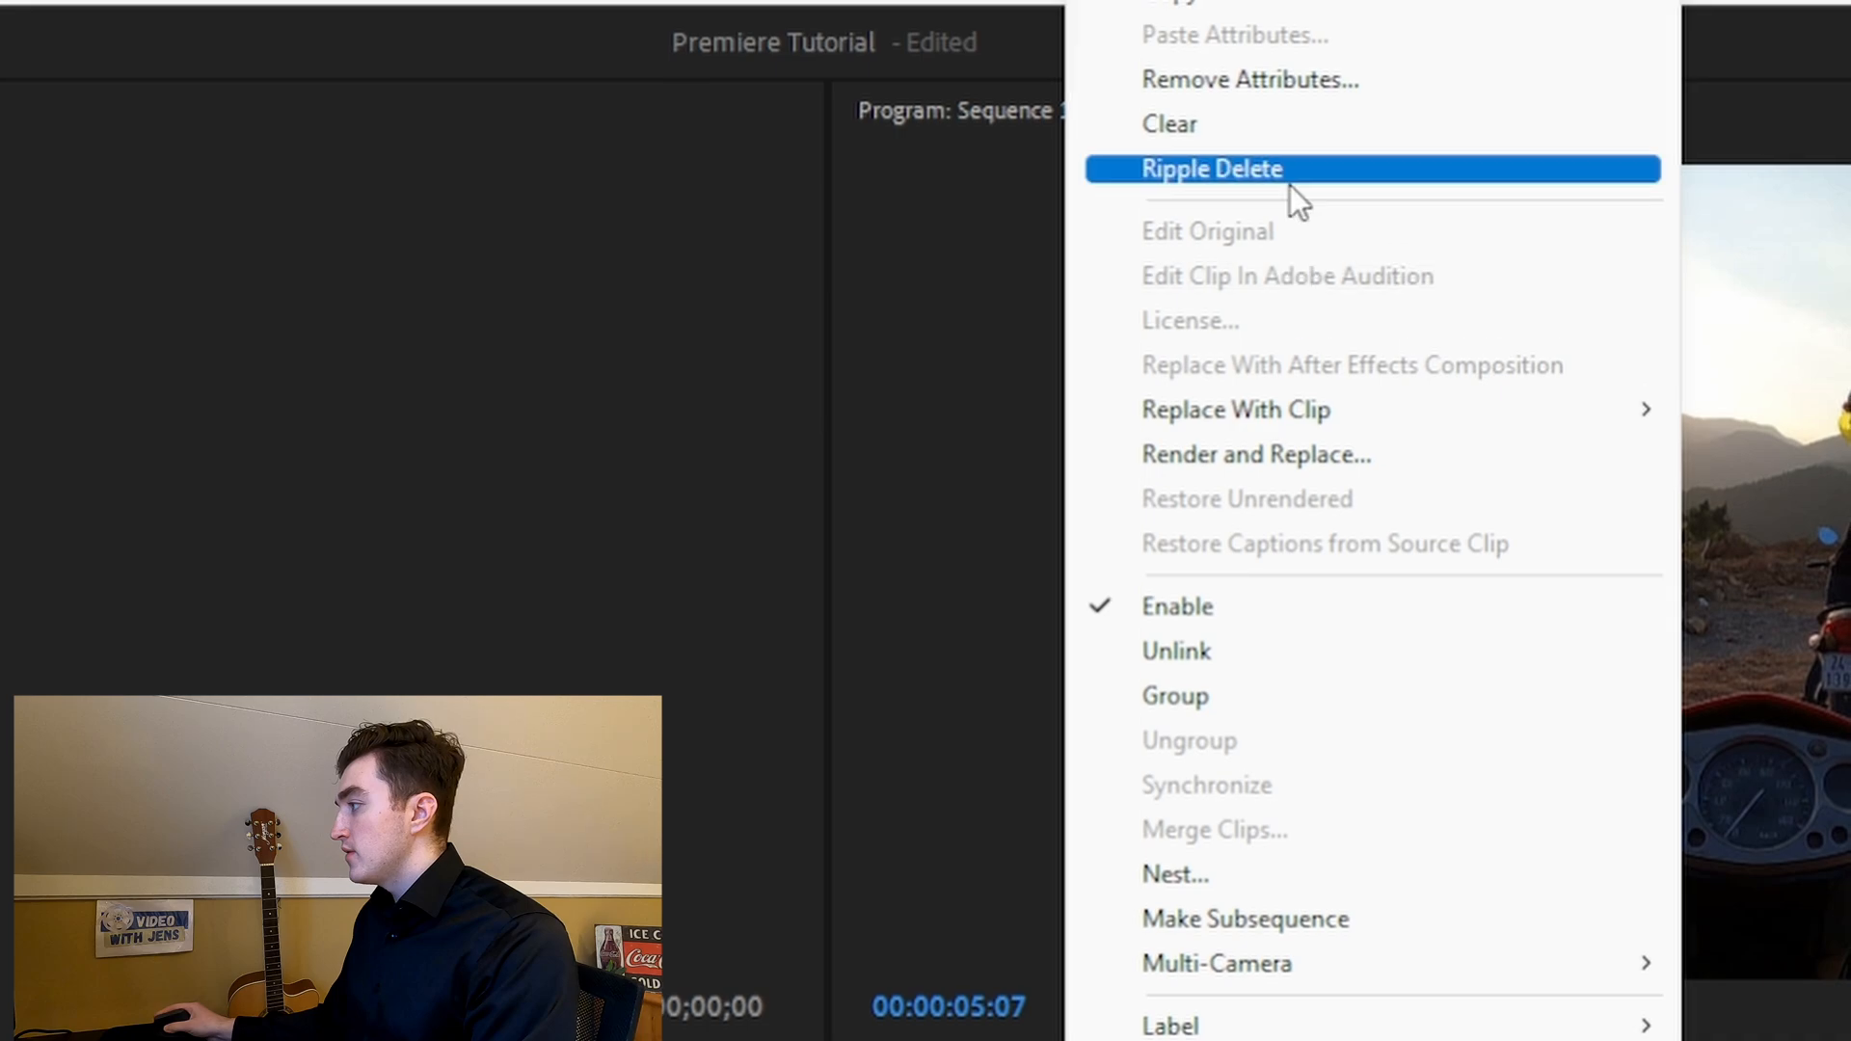
{"action": "left_click", "coordinate": [1211, 168]}
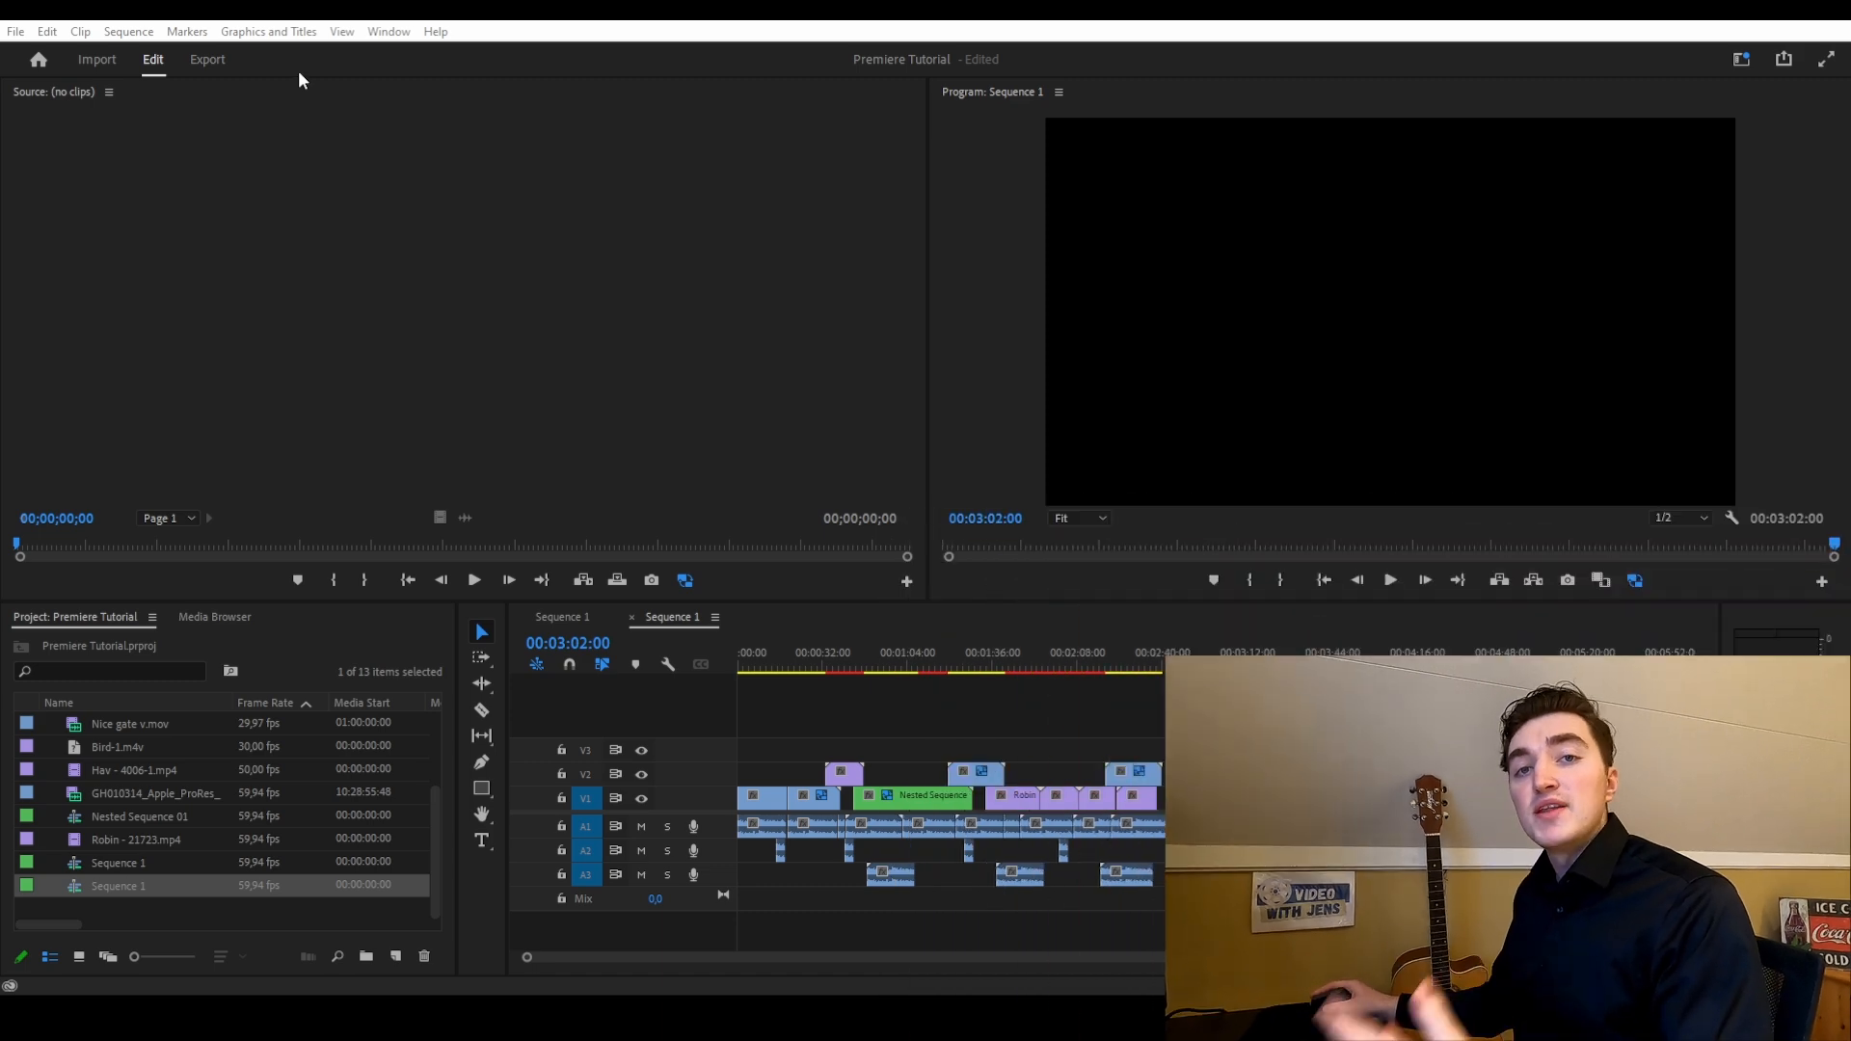
Close the Premiere Tutorial project, answering the save prompt
{"action": "left_click", "coordinate": [16, 31]}
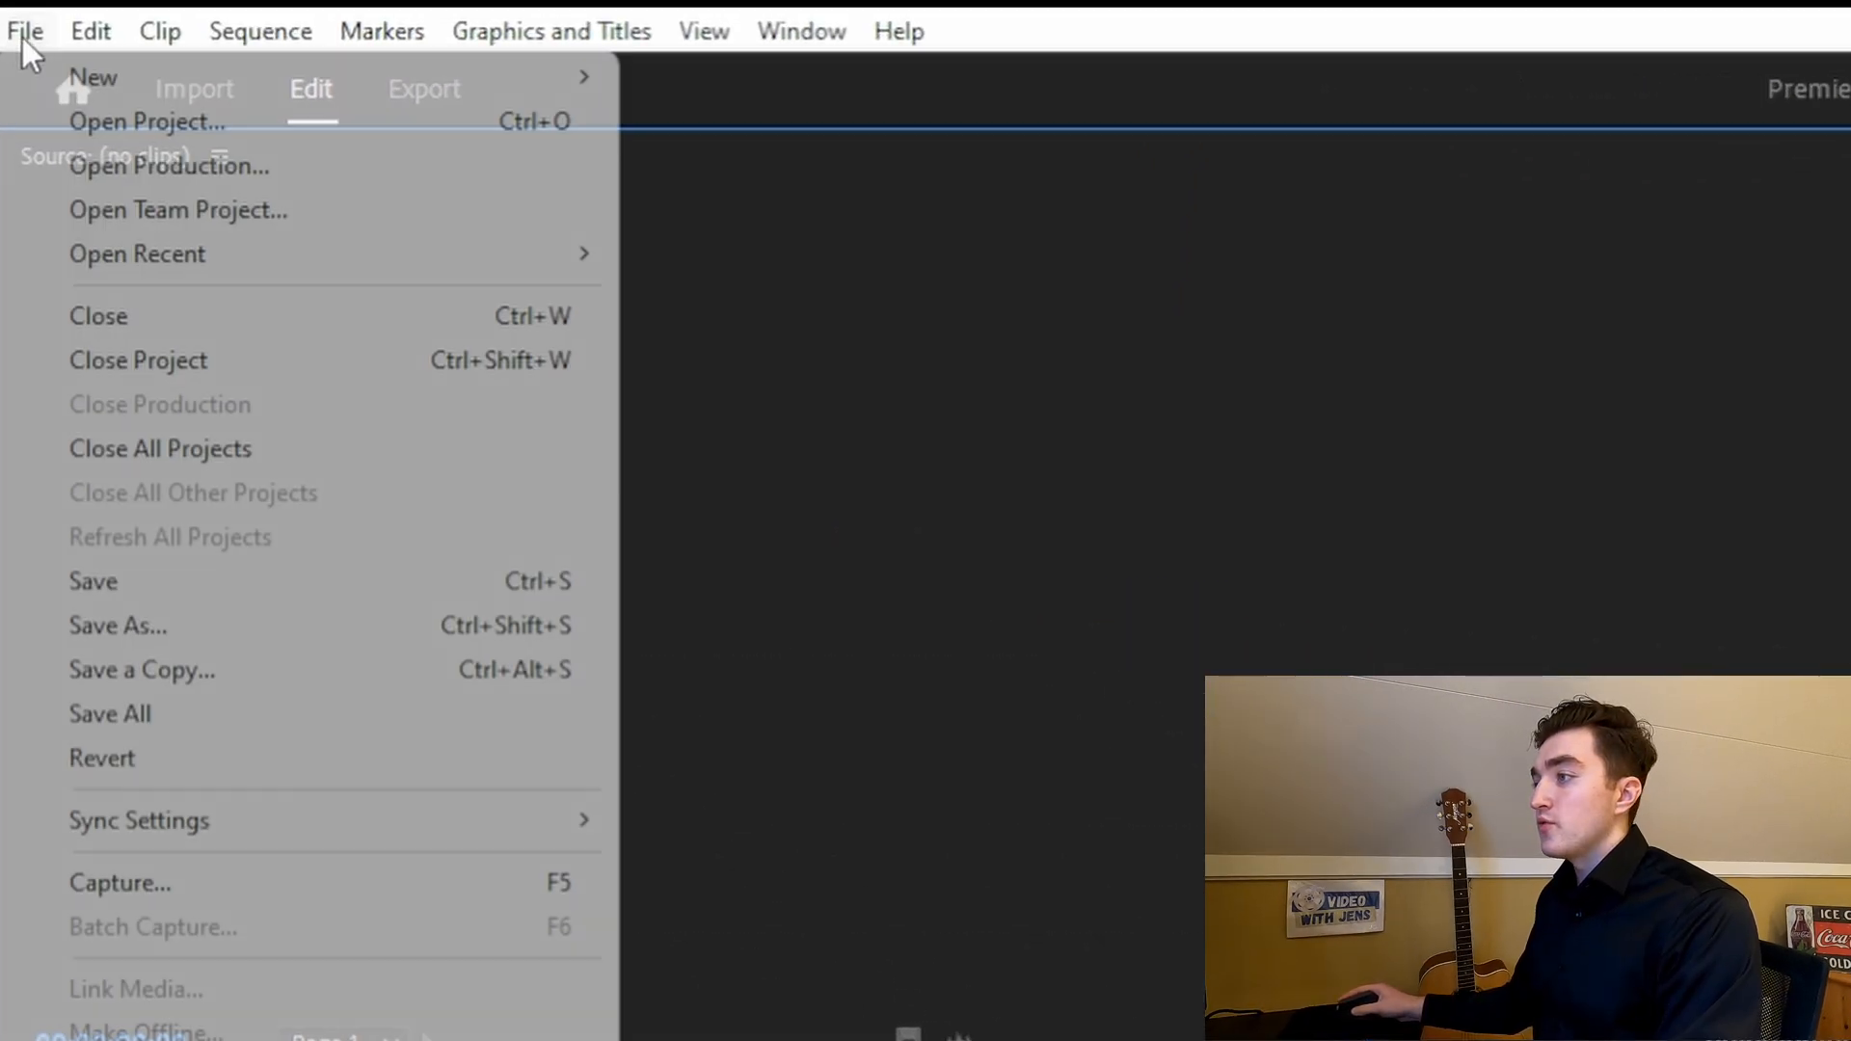
{"action": "left_click", "coordinate": [137, 361]}
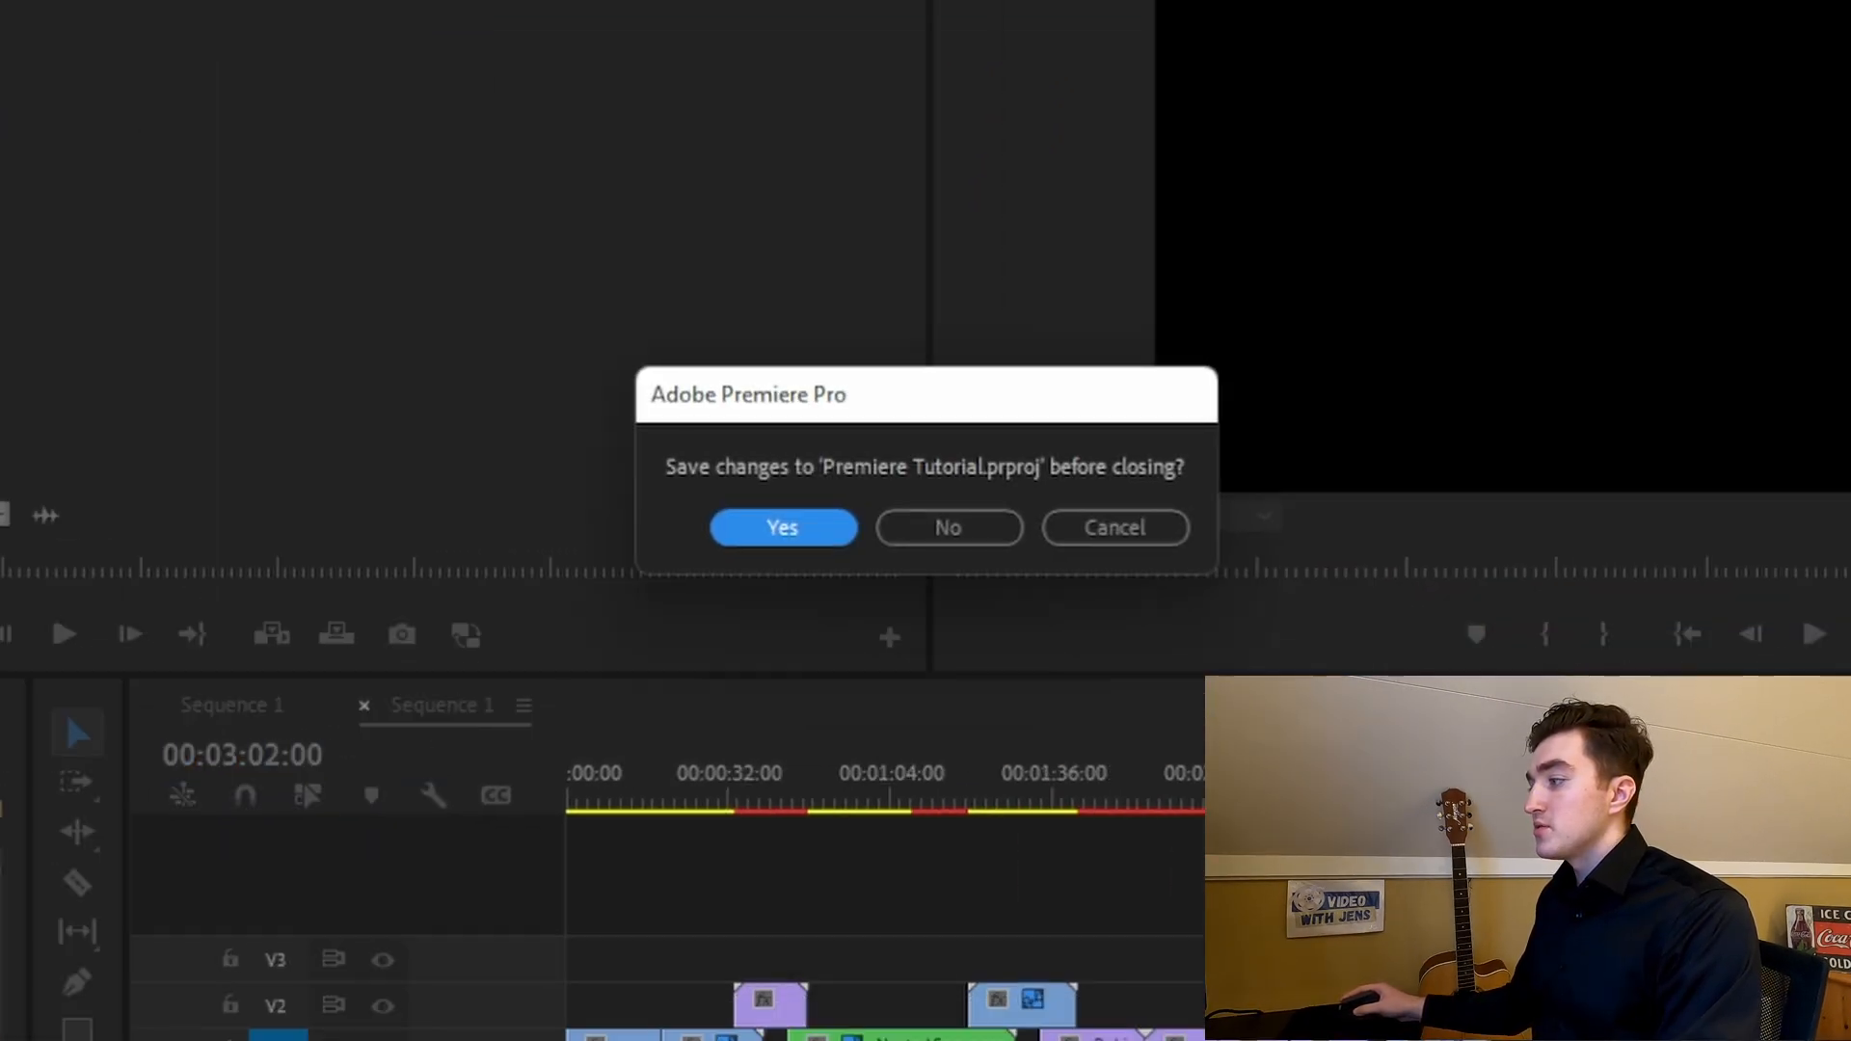
{"action": "left_click", "coordinate": [783, 526]}
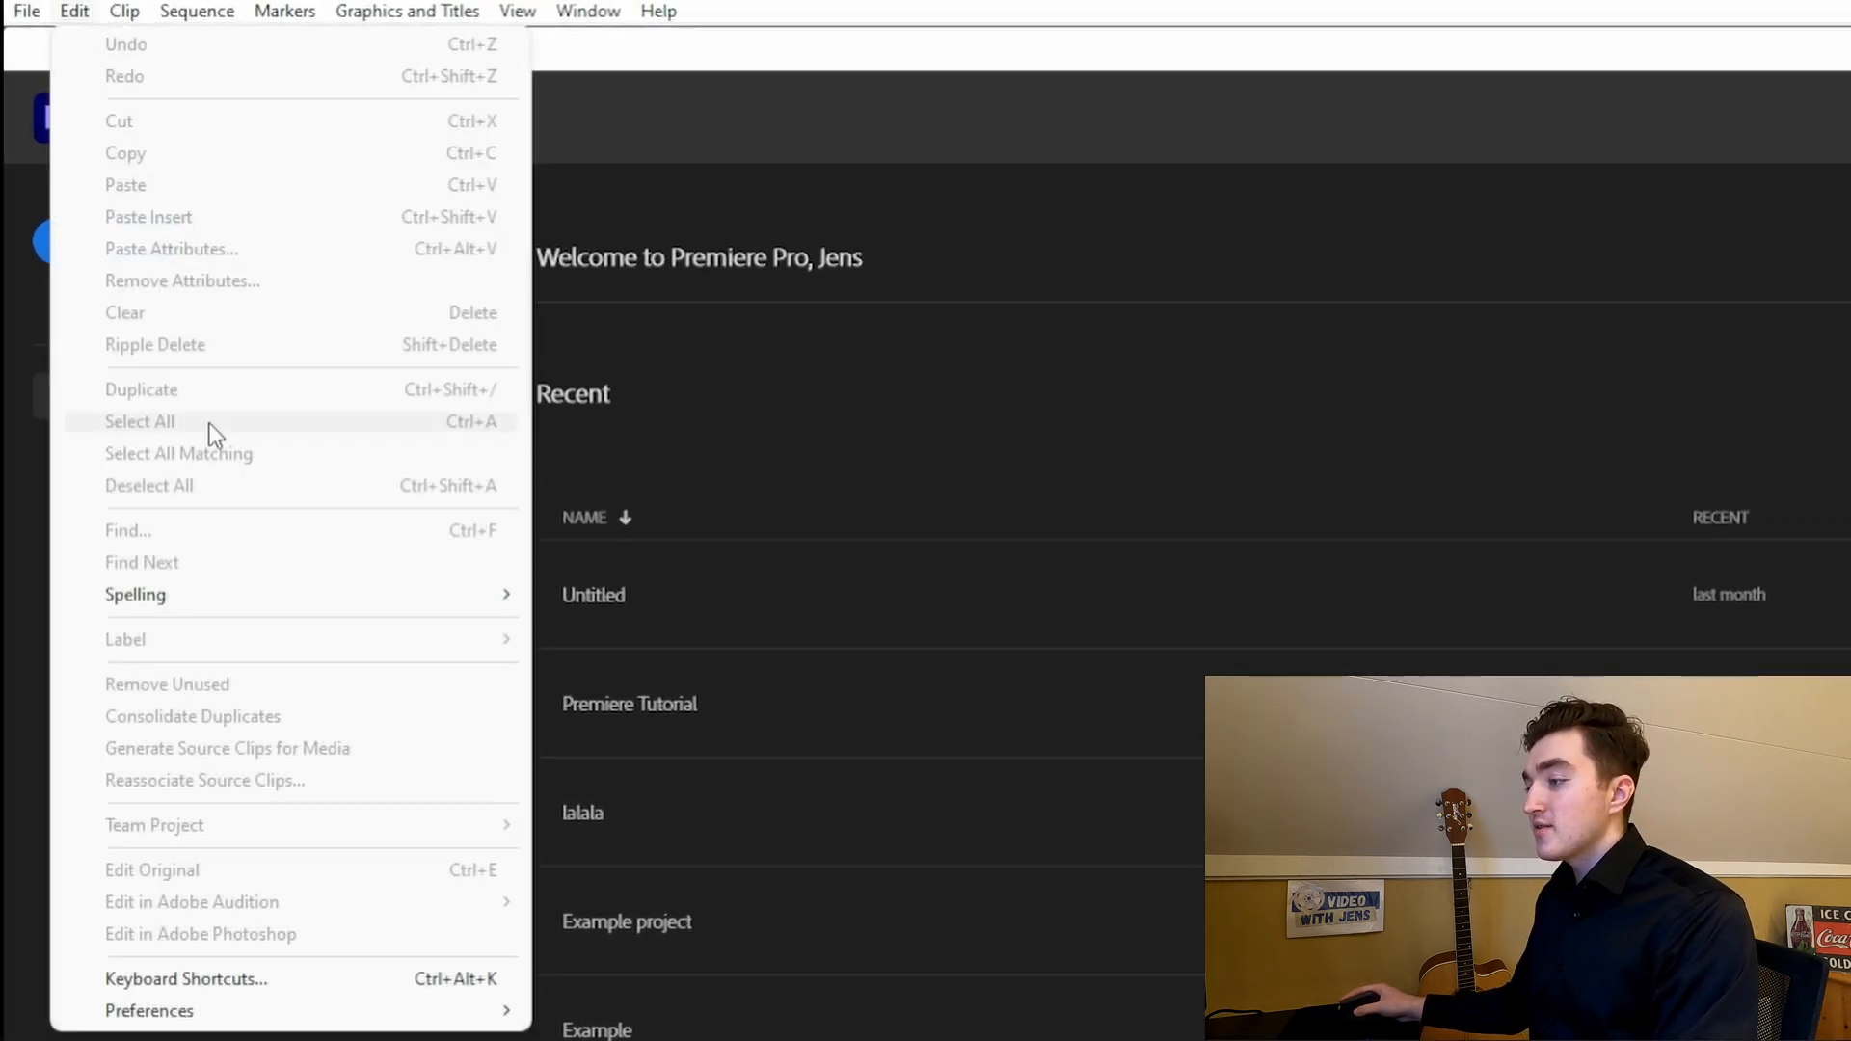
{"action": "mouse_move", "coordinate": [148, 1011]}
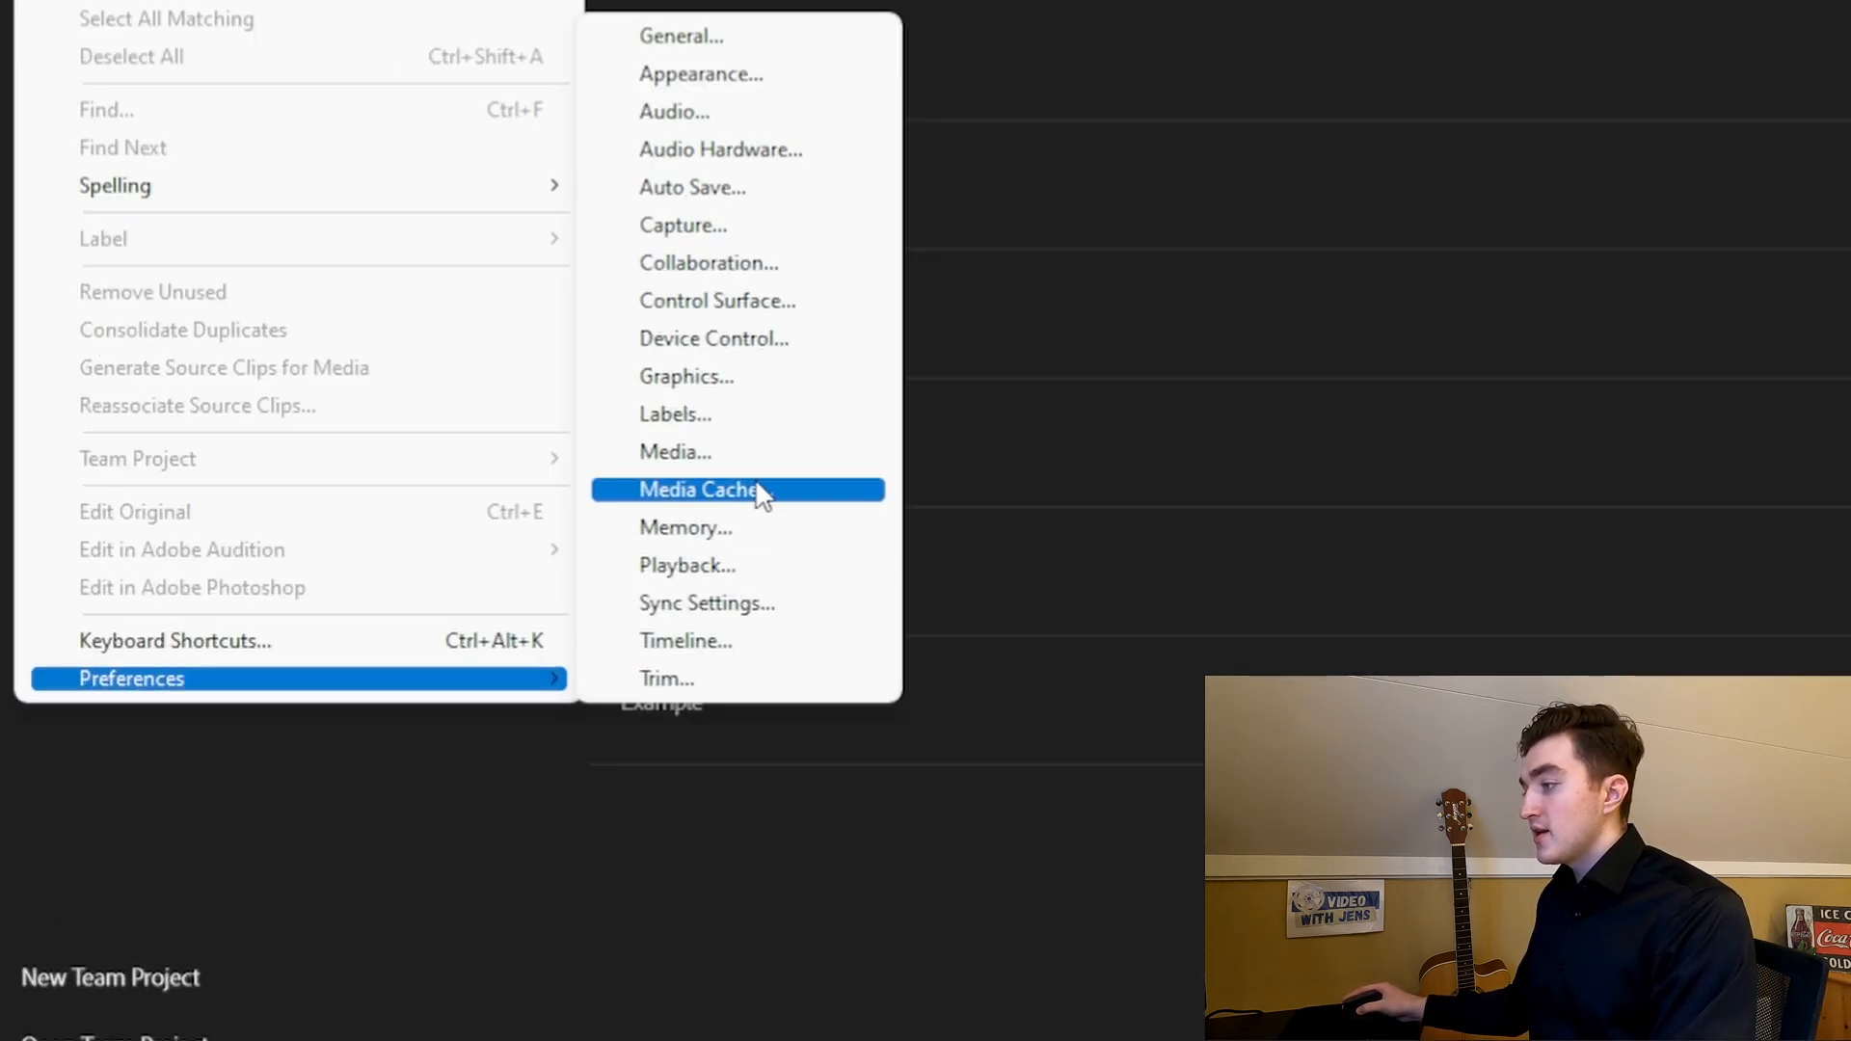
Delete all media cache files from Preferences > Media Cache
{"action": "left_click", "coordinate": [706, 490]}
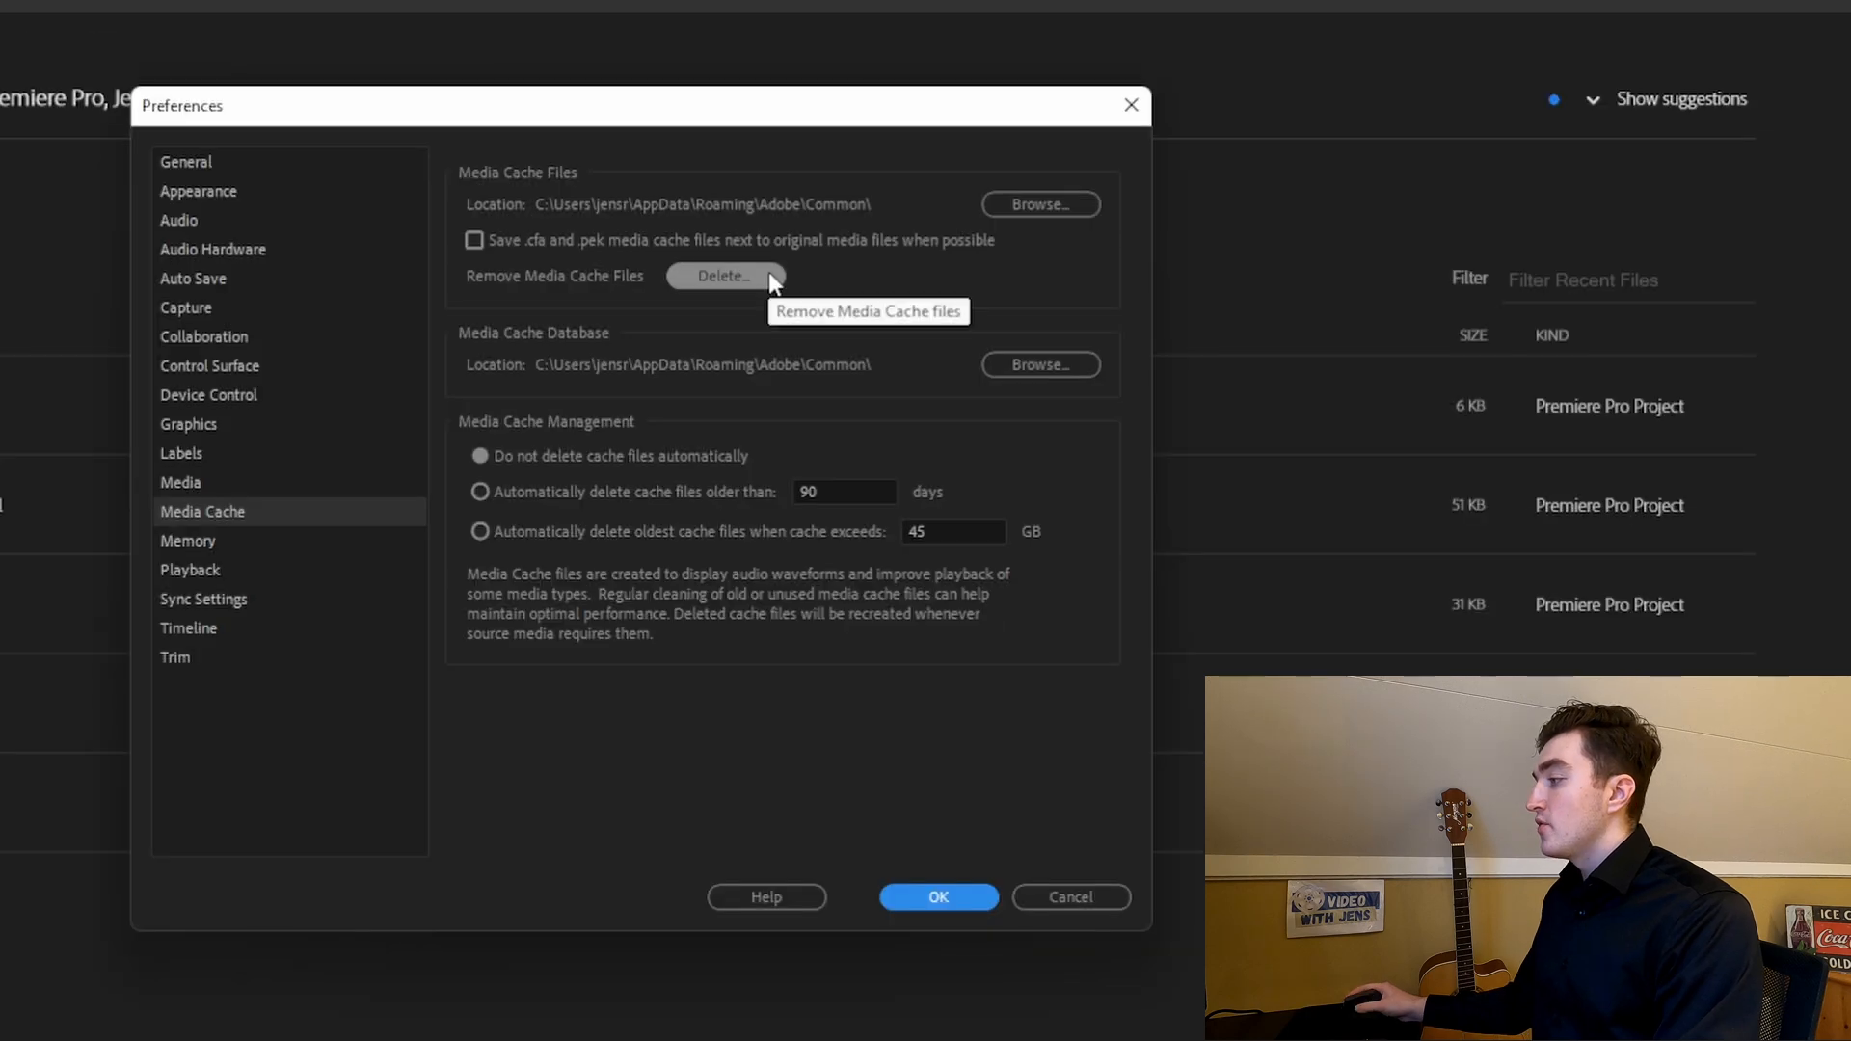
{"action": "left_click", "coordinate": [723, 276]}
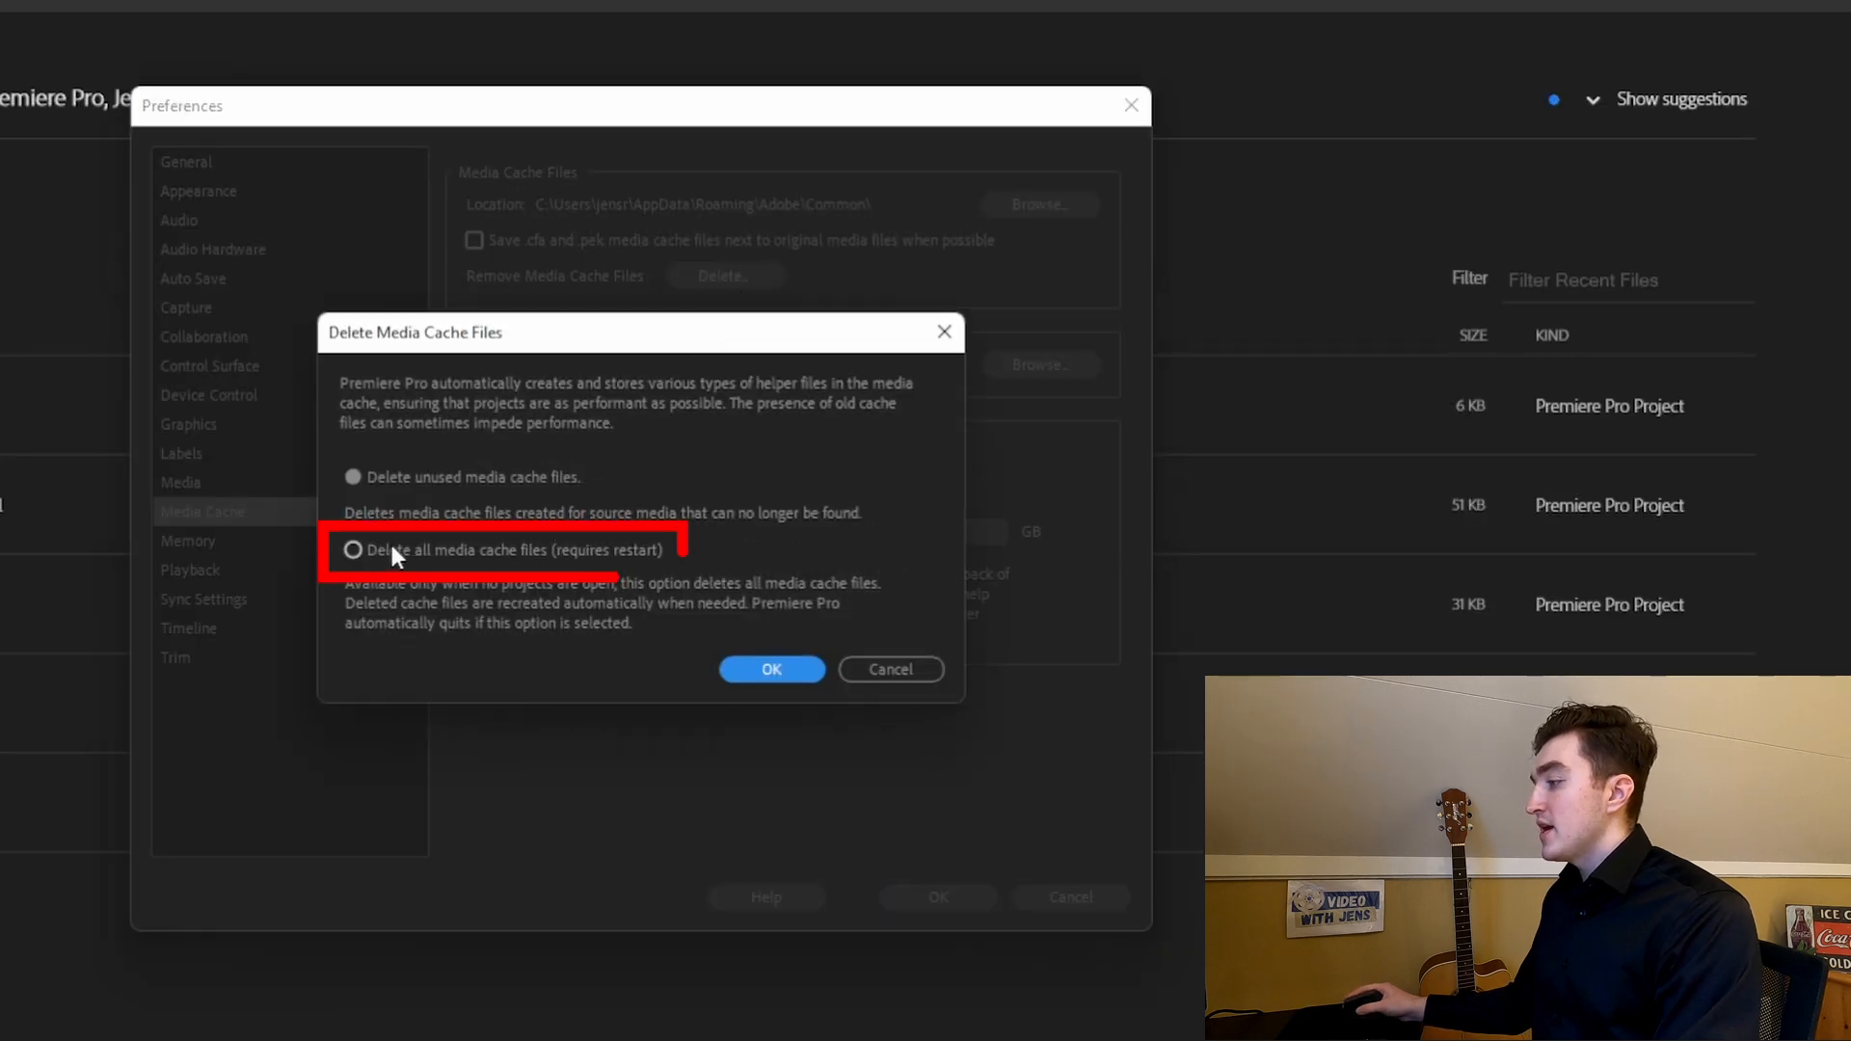
{"action": "left_click", "coordinate": [351, 550]}
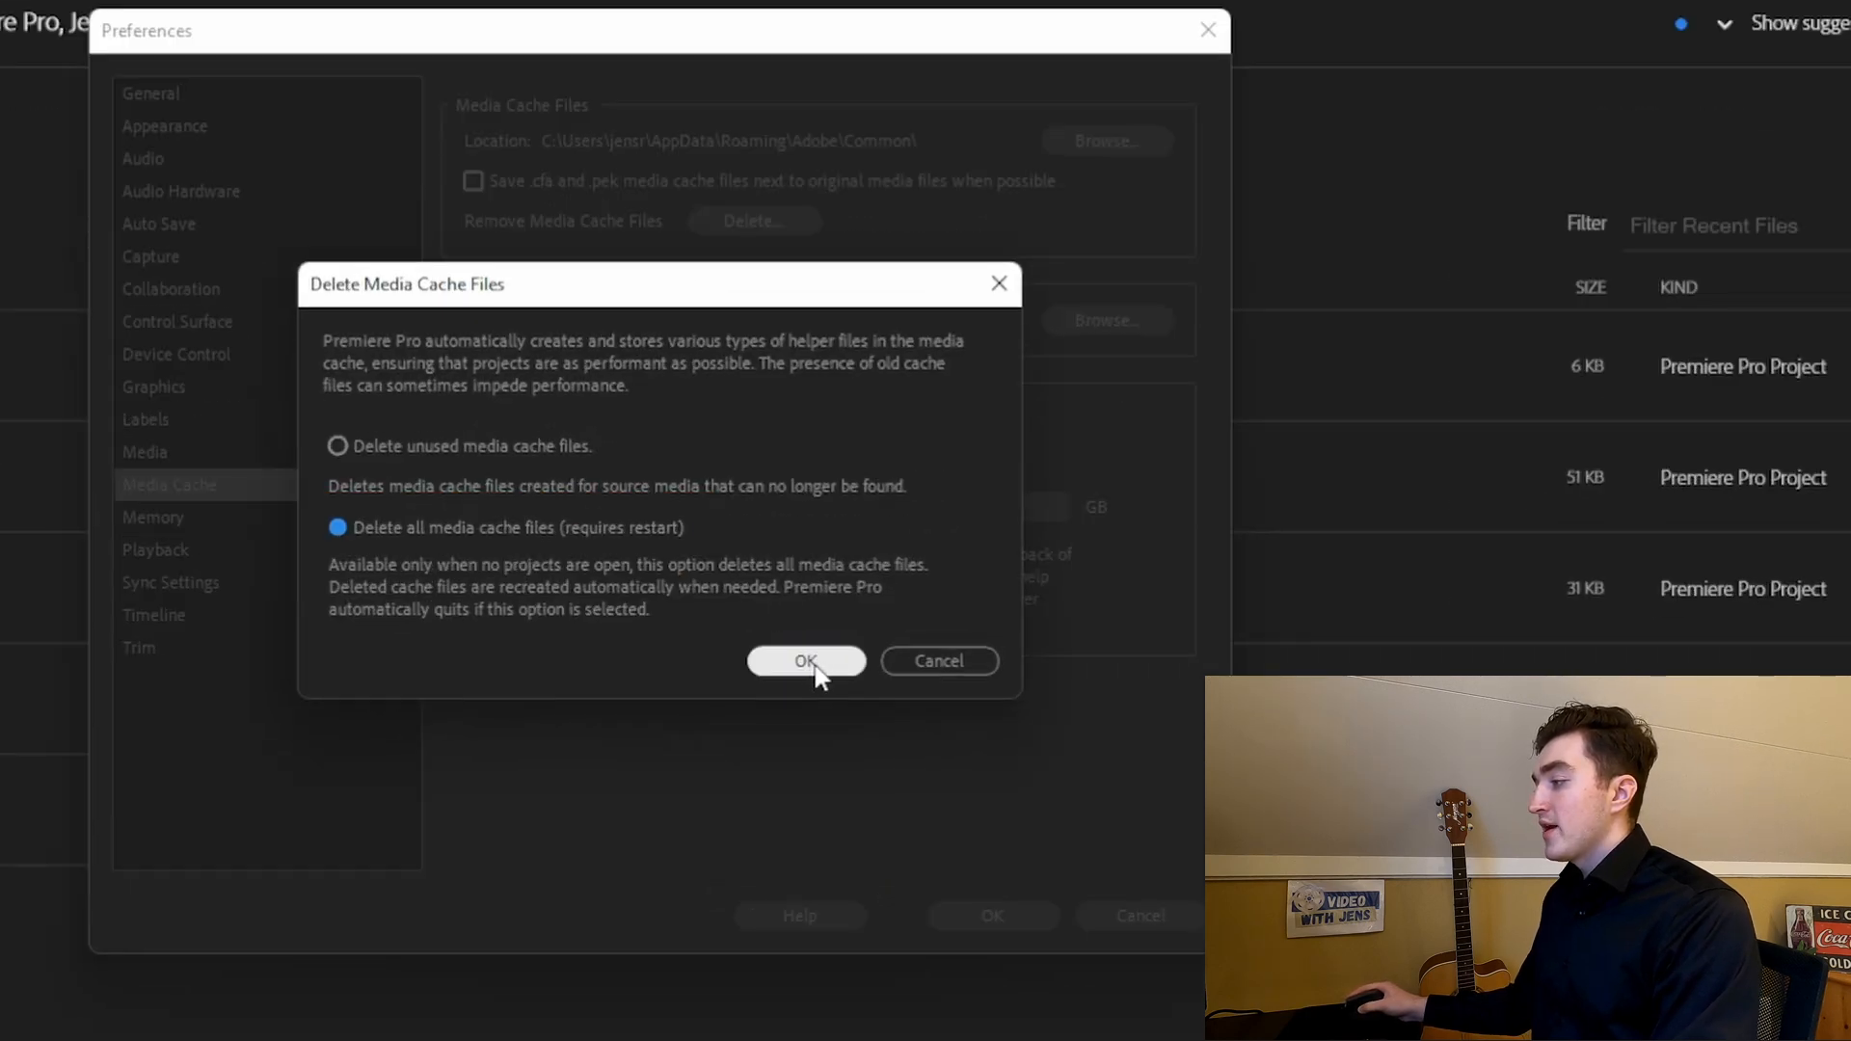
{"action": "left_click", "coordinate": [806, 660]}
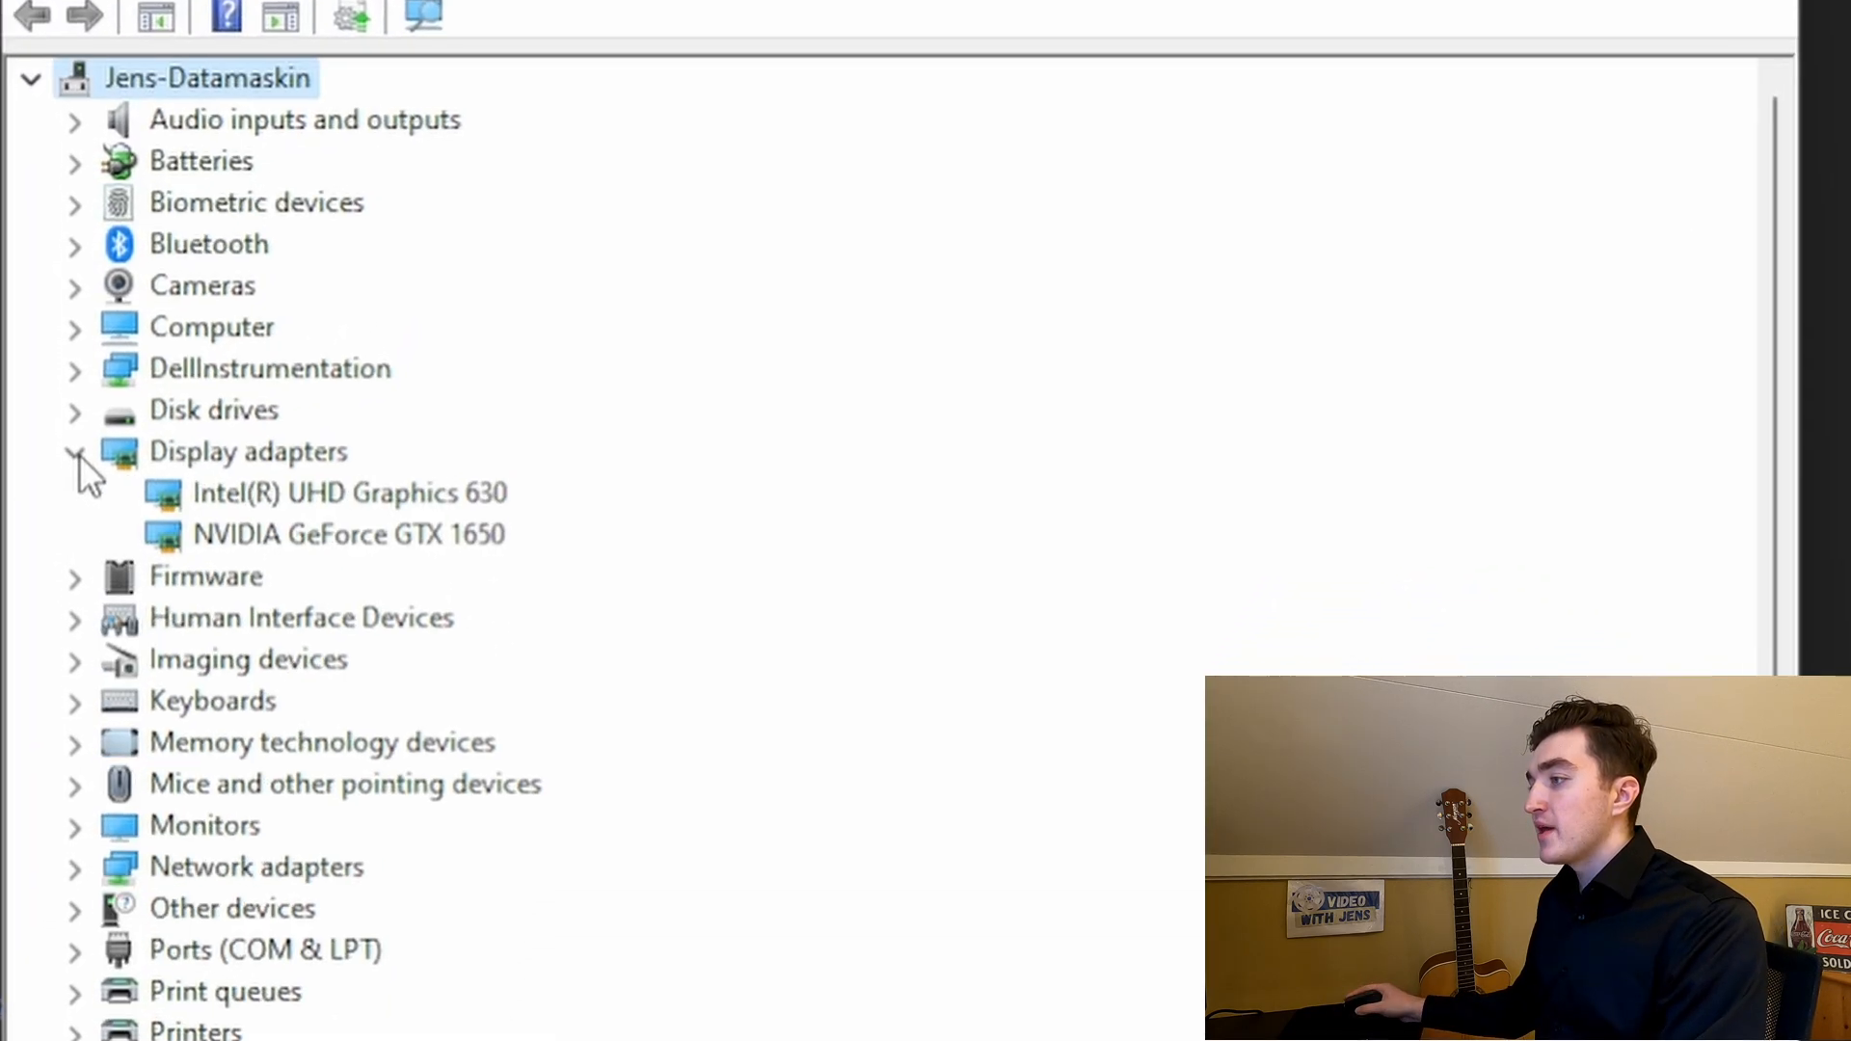
Update the NVIDIA GeForce GTX 1650 driver, letting Windows search automatically
{"action": "left_click", "coordinate": [349, 534]}
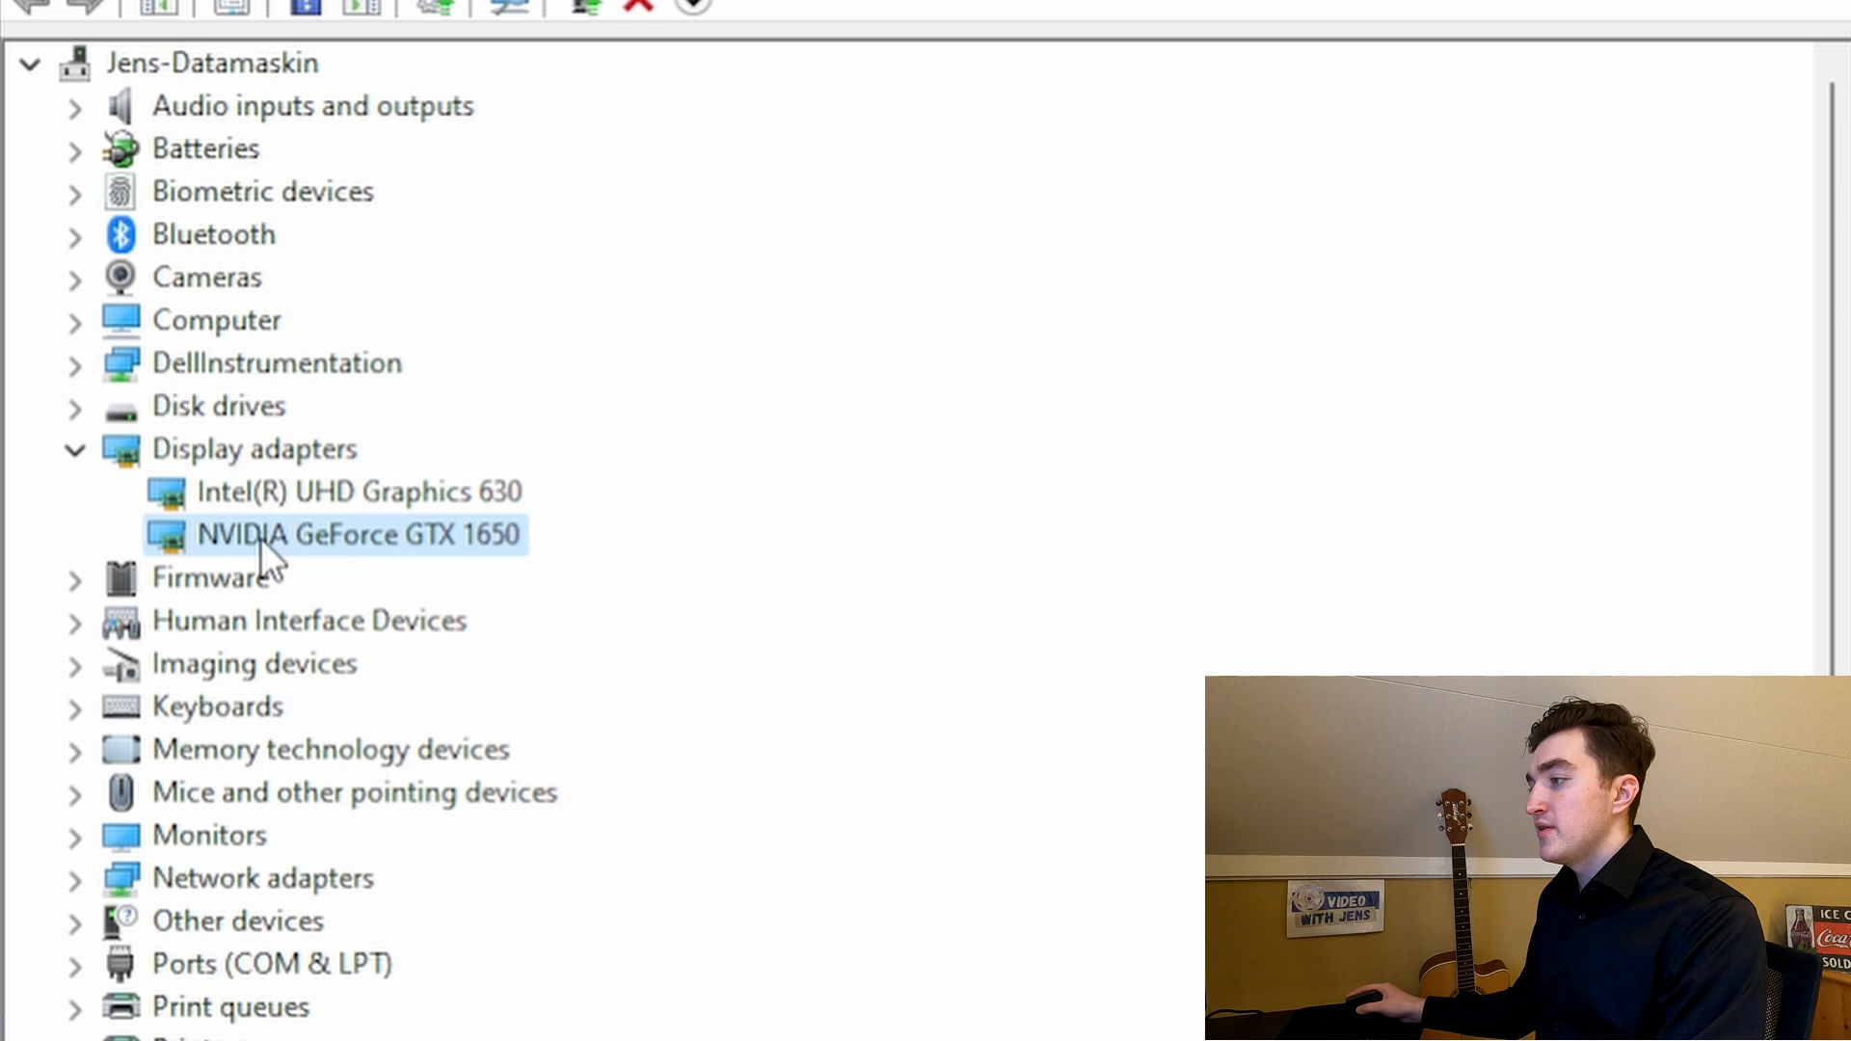
{"action": "right_click", "coordinate": [365, 534]}
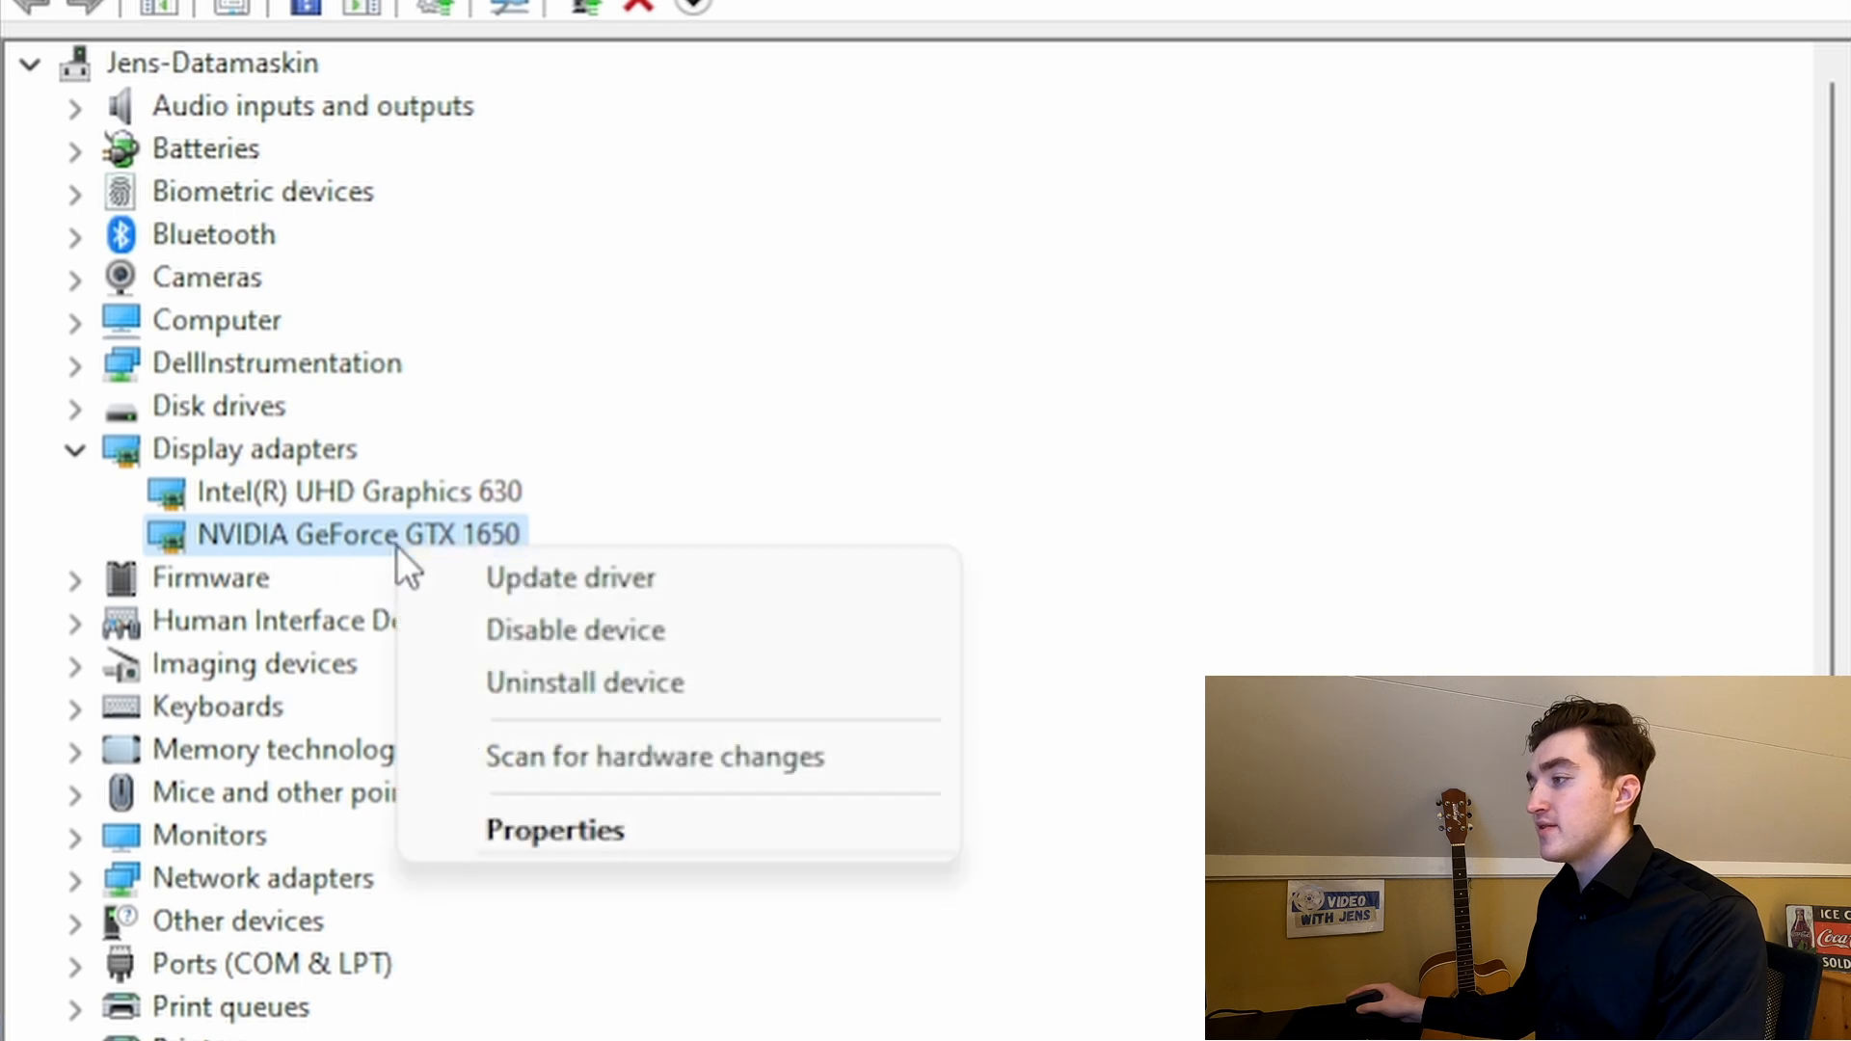
{"action": "left_click", "coordinate": [569, 577]}
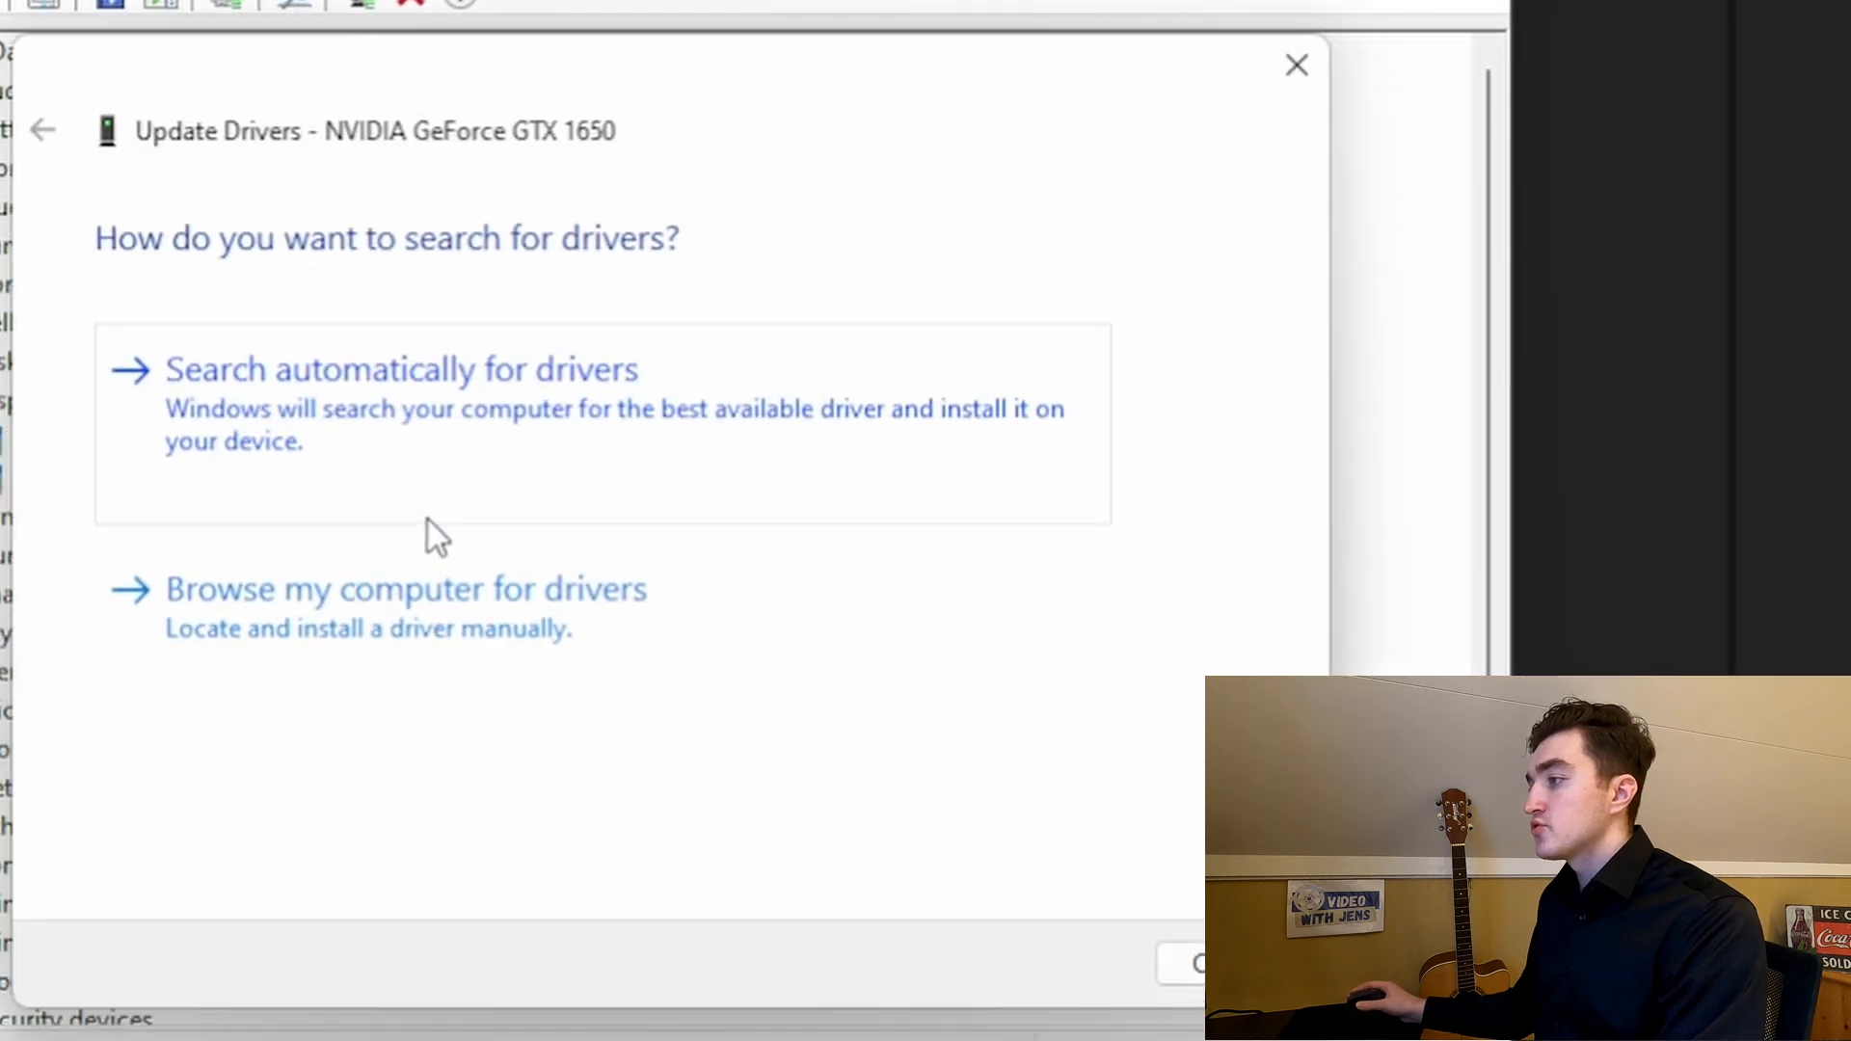
{"action": "left_click", "coordinate": [400, 370]}
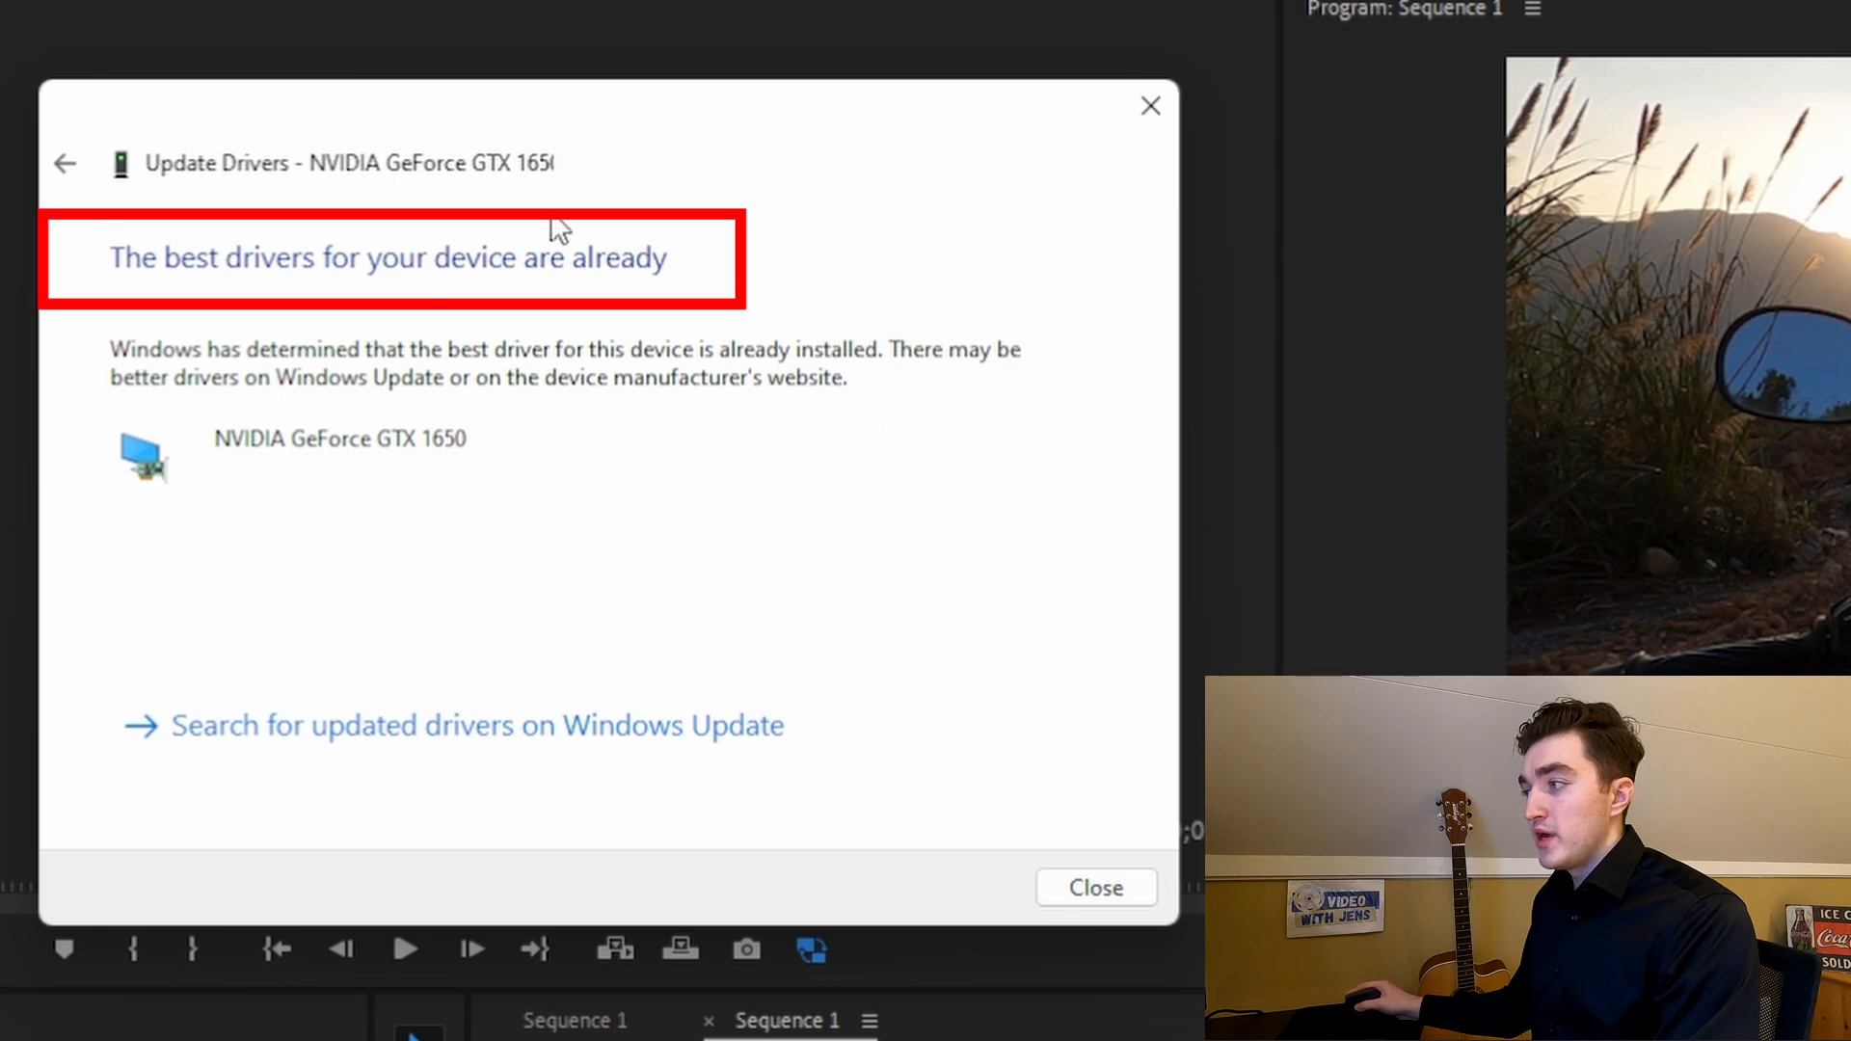
{"action": "mouse_move", "coordinate": [833, 708]}
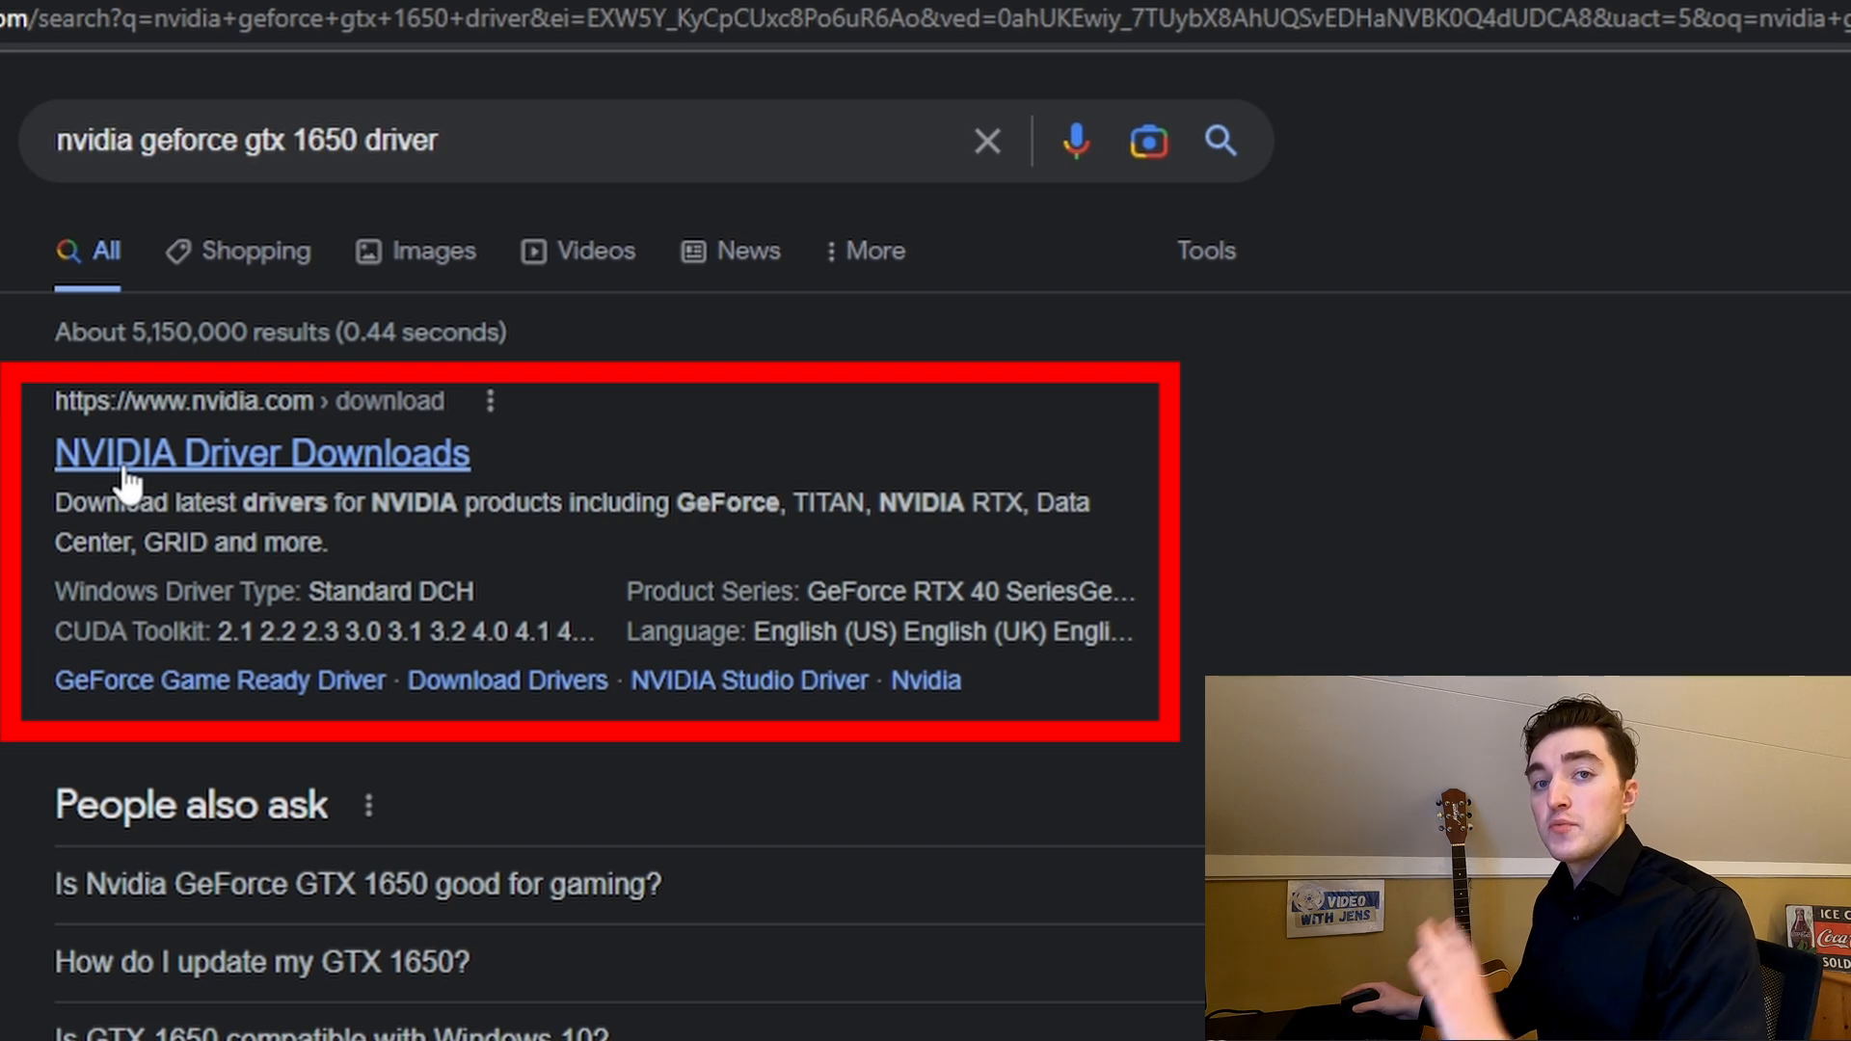
Search NVIDIA Driver Downloads for the GTX 1650 Studio Driver (SD)
{"action": "left_click", "coordinate": [262, 453]}
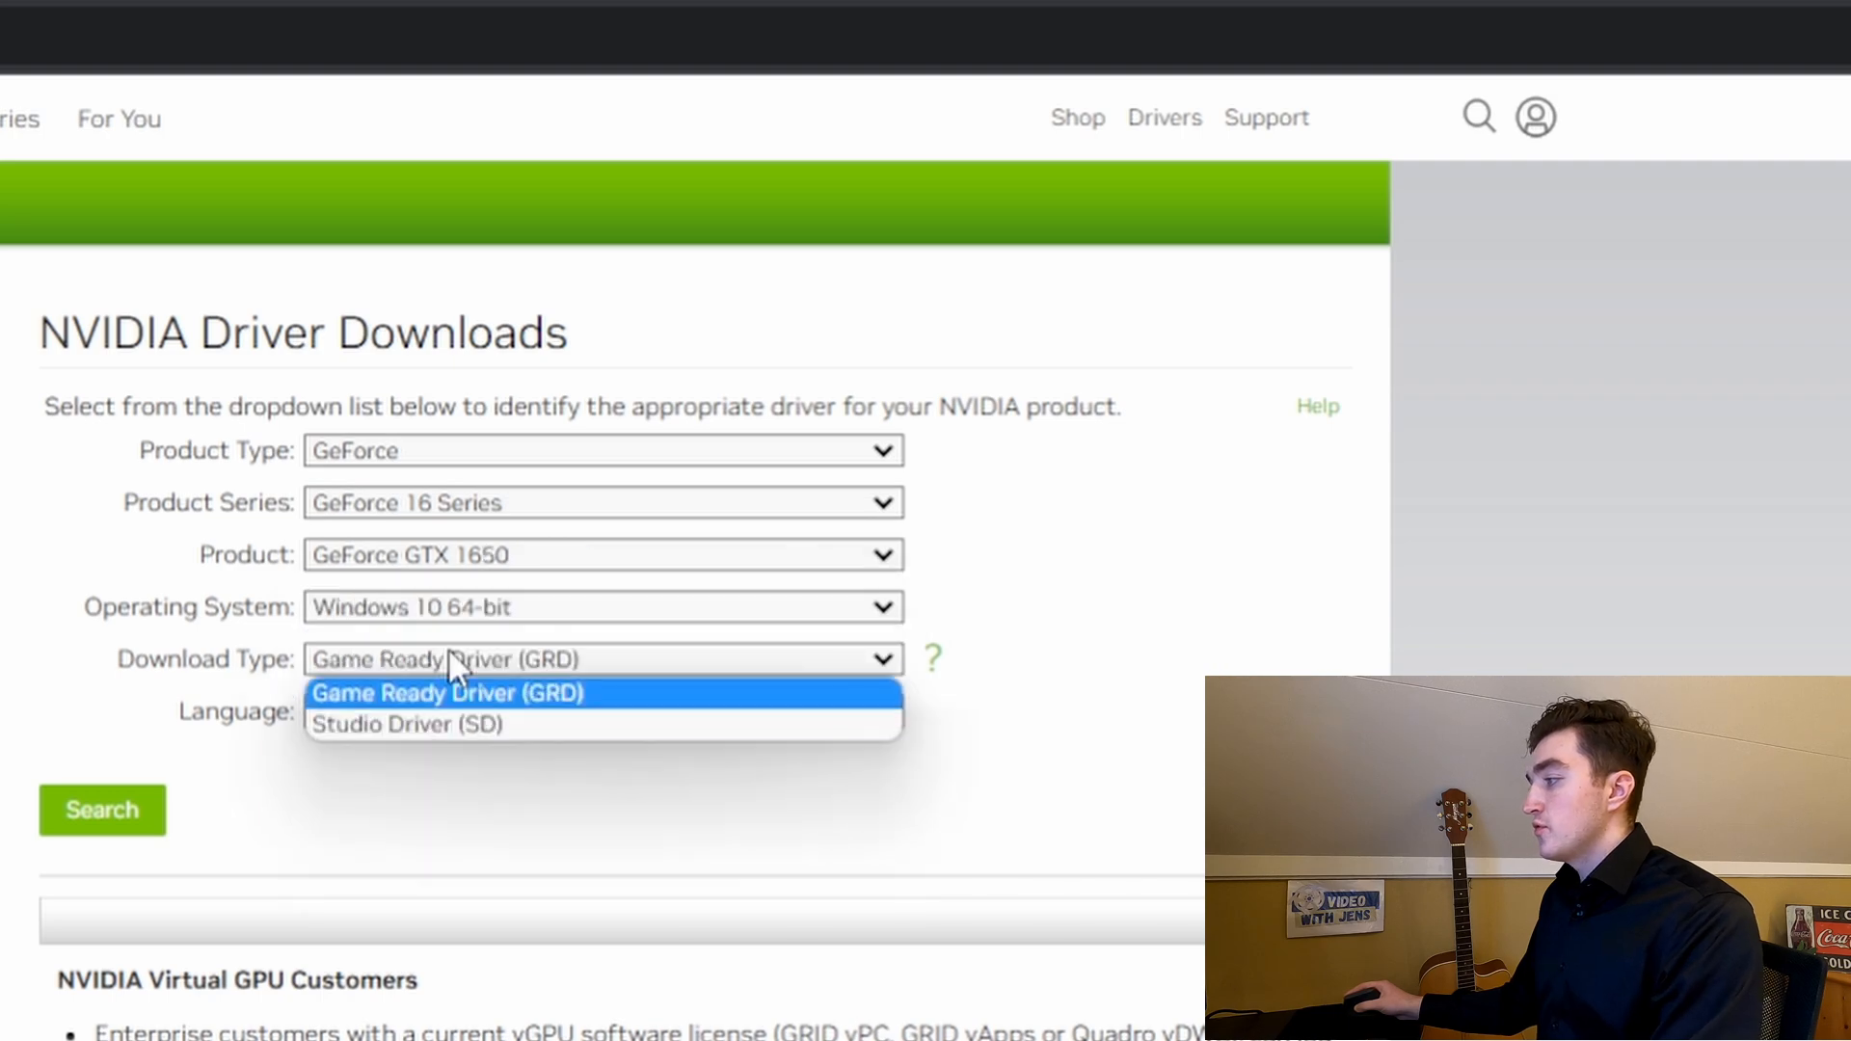
{"action": "left_click", "coordinate": [444, 723]}
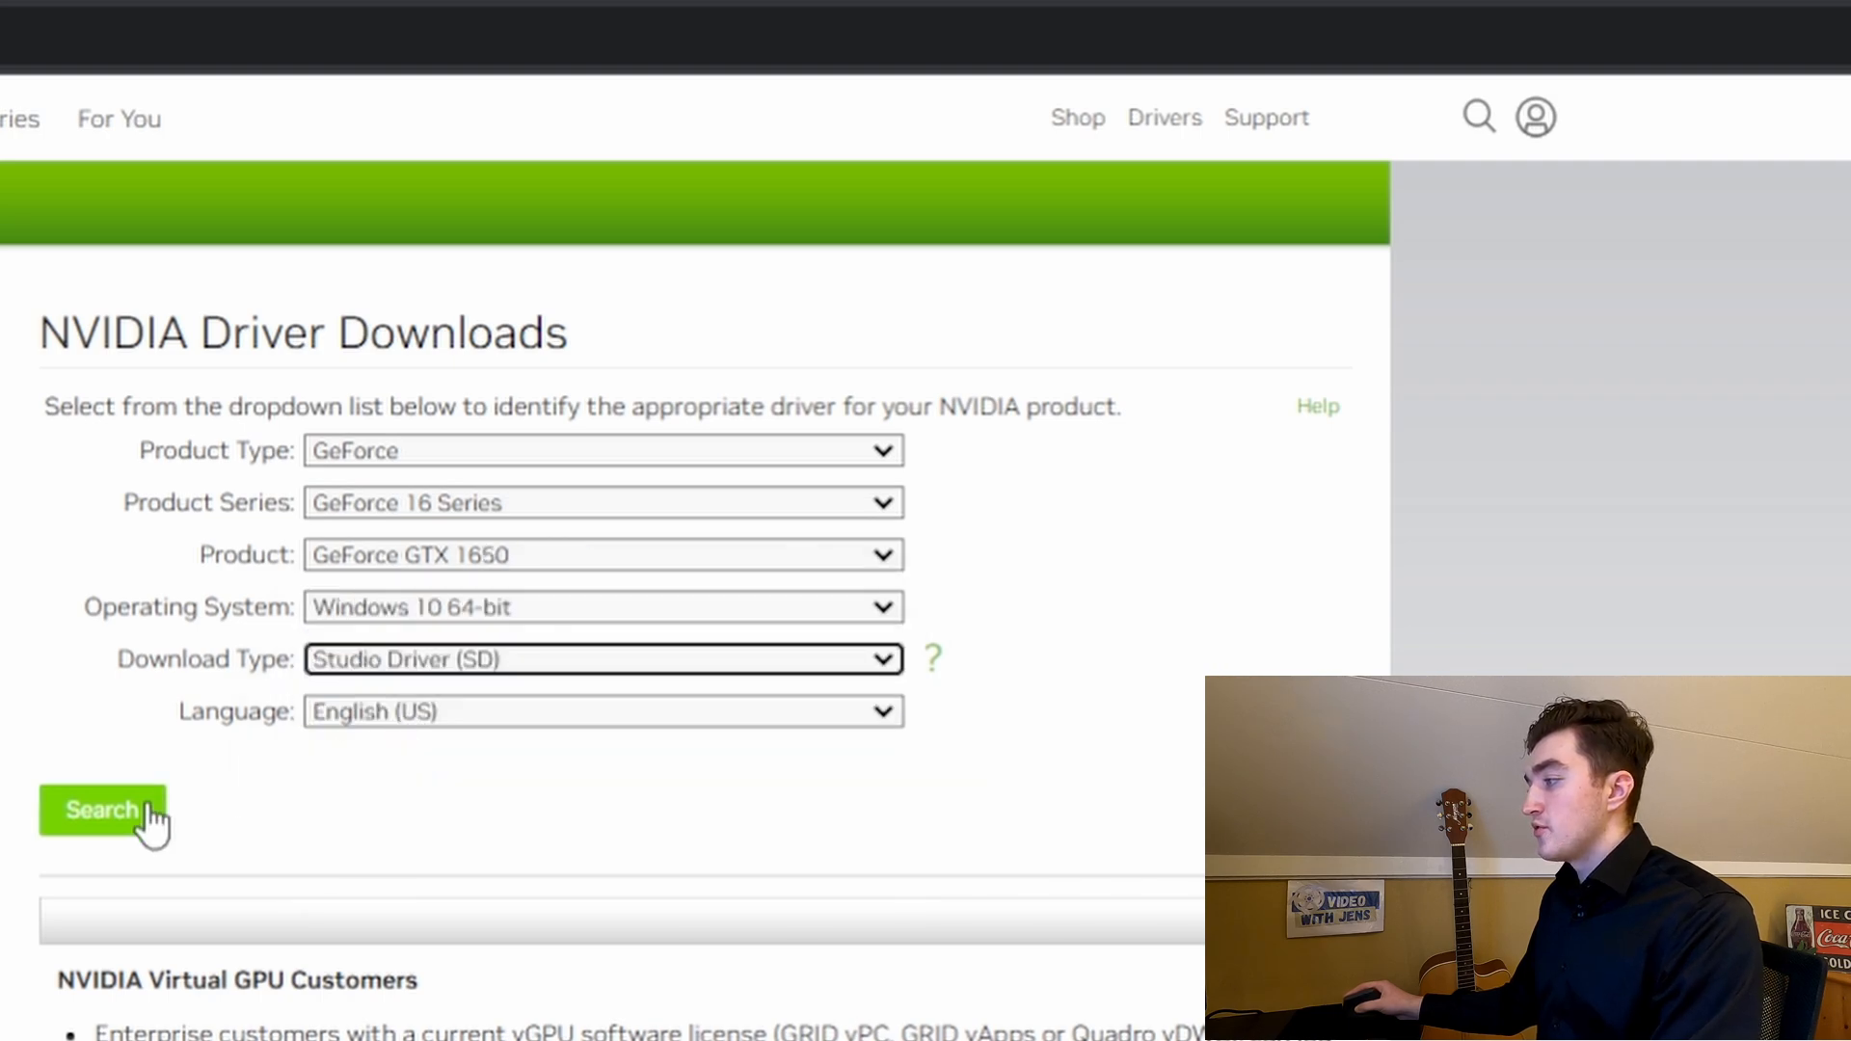
{"action": "left_click", "coordinate": [103, 810]}
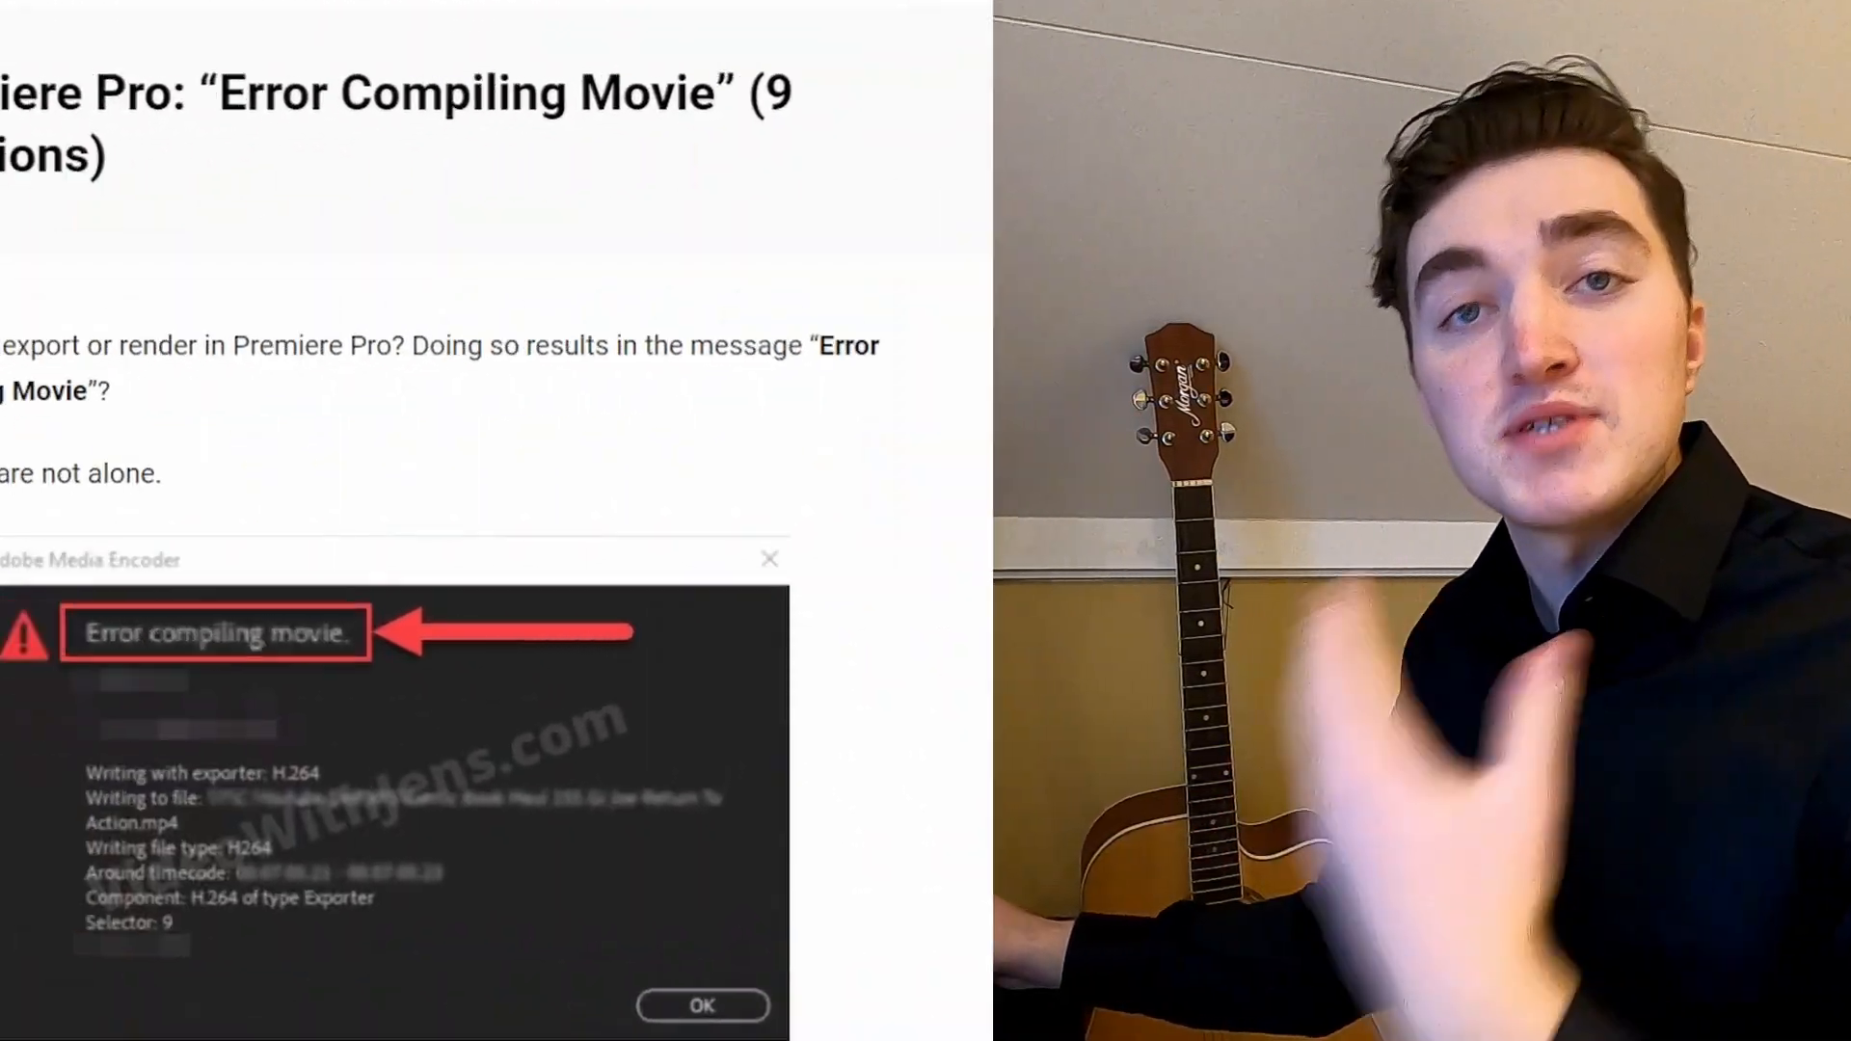
Scroll through the Error Compiling Movie article toward the Accelerated Renderer Error link
{"action": "scroll", "scroll_direction": "down", "scroll_amount": 3}
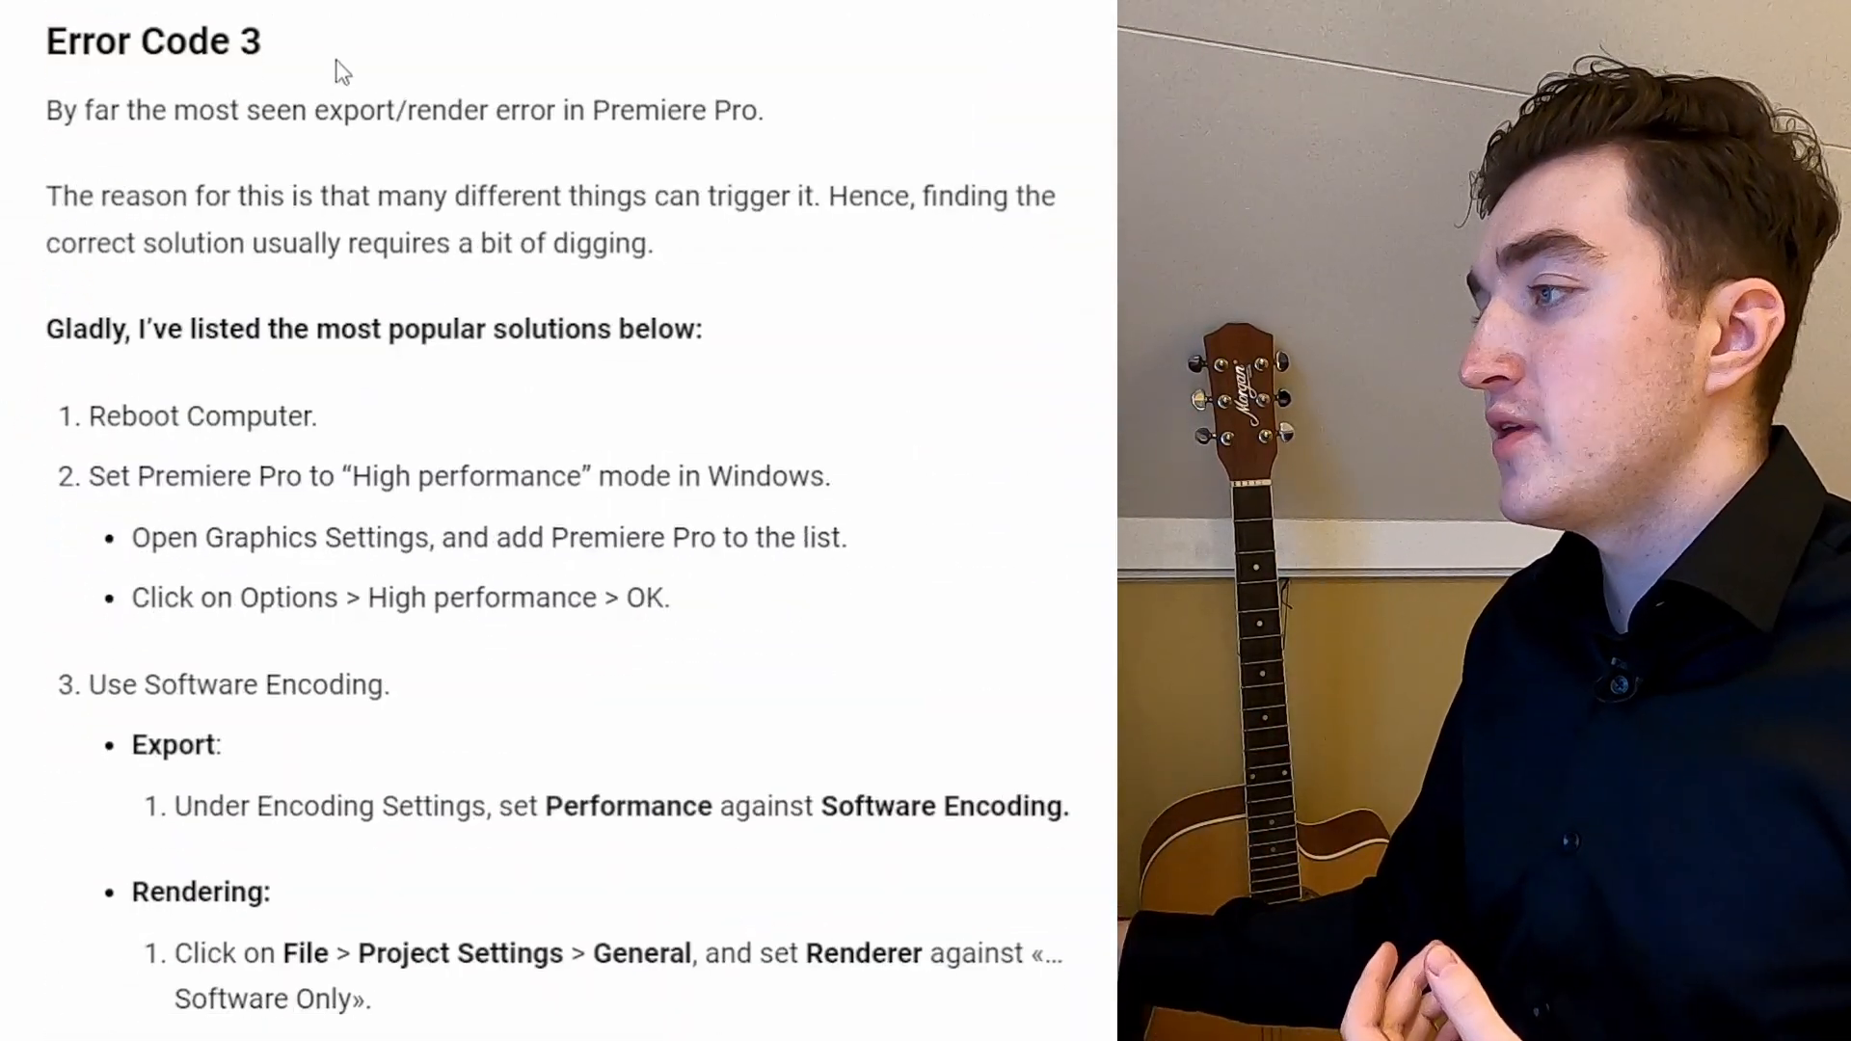
{"action": "scroll", "scroll_direction": "down", "scroll_amount": 3}
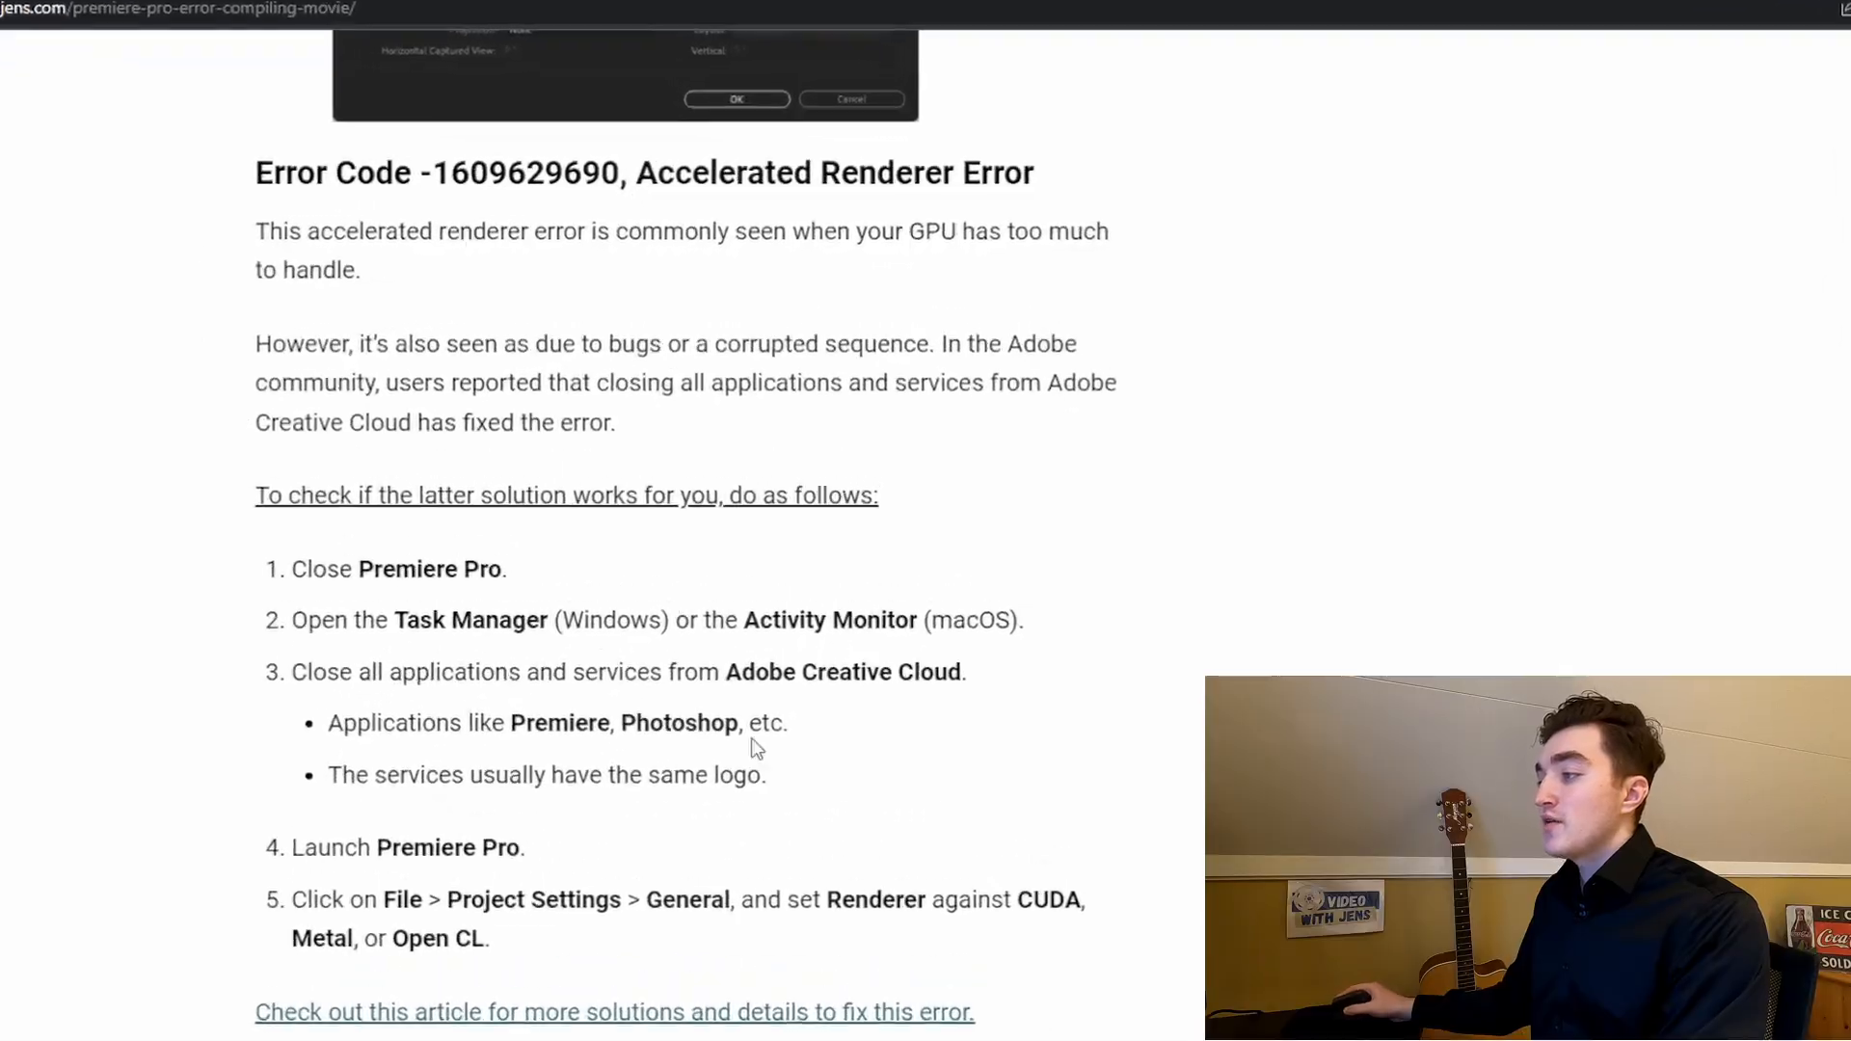
{"action": "scroll", "scroll_direction": "down", "scroll_amount": 3}
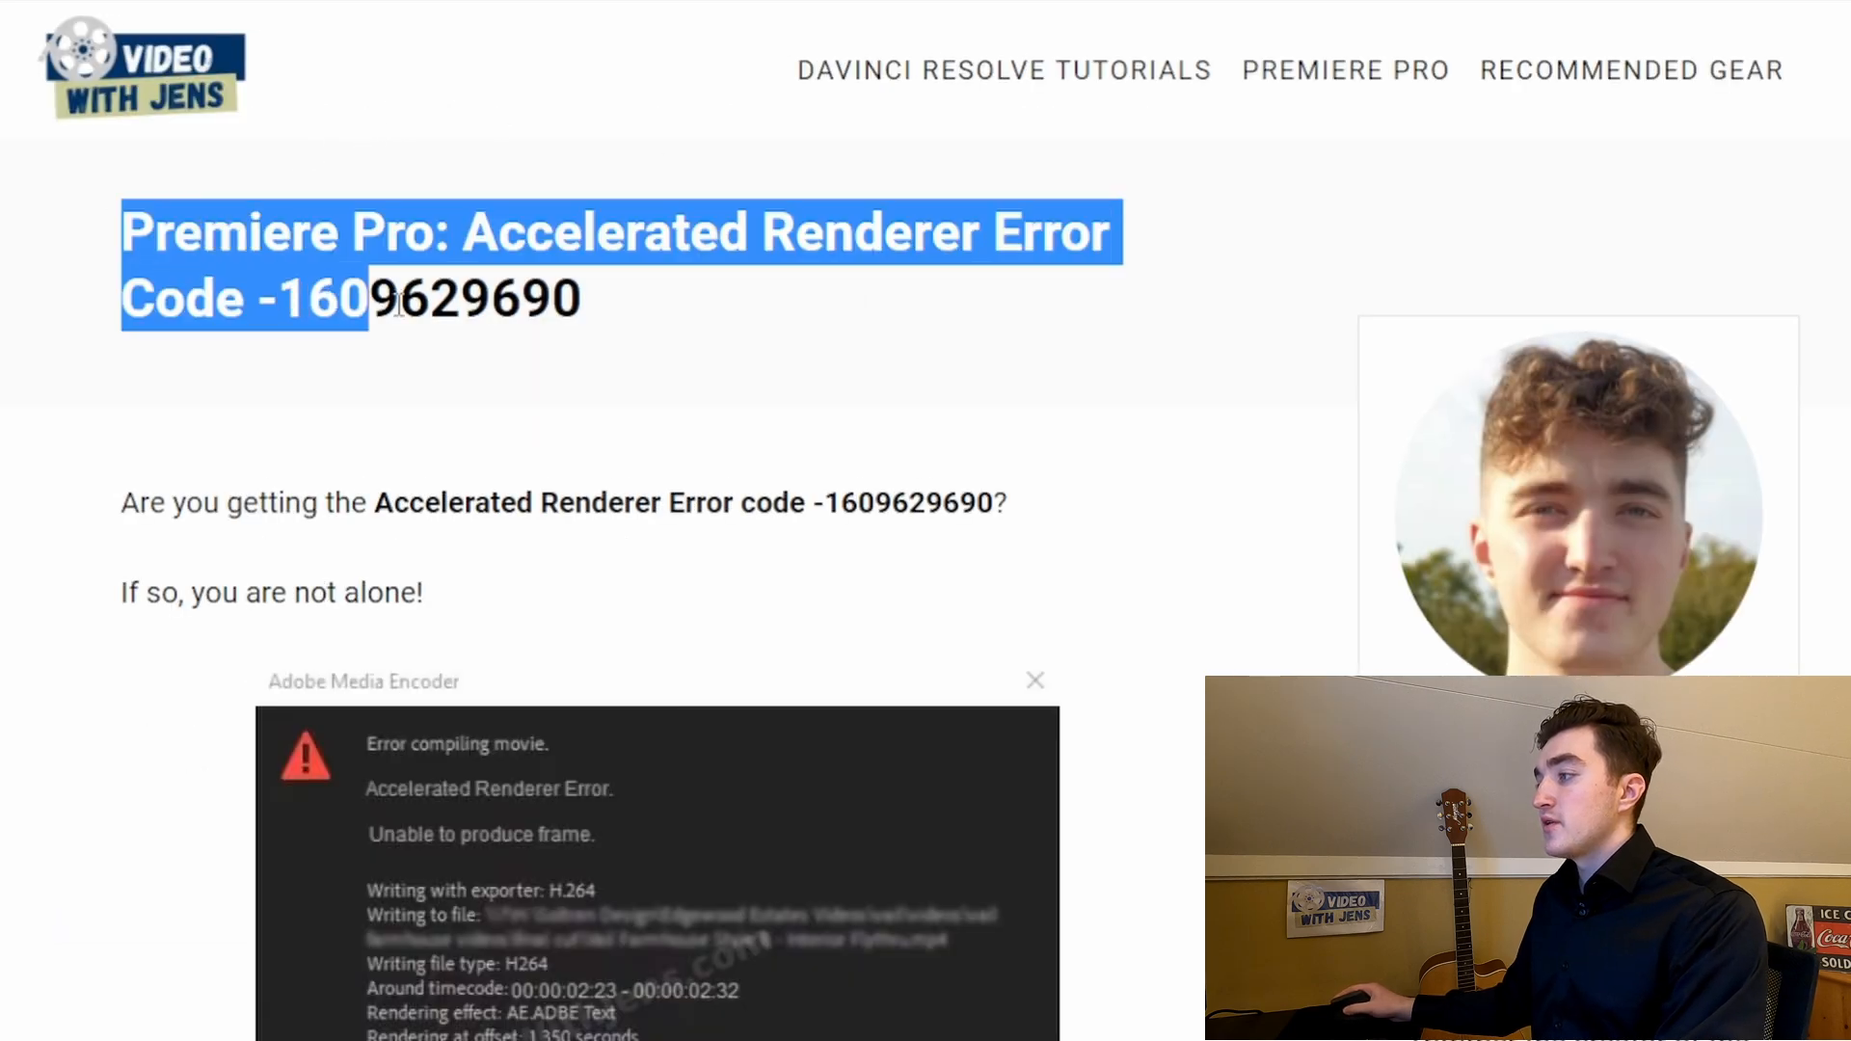
{"action": "scroll", "scroll_direction": "down", "scroll_amount": 3}
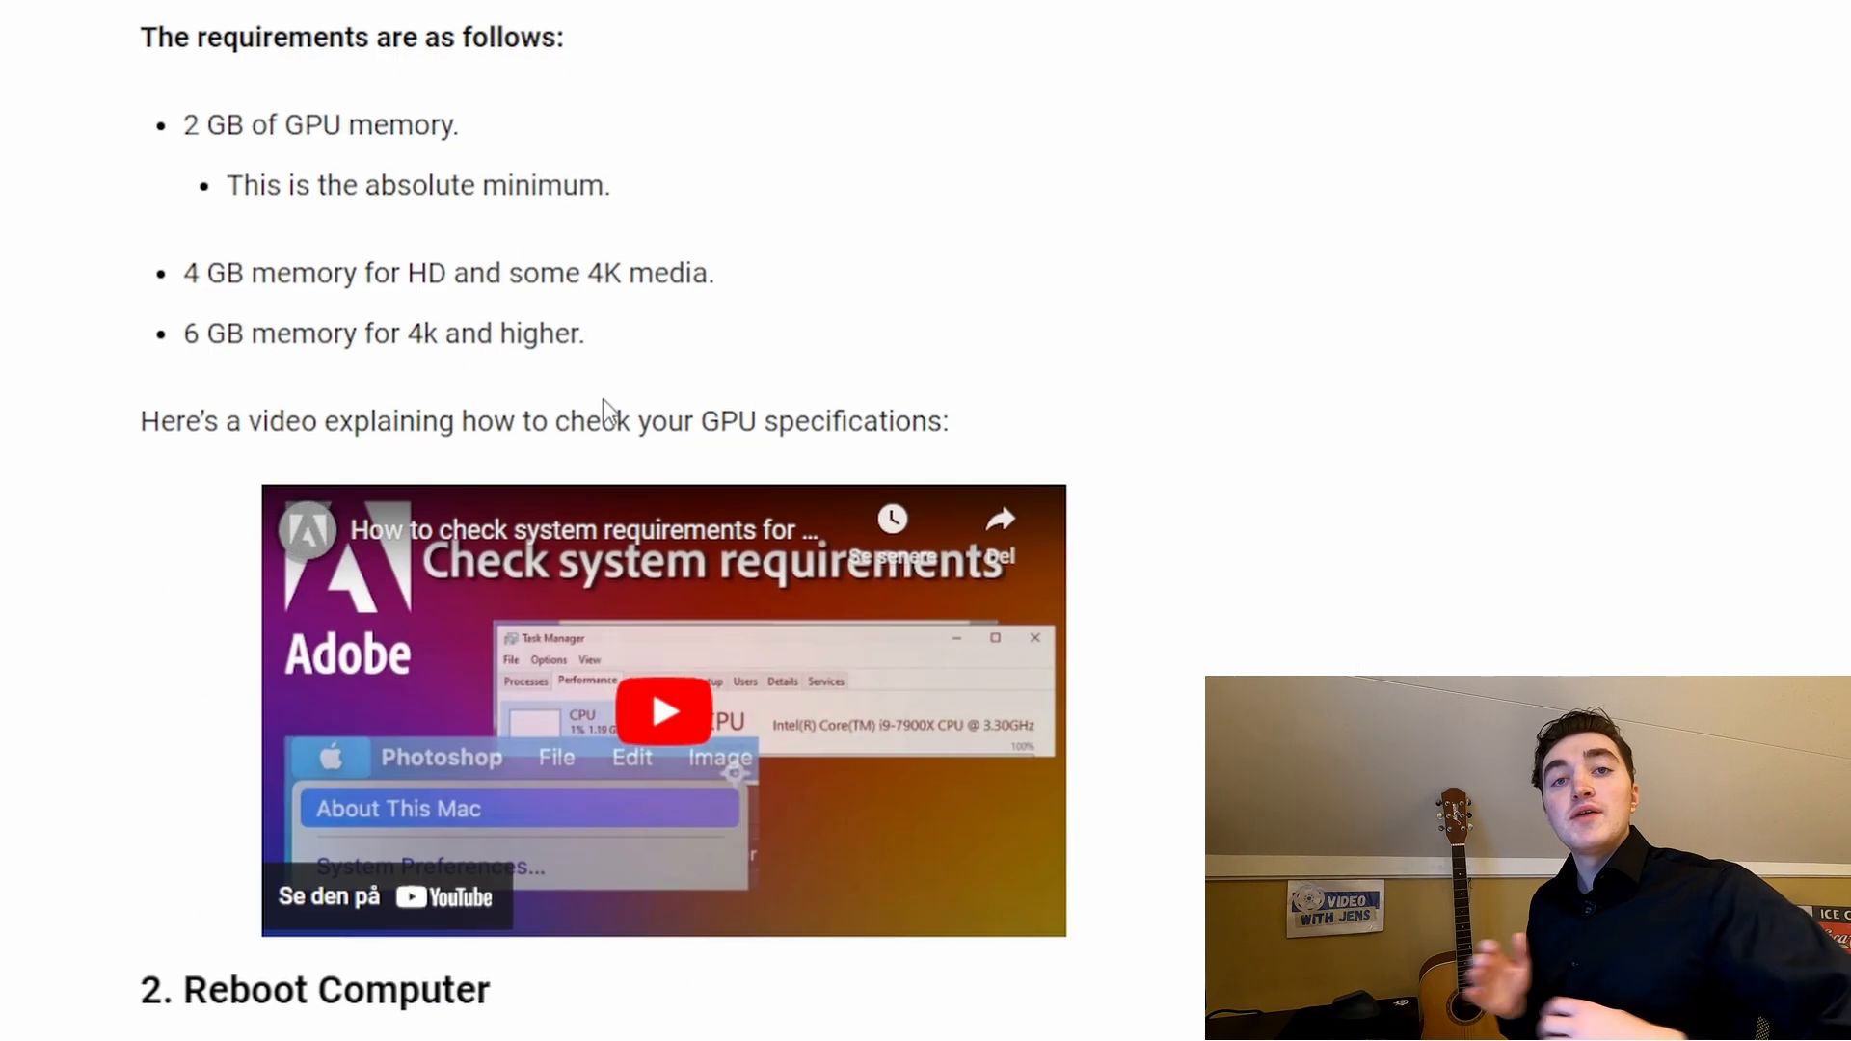